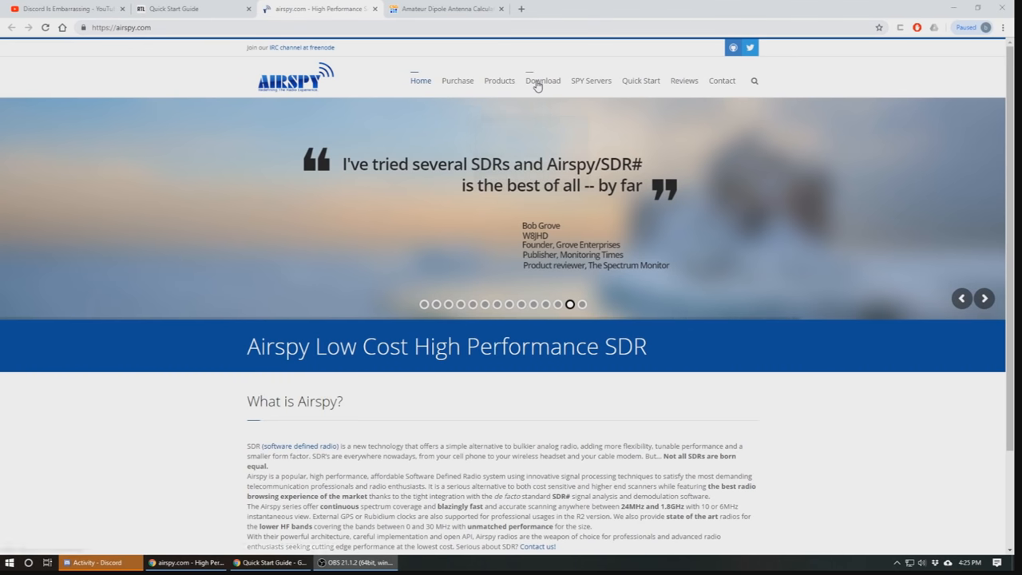
Browse the Airspy Download page and return to the Windows SDR Software Package entry.
{"action": "left_click", "coordinate": [543, 80]}
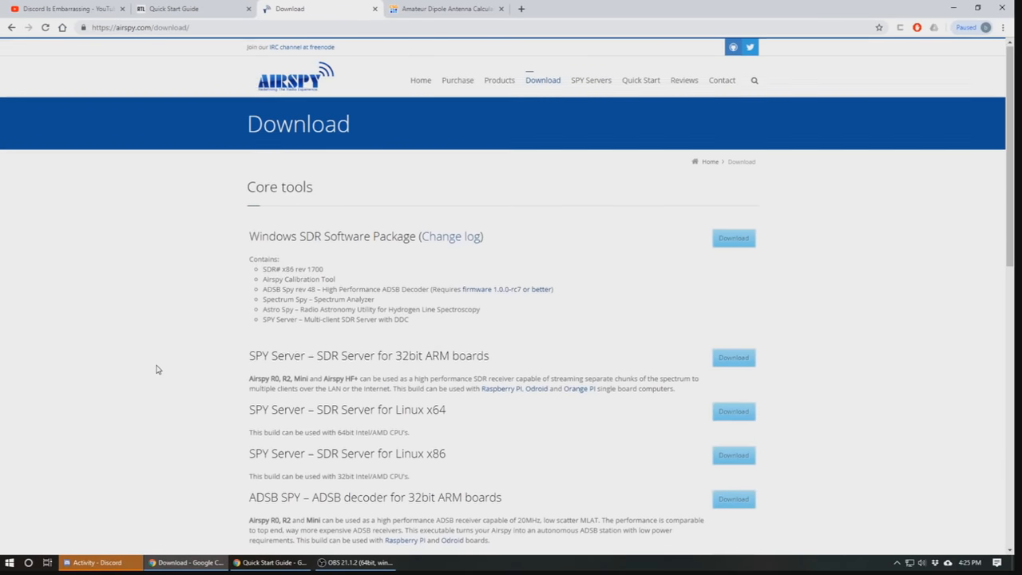
{"action": "scroll", "scroll_direction": "down", "scroll_amount": 3}
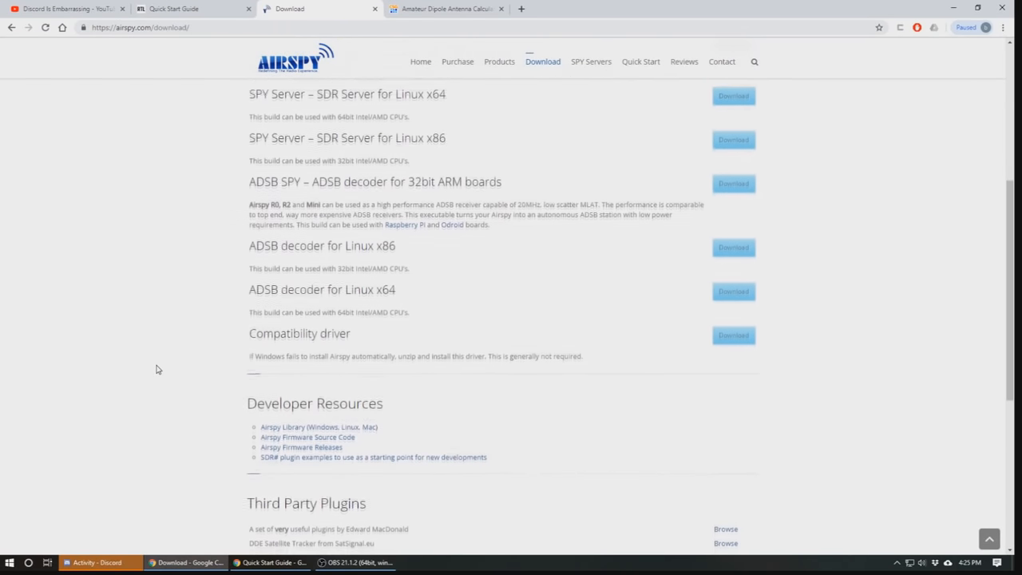
{"action": "scroll", "scroll_direction": "down", "scroll_amount": 3}
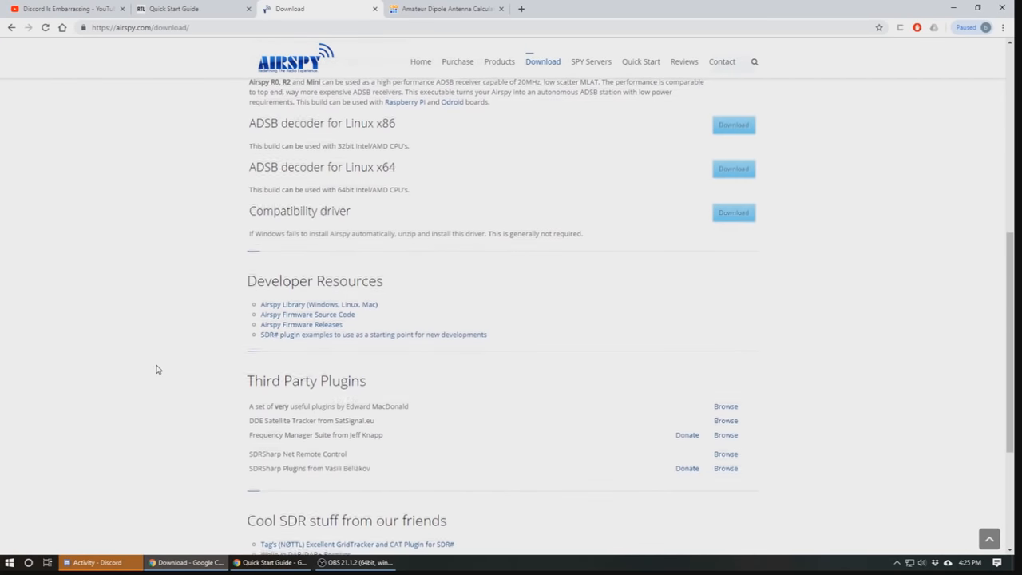
{"action": "scroll", "scroll_direction": "up", "scroll_amount": 3}
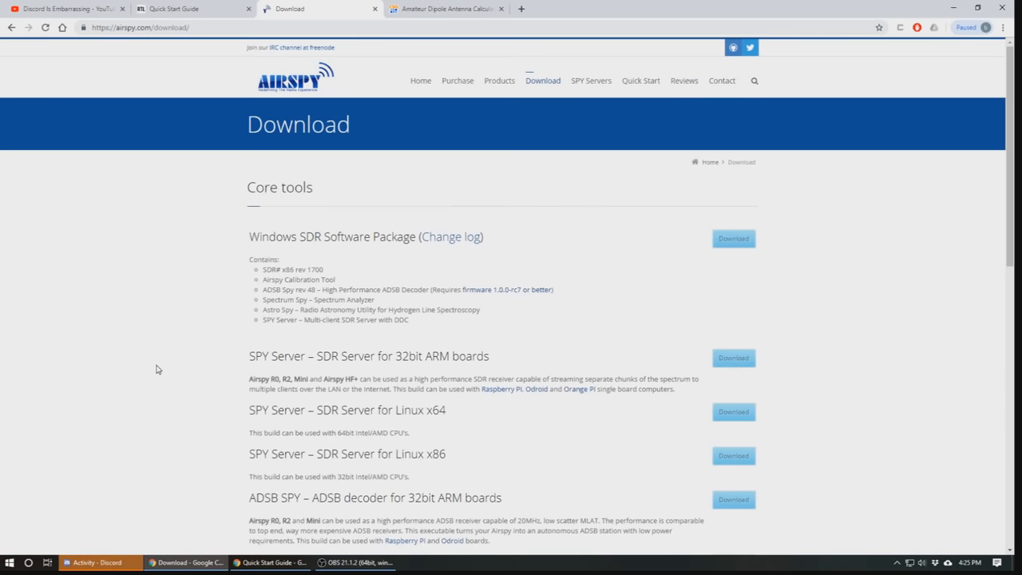
{"action": "mouse_move", "coordinate": [307, 259]}
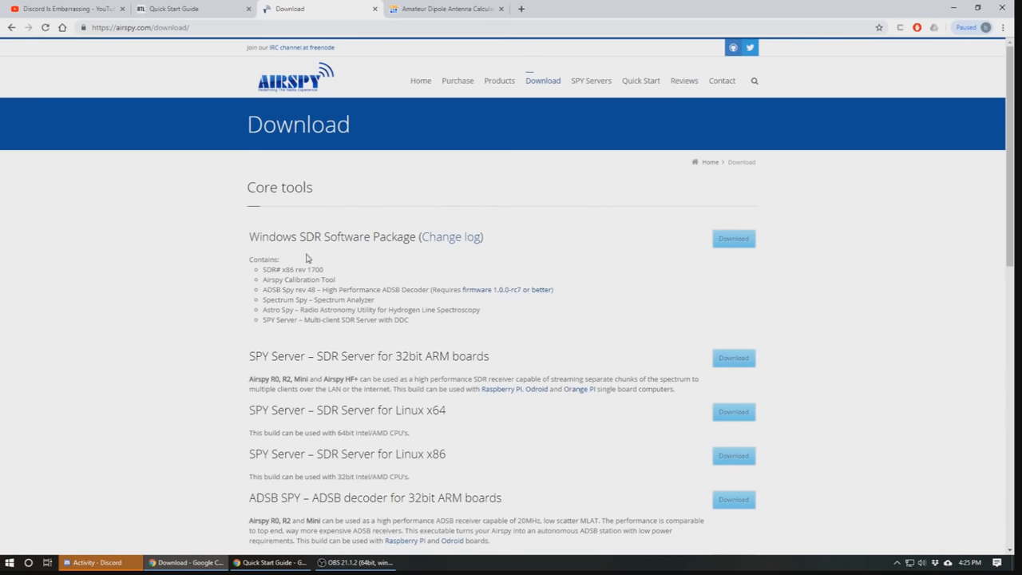
{"action": "mouse_move", "coordinate": [349, 252]}
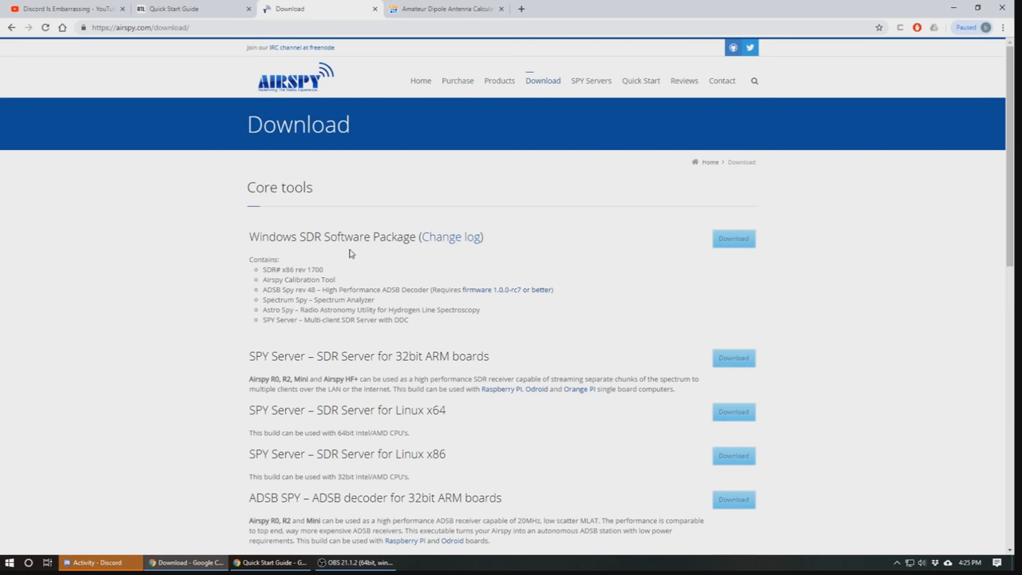
{"action": "mouse_move", "coordinate": [310, 264]}
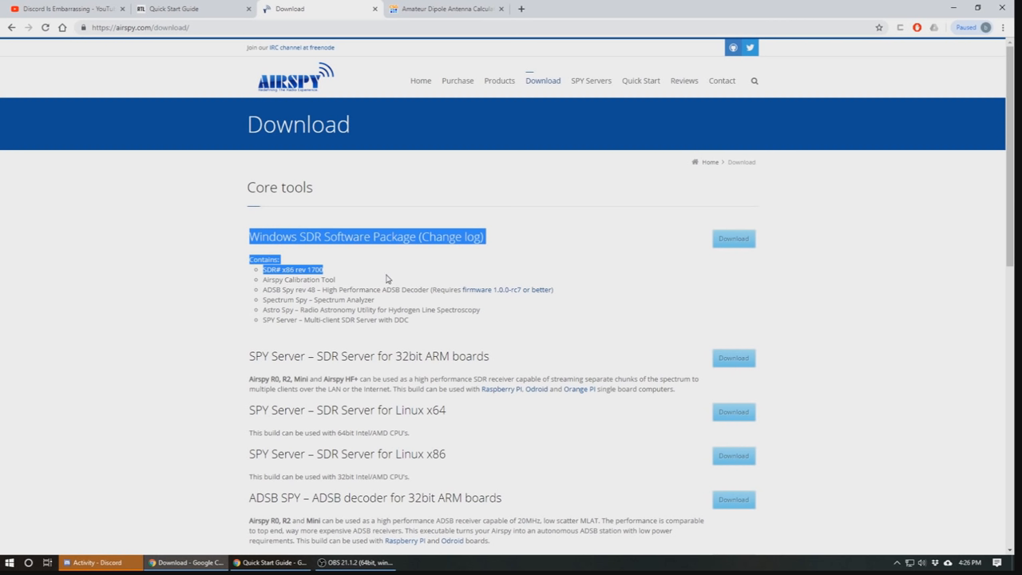
{"action": "mouse_move", "coordinate": [552, 327]}
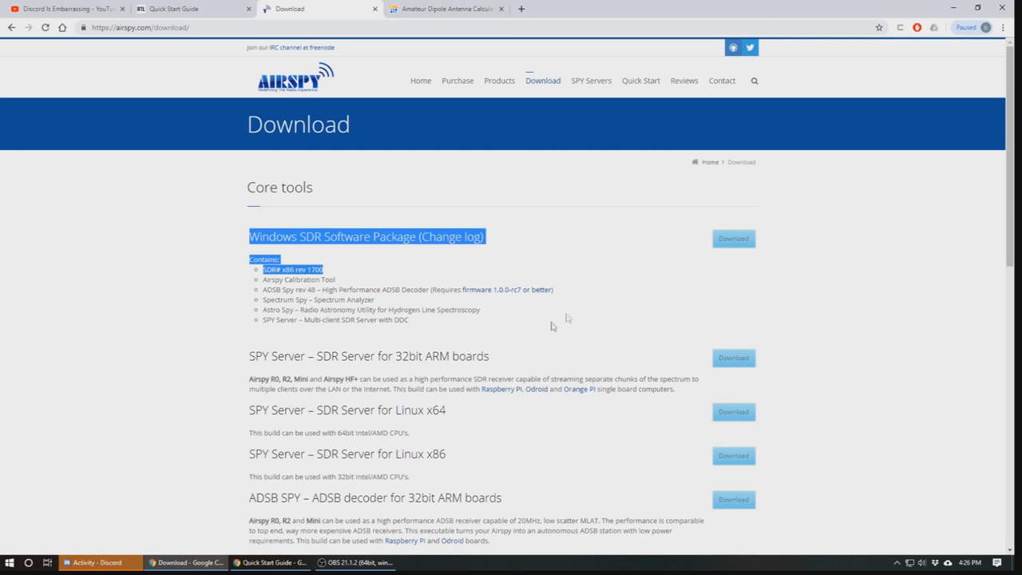
{"action": "mouse_move", "coordinate": [732, 239]}
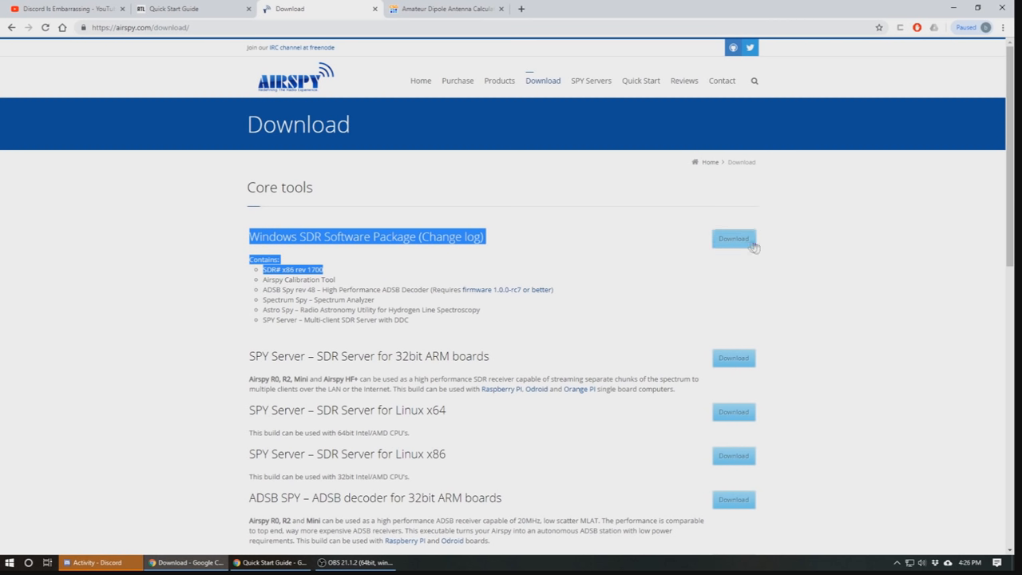
Download the Windows SDR Software Package as sdrsharp-x86.zip.
{"action": "left_click", "coordinate": [732, 238]}
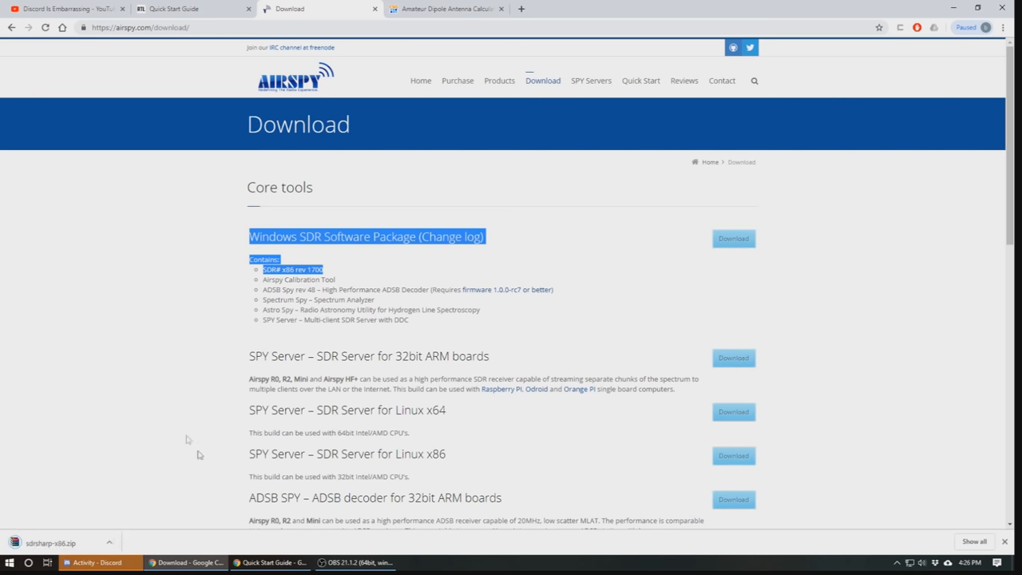
{"action": "mouse_move", "coordinate": [76, 547]}
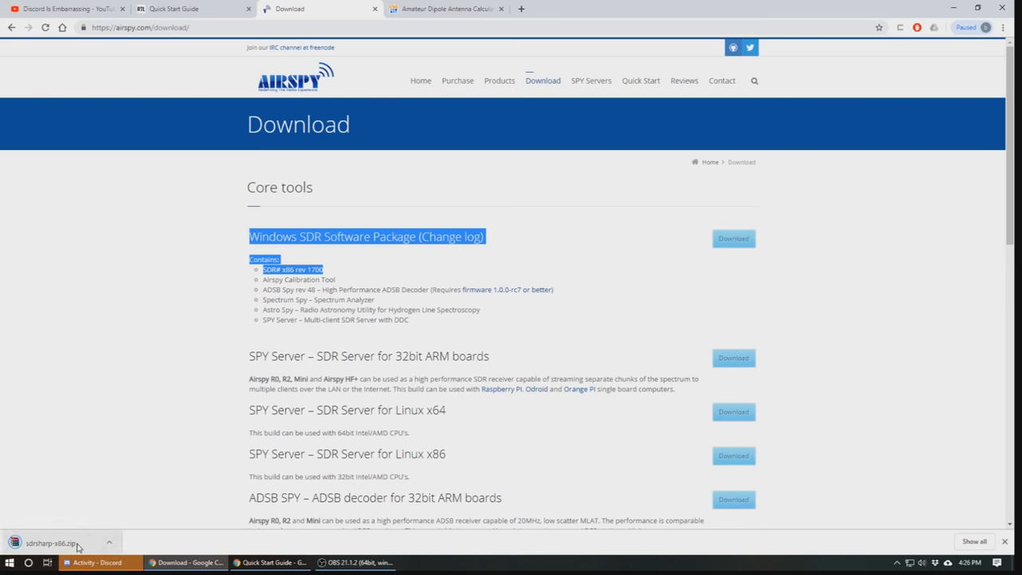
Extract sdrsharp-x86.zip in WinRAR into Downloads, replacing all existing files.
{"action": "left_click", "coordinate": [51, 543]}
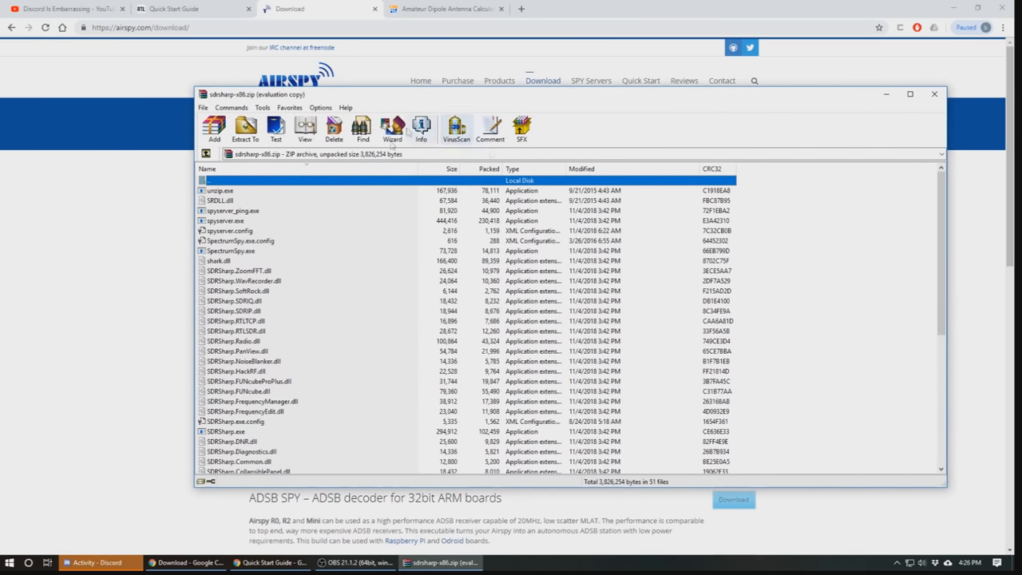
{"action": "mouse_move", "coordinate": [421, 195]}
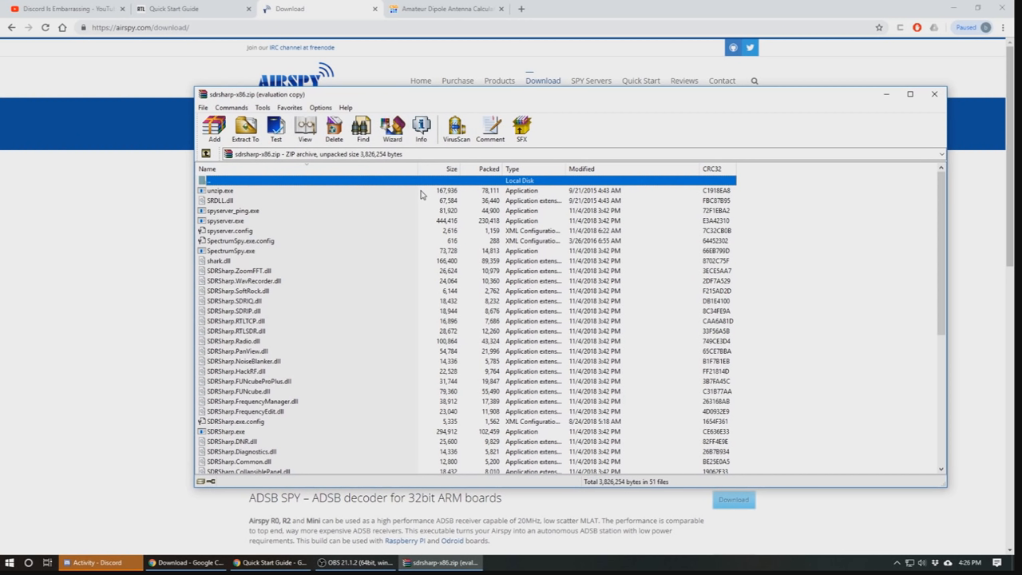
{"action": "mouse_move", "coordinate": [246, 128]}
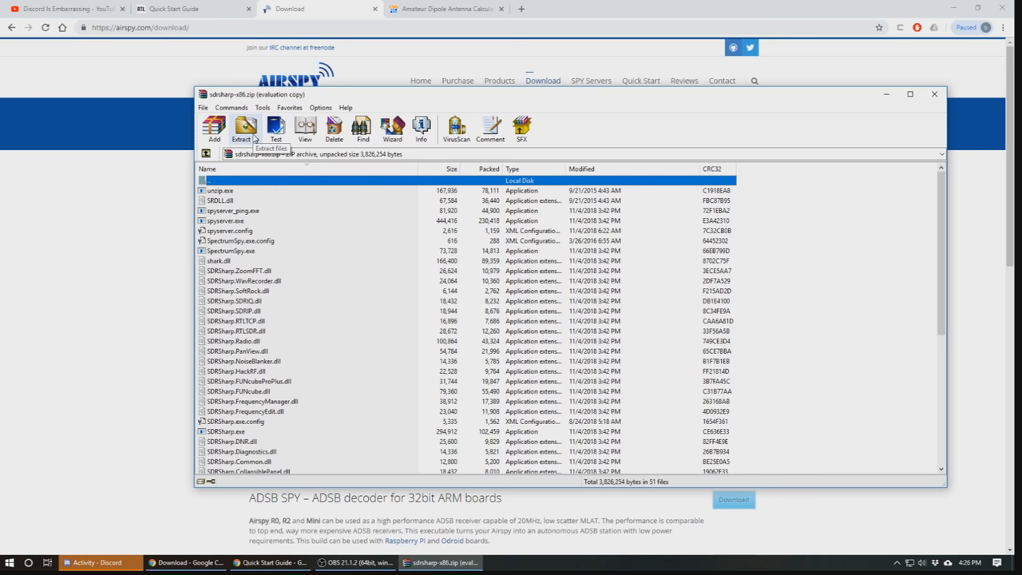
{"action": "left_click", "coordinate": [246, 128]}
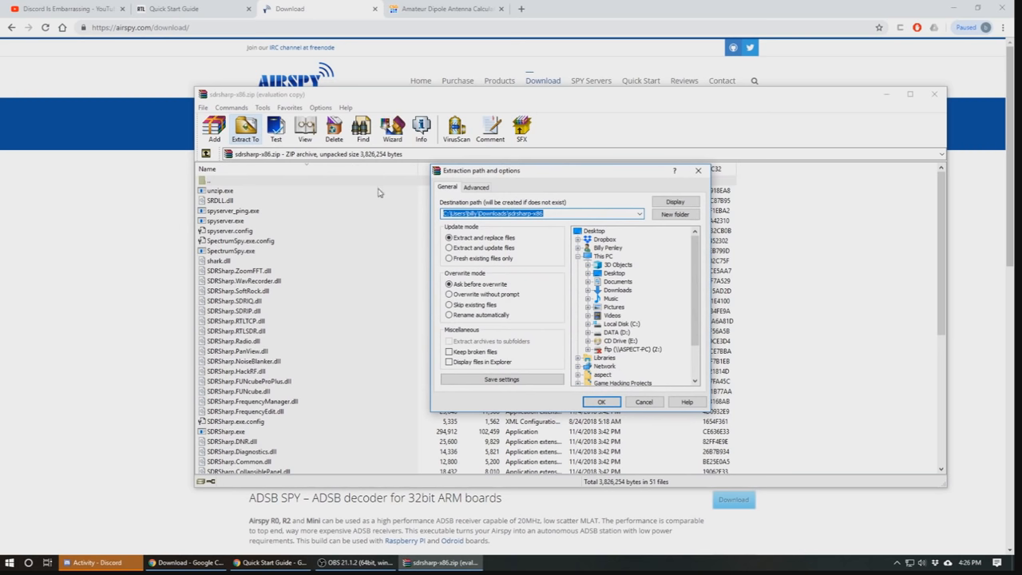
{"action": "left_click", "coordinate": [496, 214]}
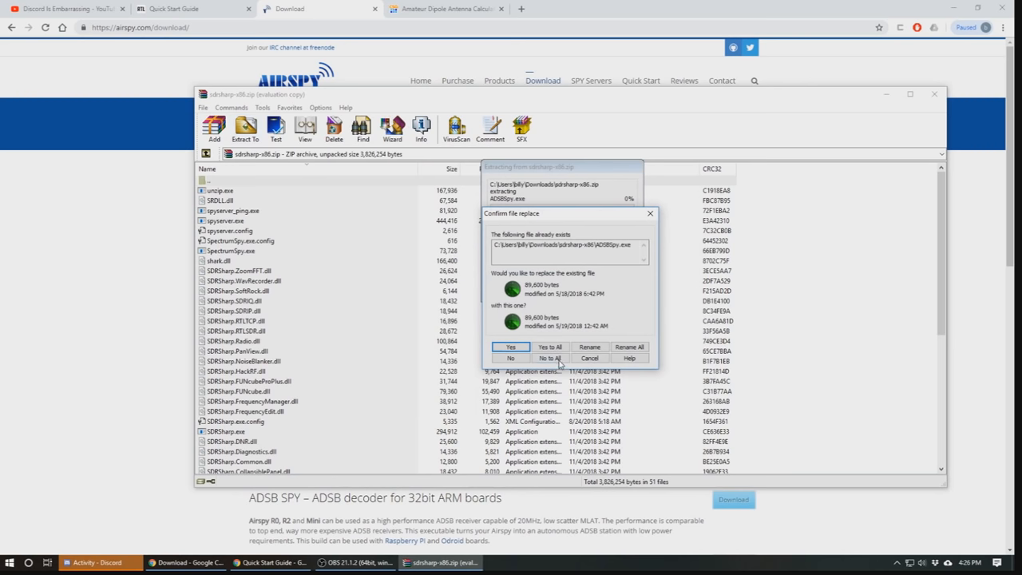
{"action": "left_click", "coordinate": [550, 358]}
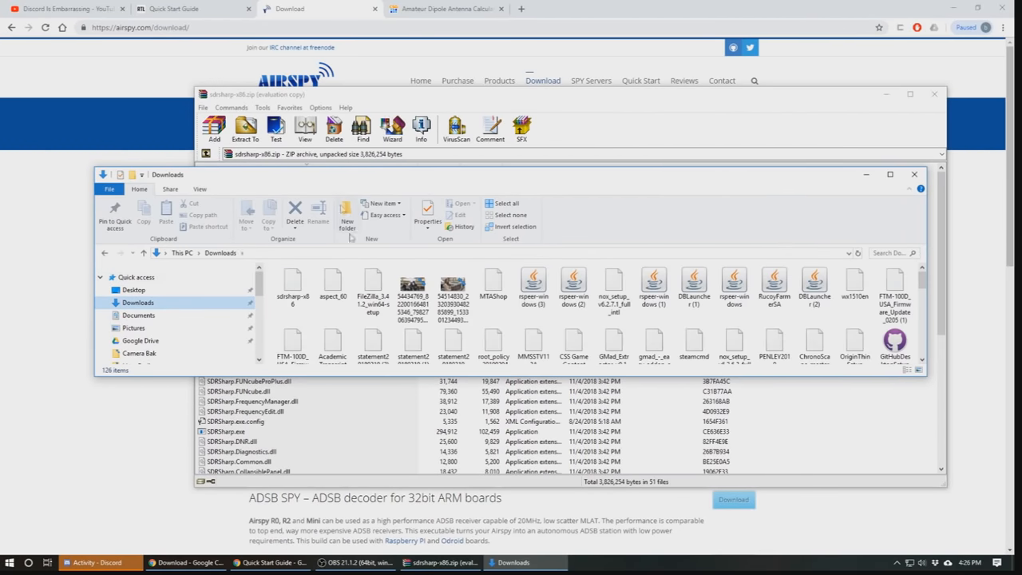
Browse the extracted sdrsharp-x86 folder and run the install-rtlsdr batch script.
{"action": "left_click", "coordinate": [890, 174]}
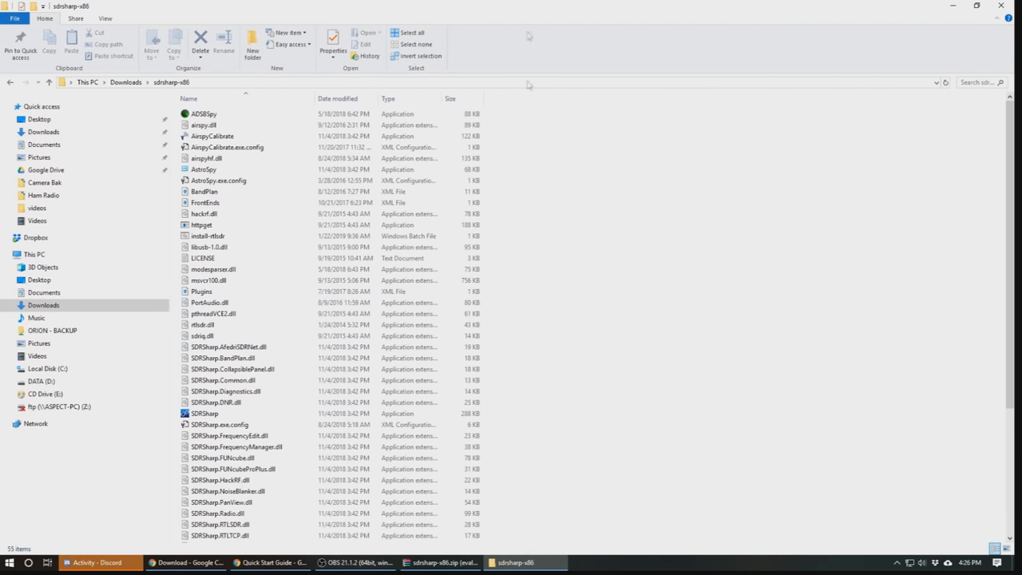
{"action": "mouse_move", "coordinate": [588, 370]}
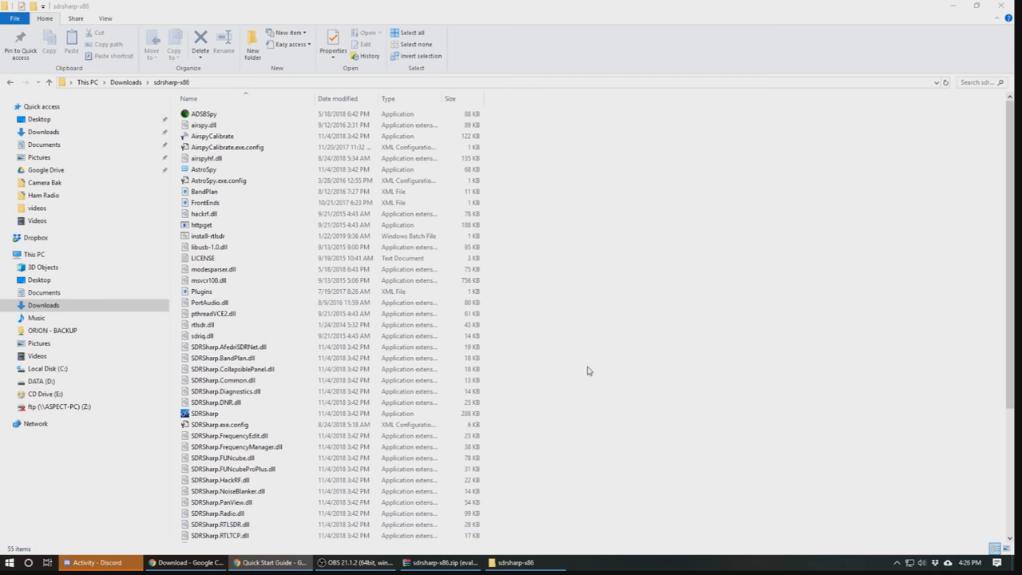
{"action": "scroll", "scroll_direction": "down", "scroll_amount": 3}
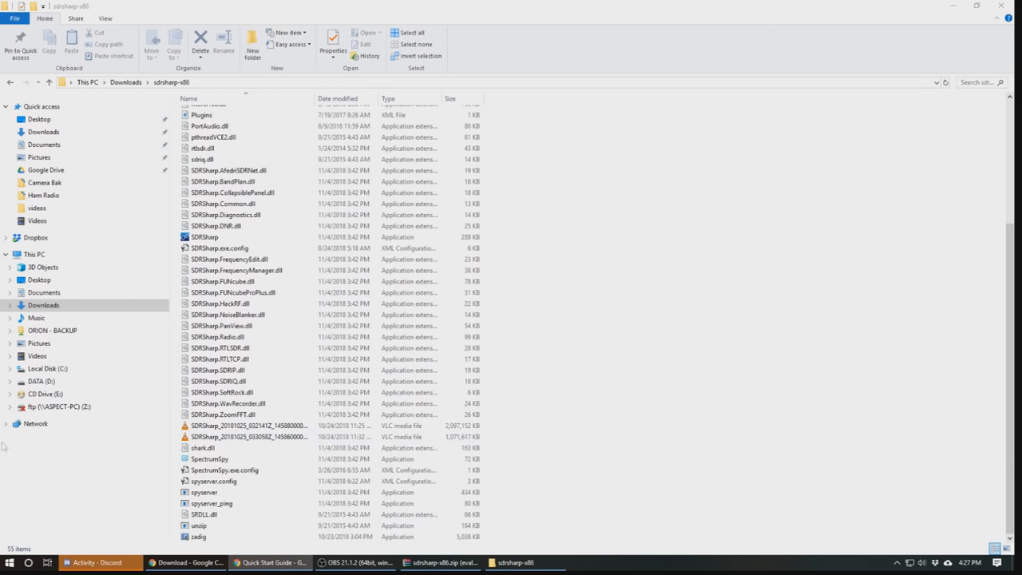
{"action": "scroll", "scroll_direction": "up", "scroll_amount": 3}
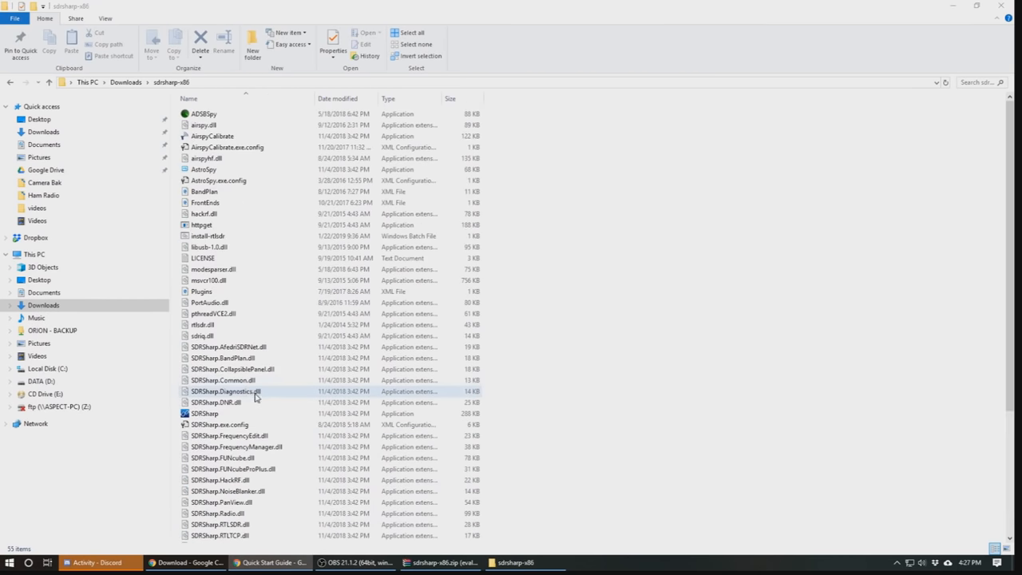
{"action": "scroll", "scroll_direction": "down", "scroll_amount": 3}
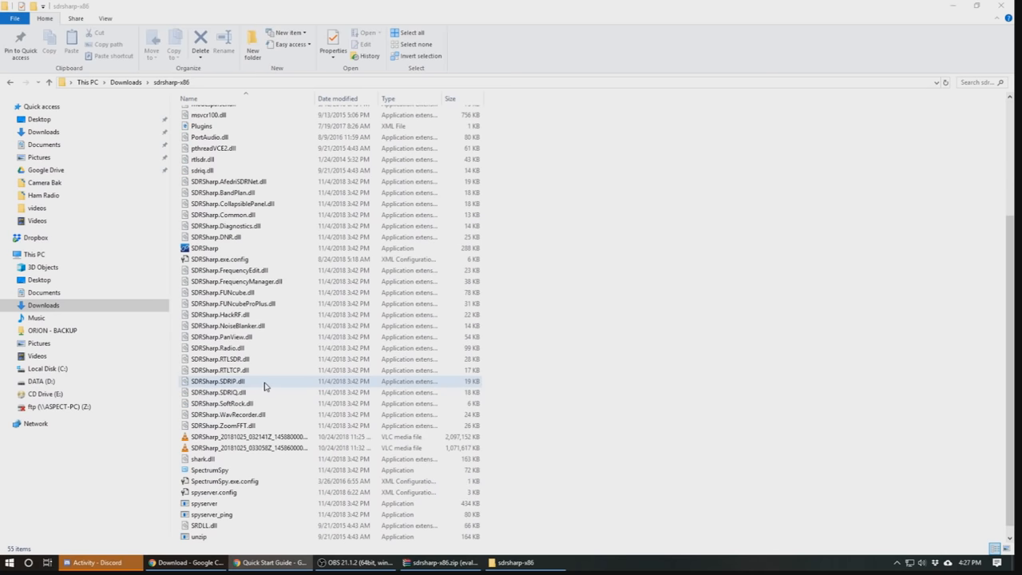
{"action": "scroll", "scroll_direction": "down", "scroll_amount": 3}
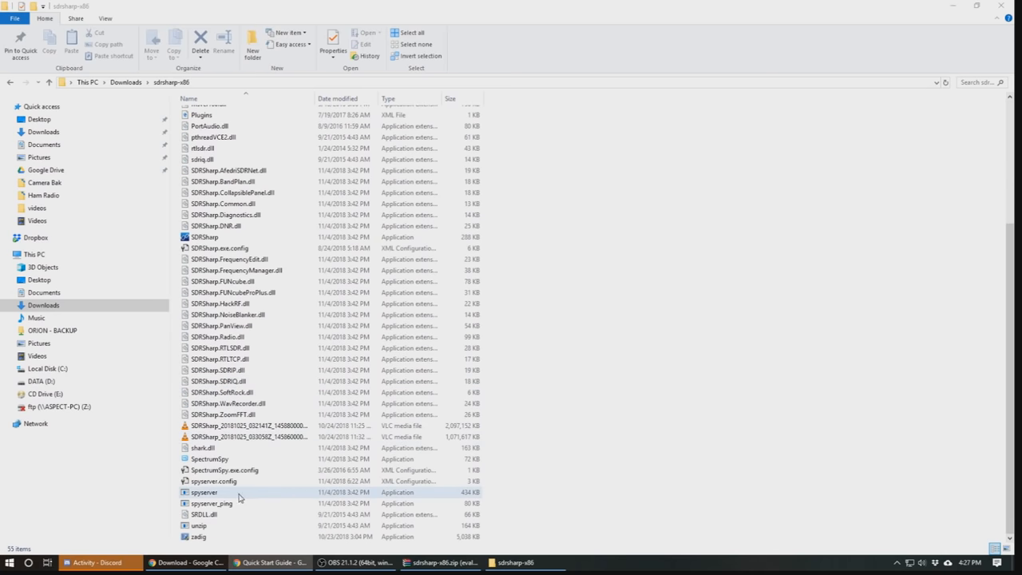
{"action": "scroll", "scroll_direction": "up", "scroll_amount": 3}
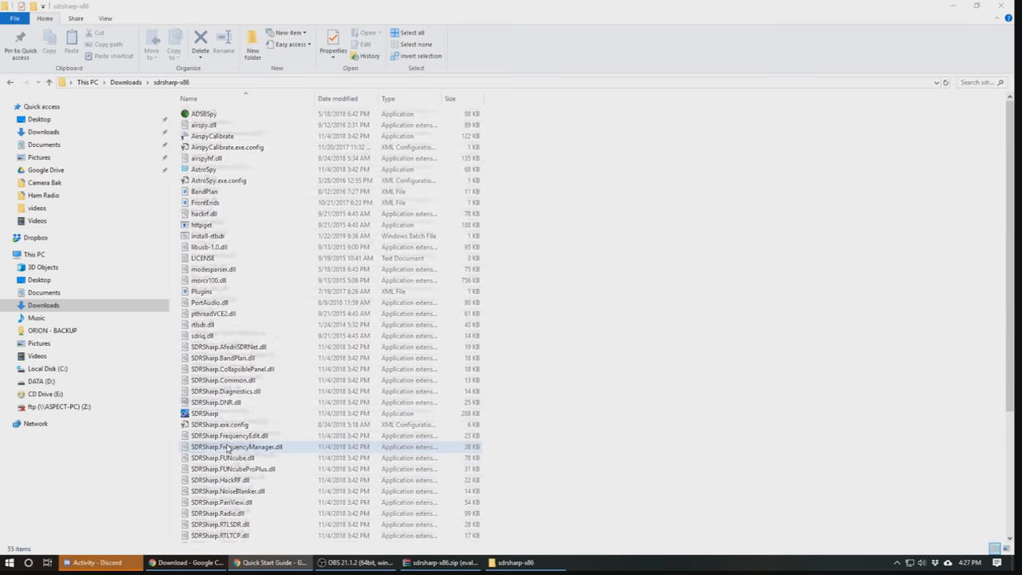
{"action": "left_click", "coordinate": [208, 236]}
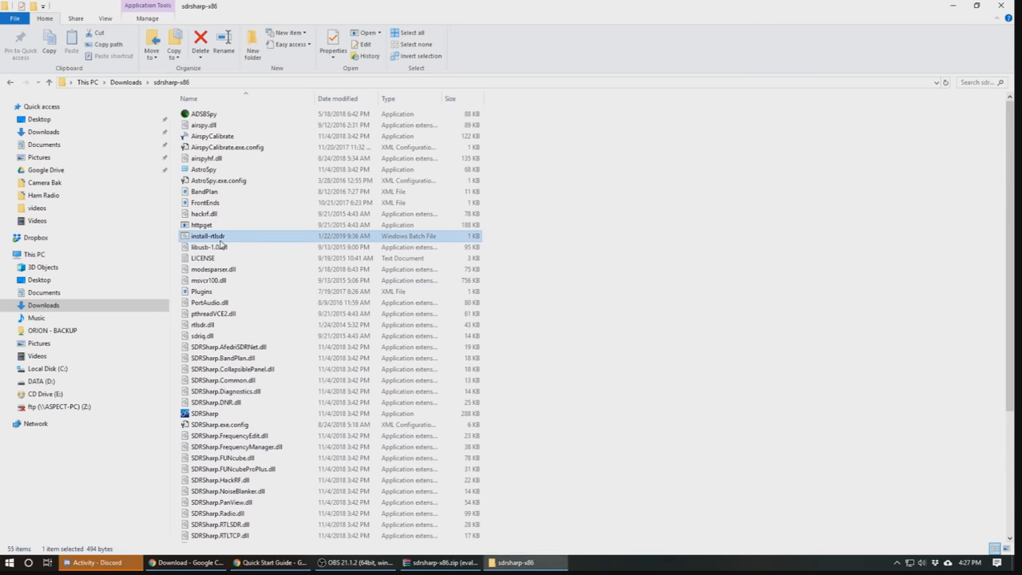
{"action": "mouse_move", "coordinate": [232, 243]}
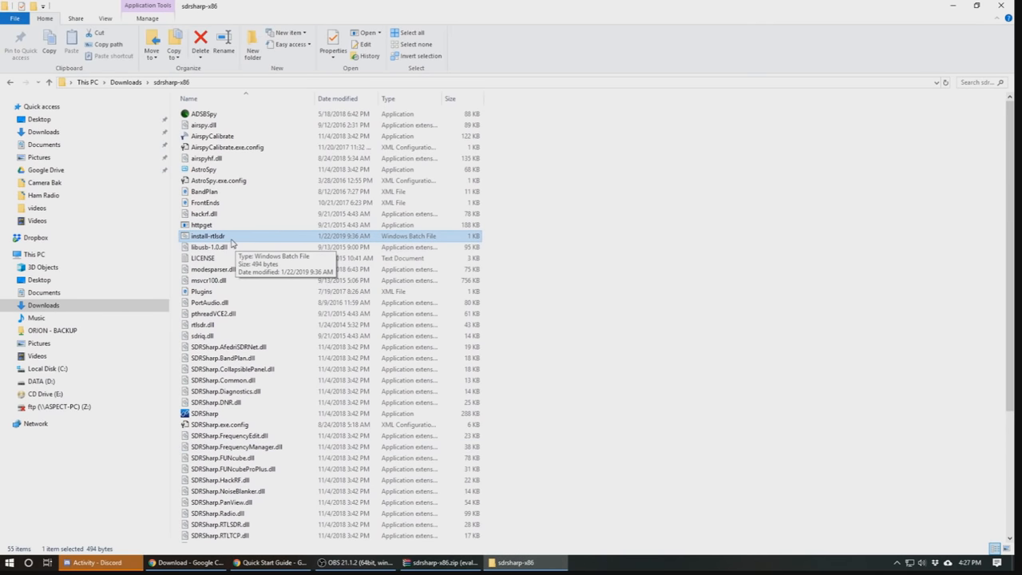
{"action": "mouse_move", "coordinate": [232, 246]}
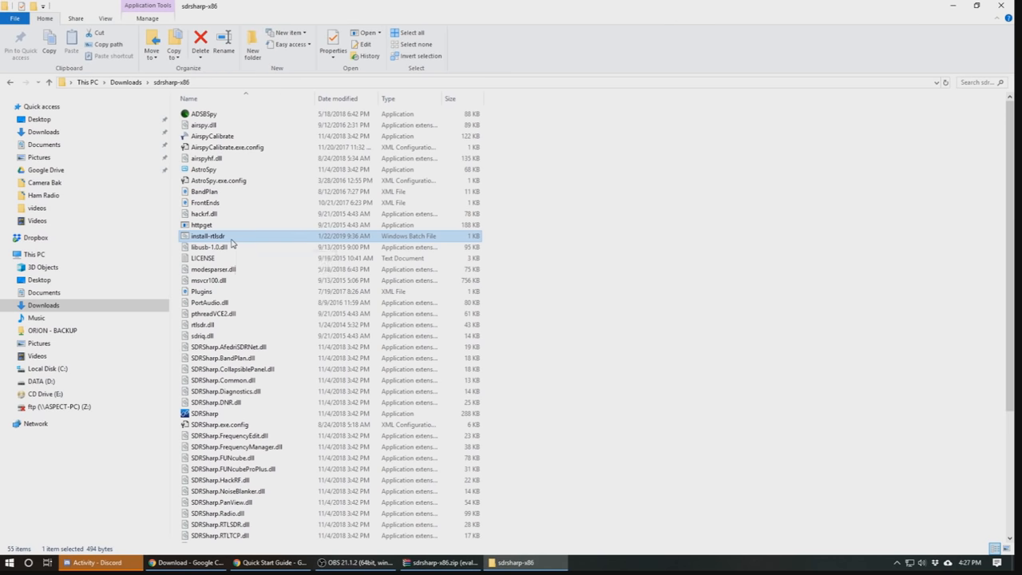
{"action": "double_click", "coordinate": [207, 237]}
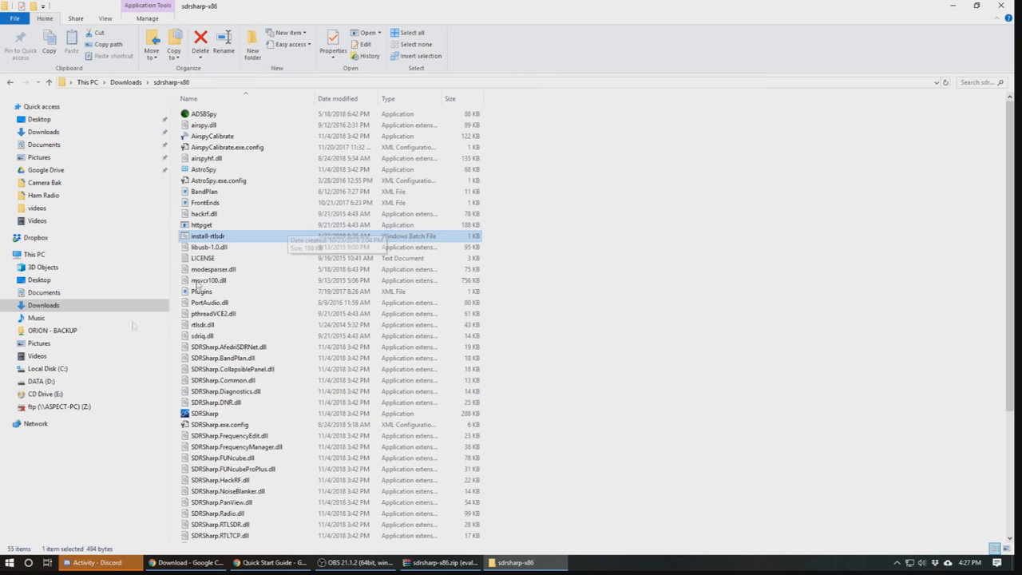
Launch the downloaded zadig driver installer from the sdrsharp-x86 folder.
{"action": "scroll", "scroll_direction": "down", "scroll_amount": 3}
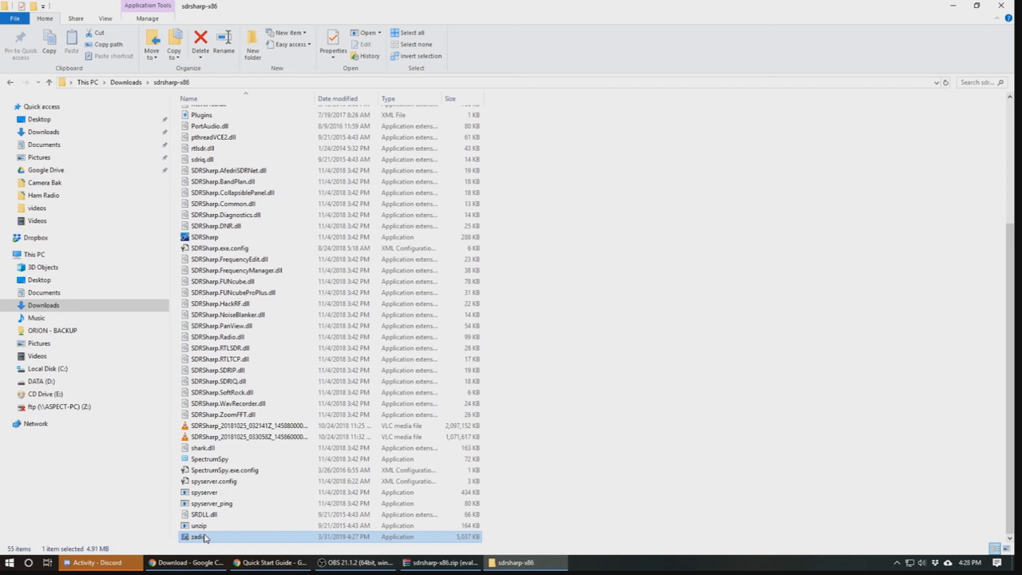
{"action": "mouse_move", "coordinate": [726, 472]}
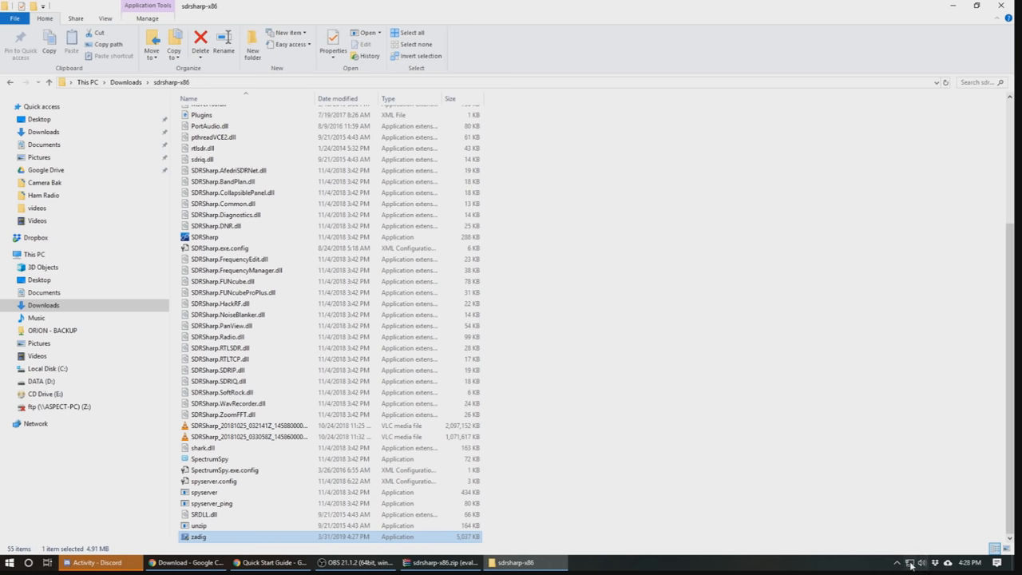
{"action": "left_click", "coordinate": [622, 409]}
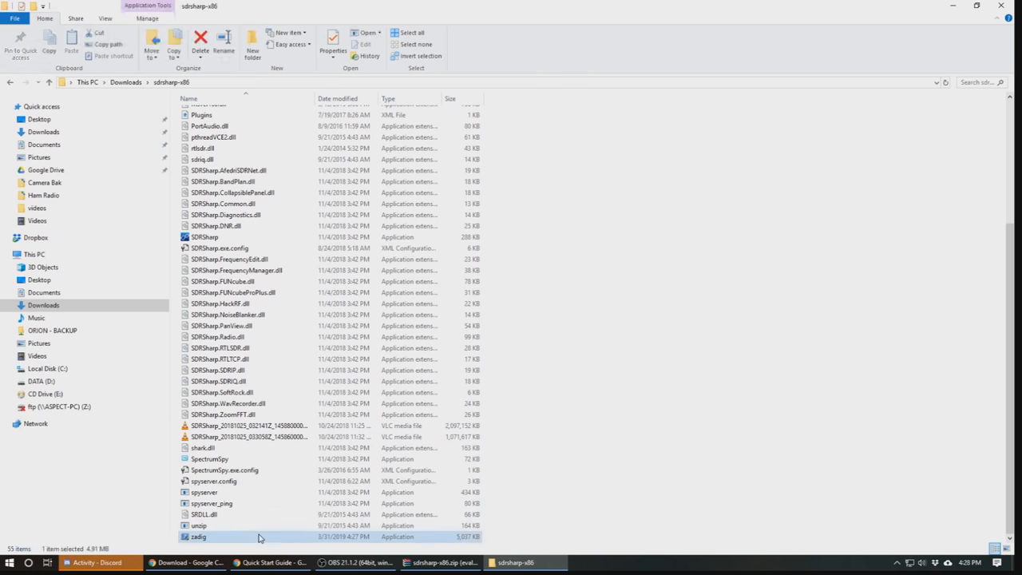
{"action": "right_click", "coordinate": [198, 537]}
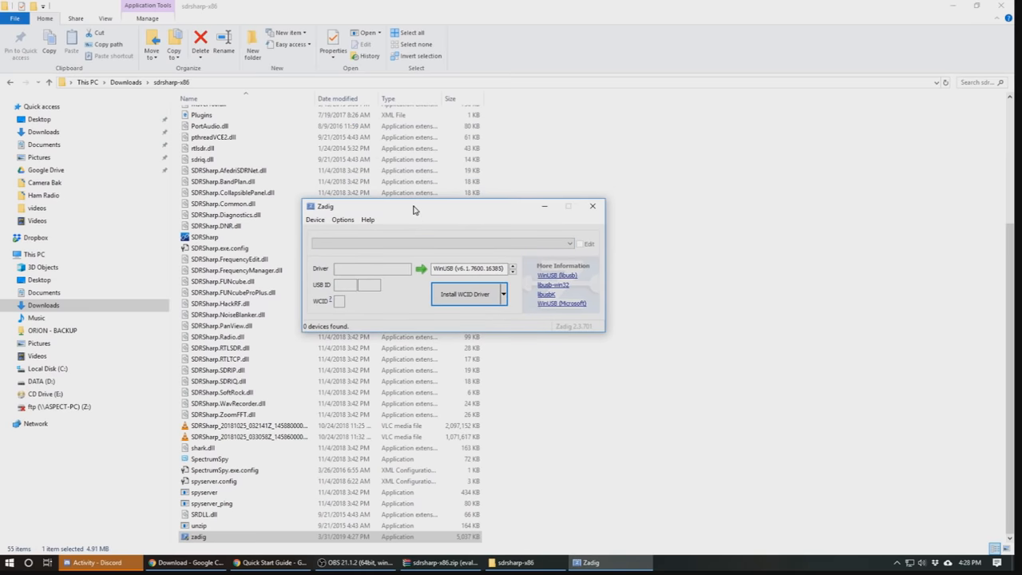
Enable List All Devices in Zadig's Options so every USB device is shown.
{"action": "left_click", "coordinate": [342, 221]}
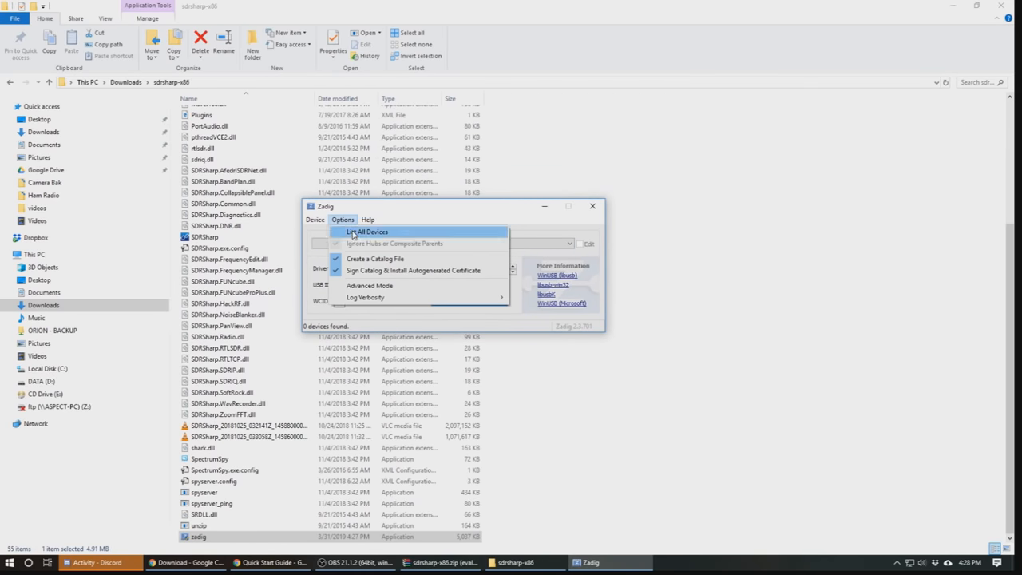
{"action": "left_click", "coordinate": [367, 231]}
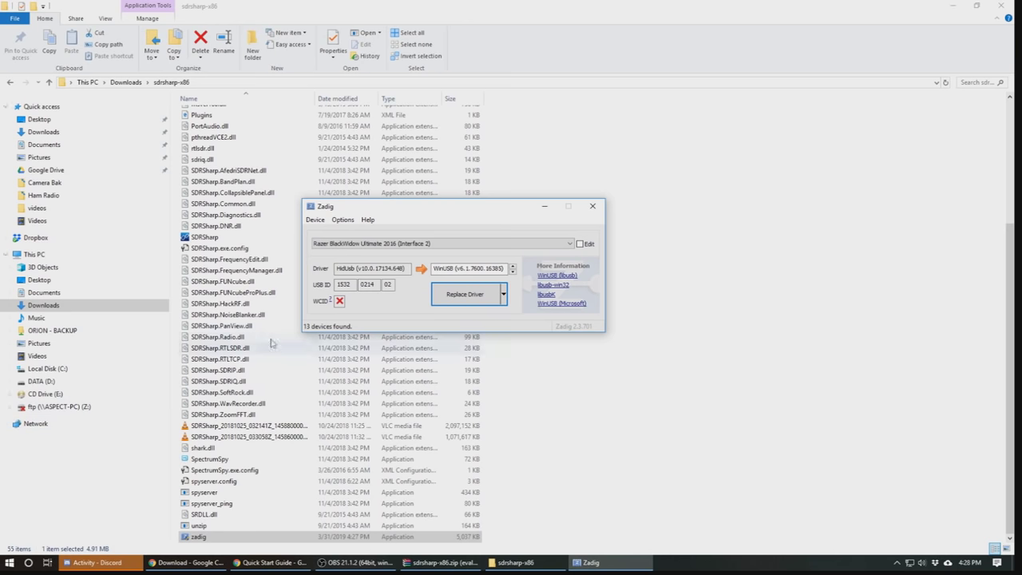
{"action": "left_click", "coordinate": [368, 220]}
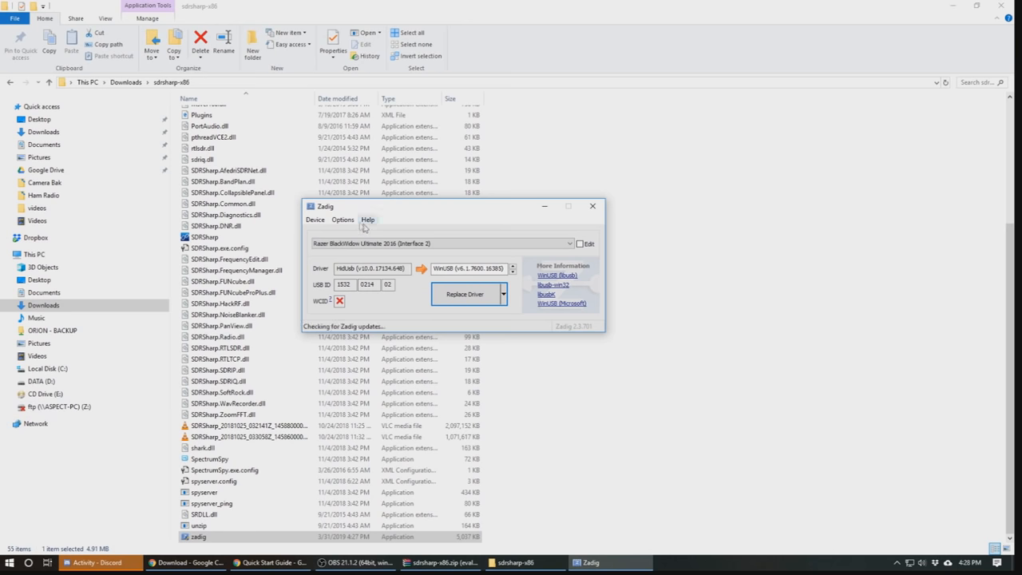
{"action": "left_click", "coordinate": [342, 220]}
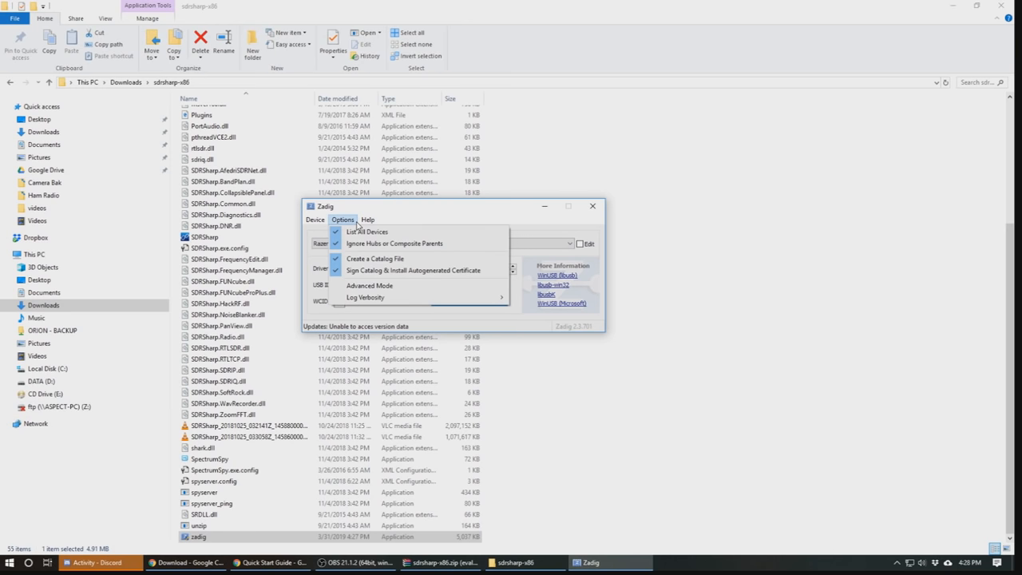
{"action": "left_click", "coordinate": [371, 284]}
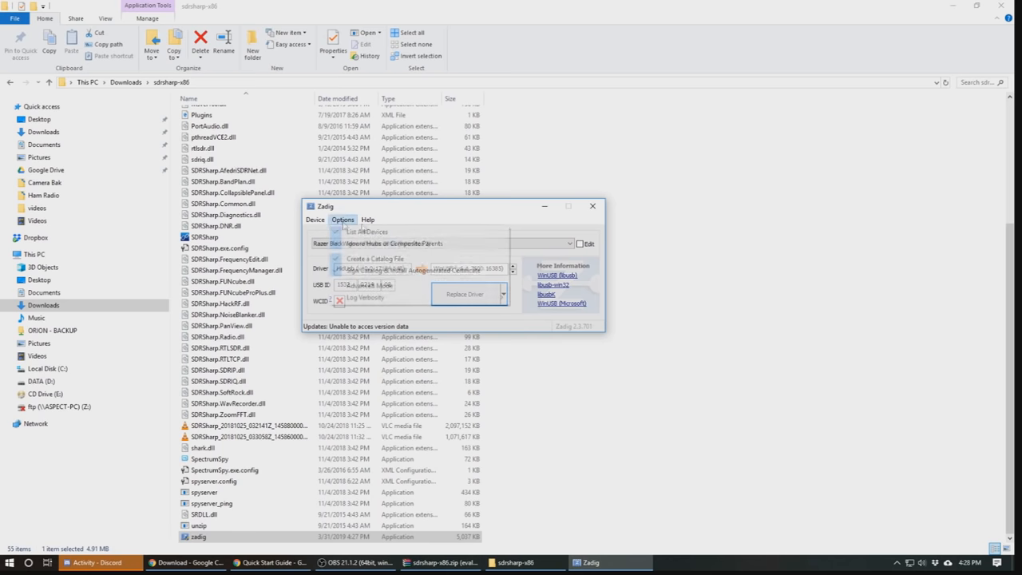
{"action": "left_click", "coordinate": [341, 221]}
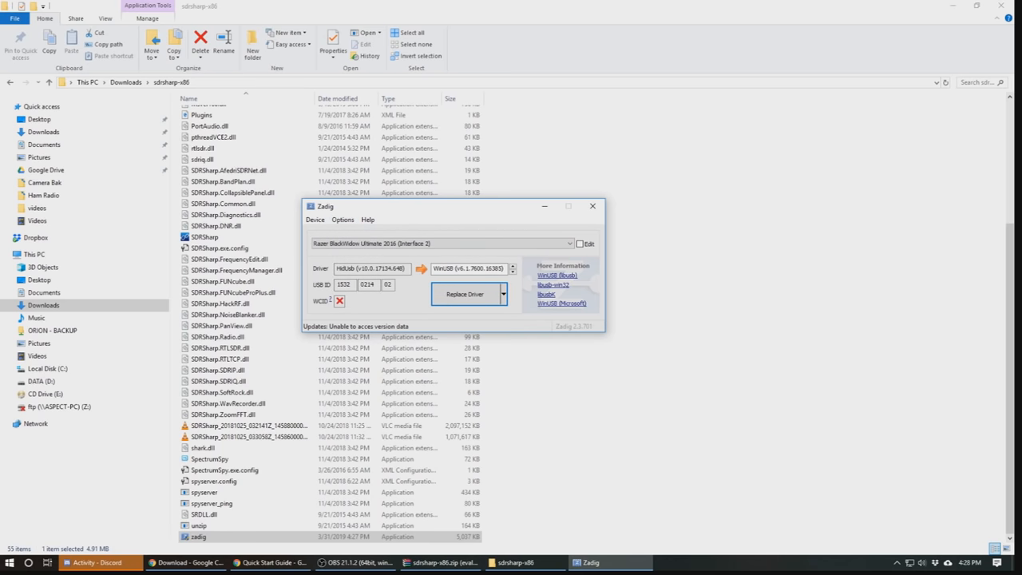
{"action": "mouse_move", "coordinate": [67, 329]}
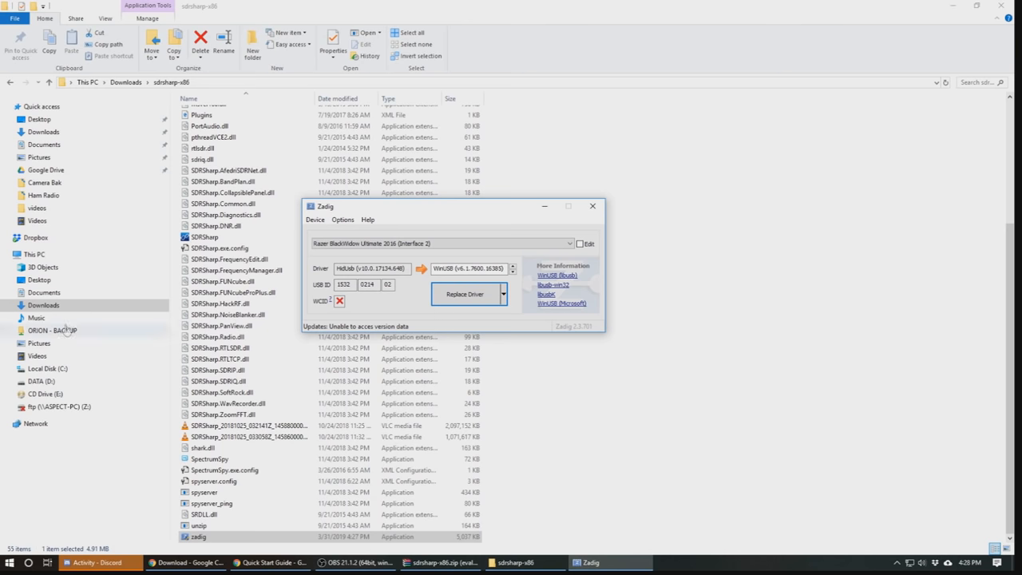
Select Bulk-In, Interface (Interface 0) with USB ID 0BDA 2838 and keep WinUSB as target driver.
{"action": "left_click", "coordinate": [569, 243]}
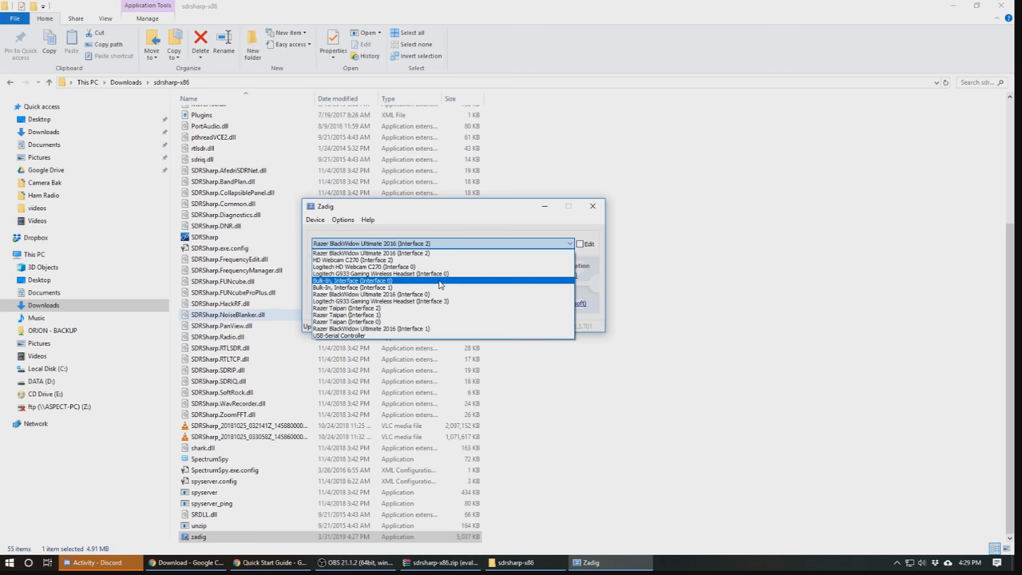
{"action": "mouse_move", "coordinate": [413, 286]}
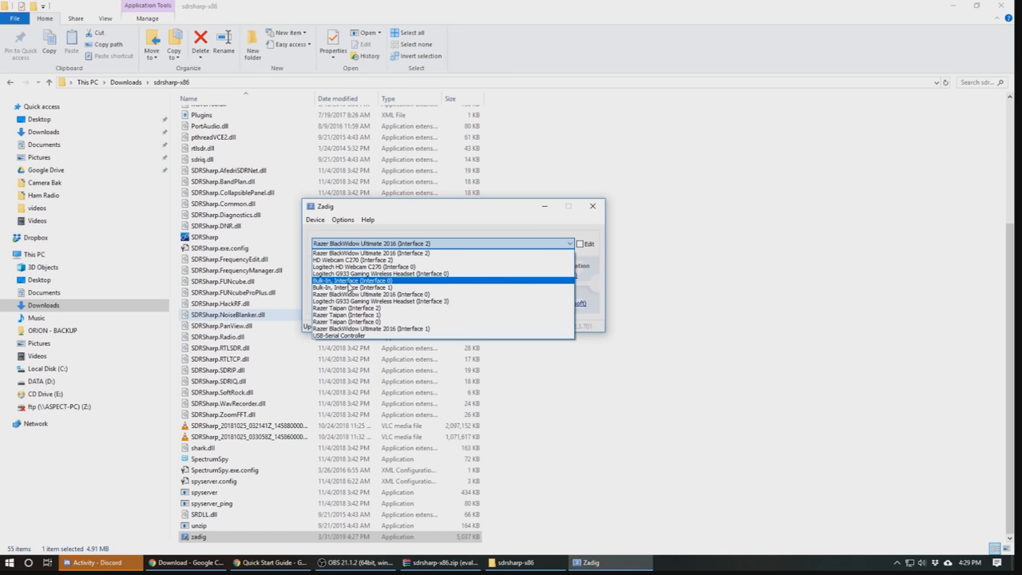
{"action": "left_click", "coordinate": [354, 281]}
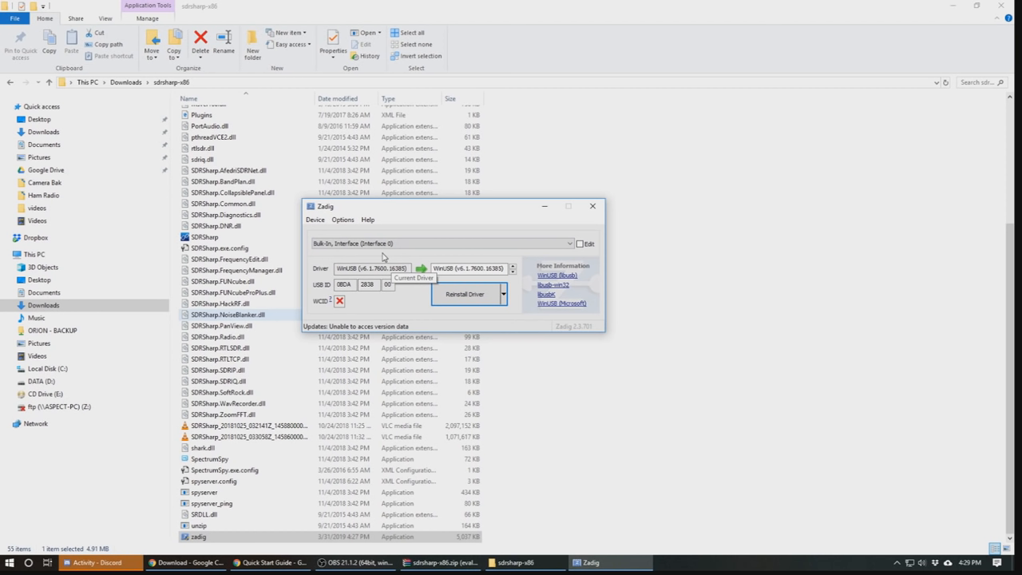
{"action": "mouse_move", "coordinate": [384, 255]}
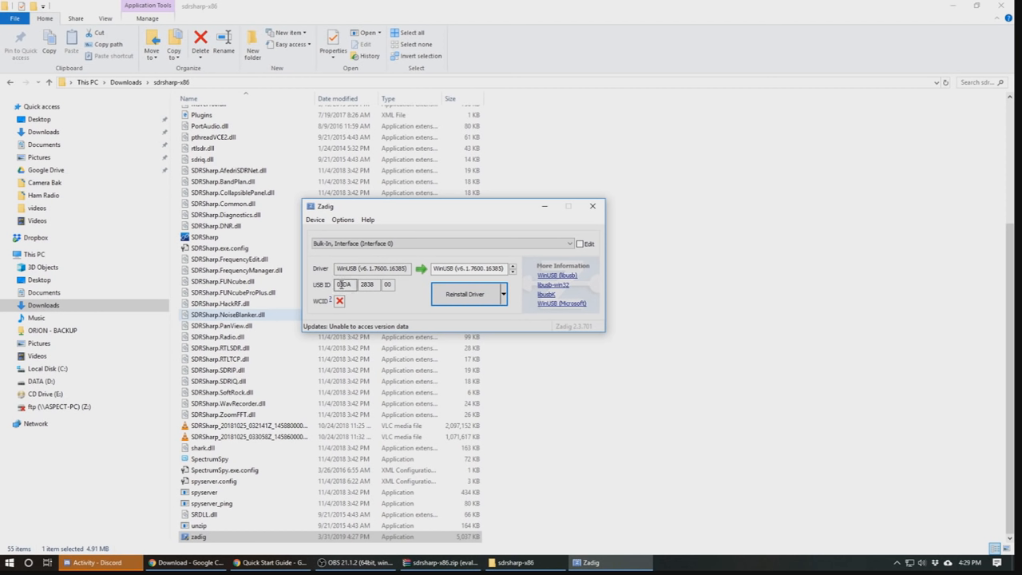
{"action": "triple_click", "coordinate": [368, 284]}
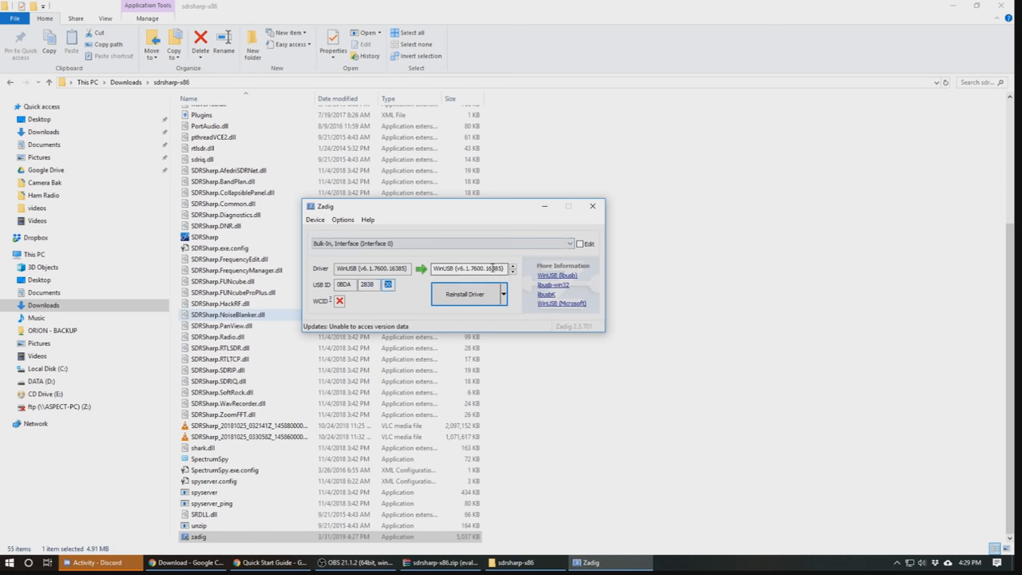
{"action": "mouse_move", "coordinate": [377, 299]}
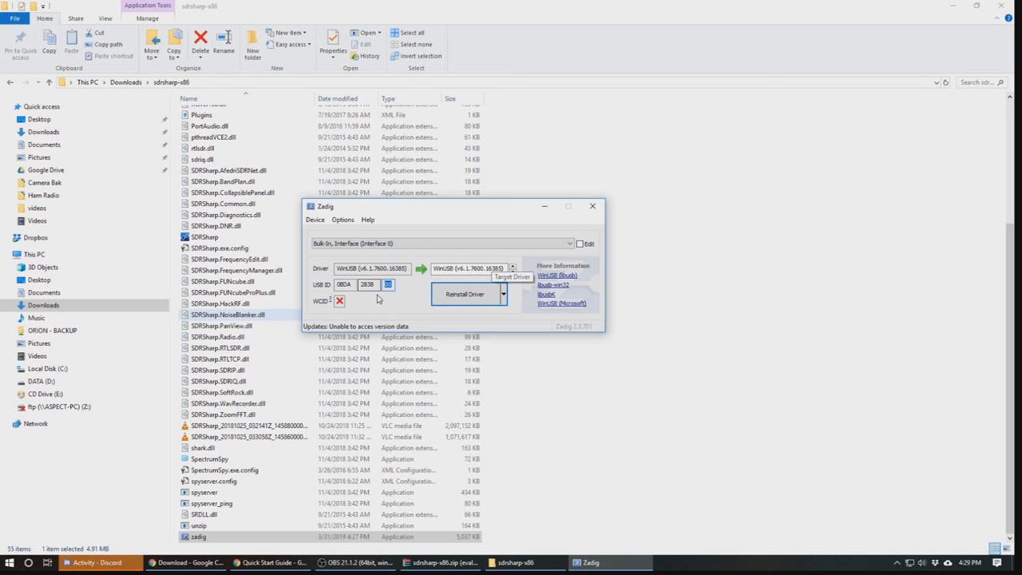
{"action": "mouse_move", "coordinate": [396, 297]}
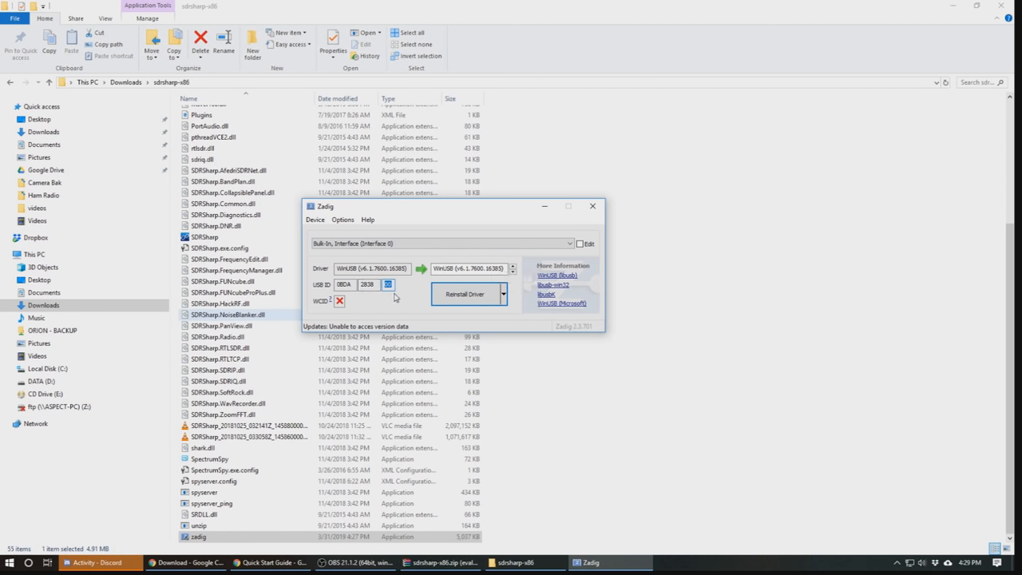
{"action": "mouse_move", "coordinate": [390, 310]}
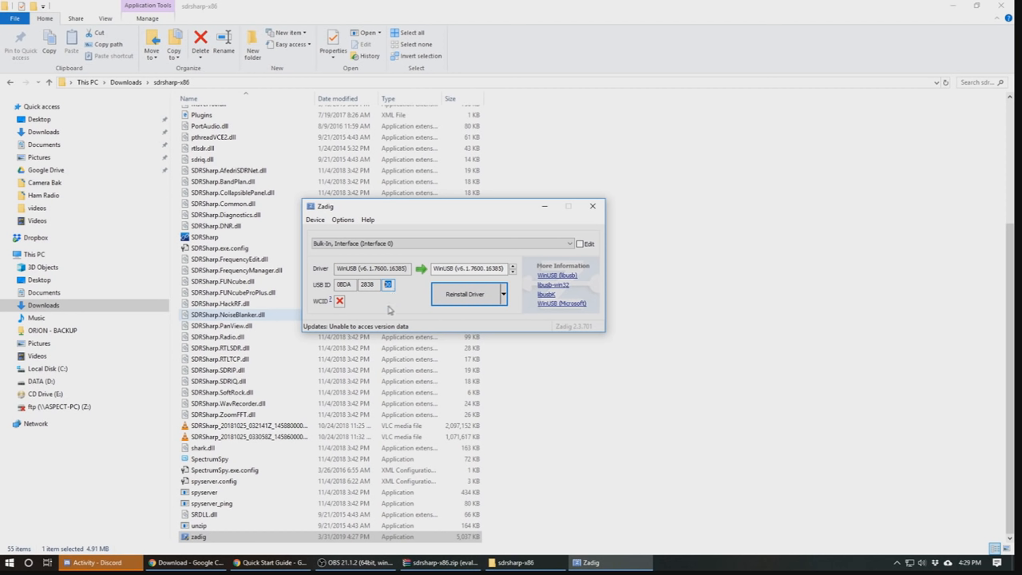
{"action": "mouse_move", "coordinate": [511, 274]}
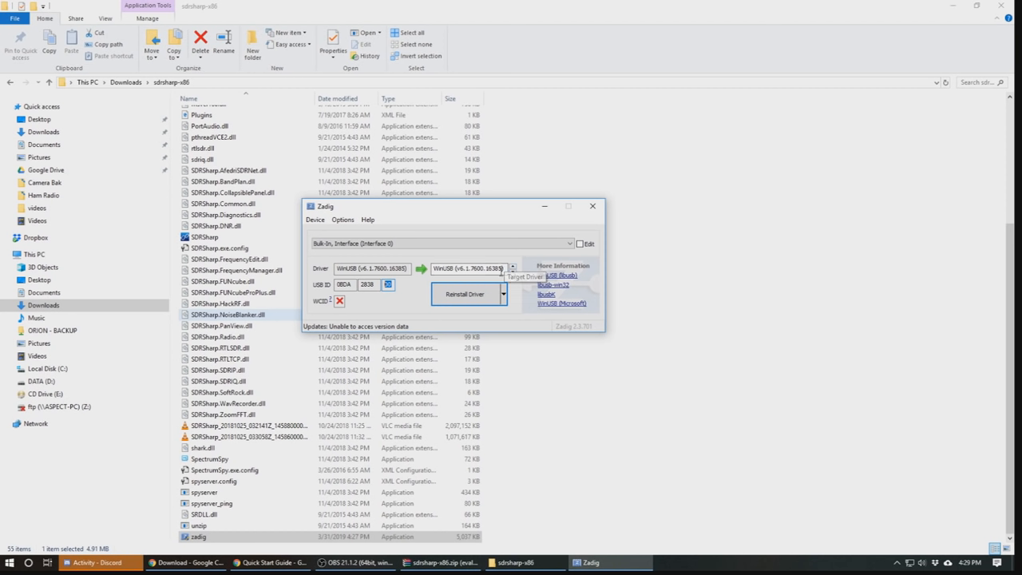
{"action": "left_click", "coordinate": [512, 268]}
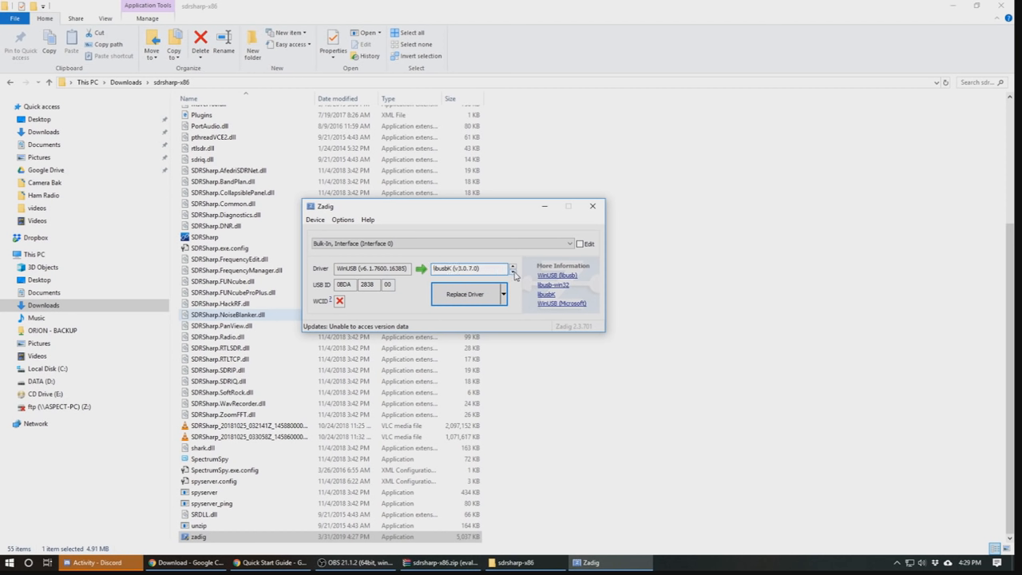
{"action": "left_click", "coordinate": [515, 273]}
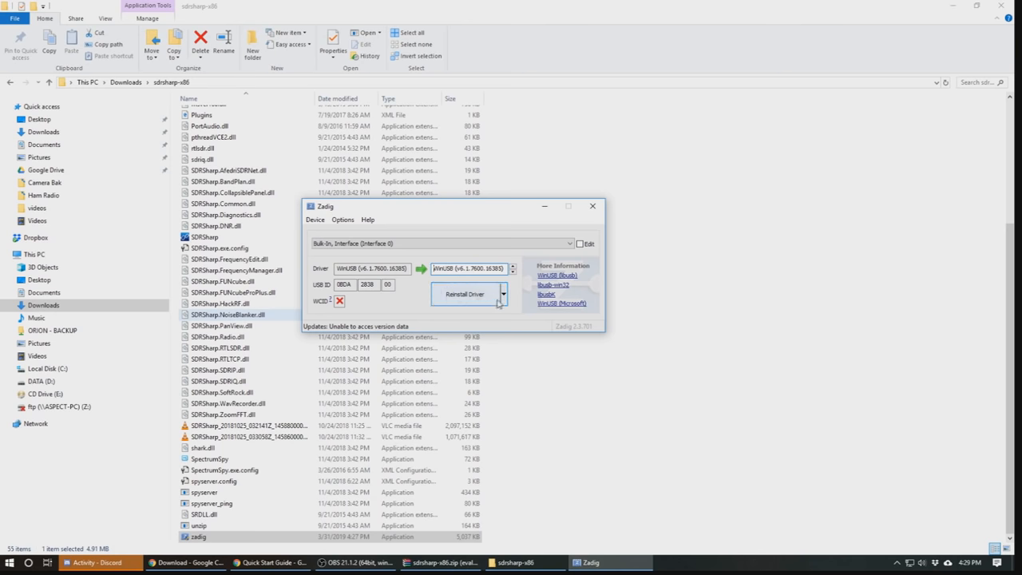
{"action": "left_click", "coordinate": [501, 294]}
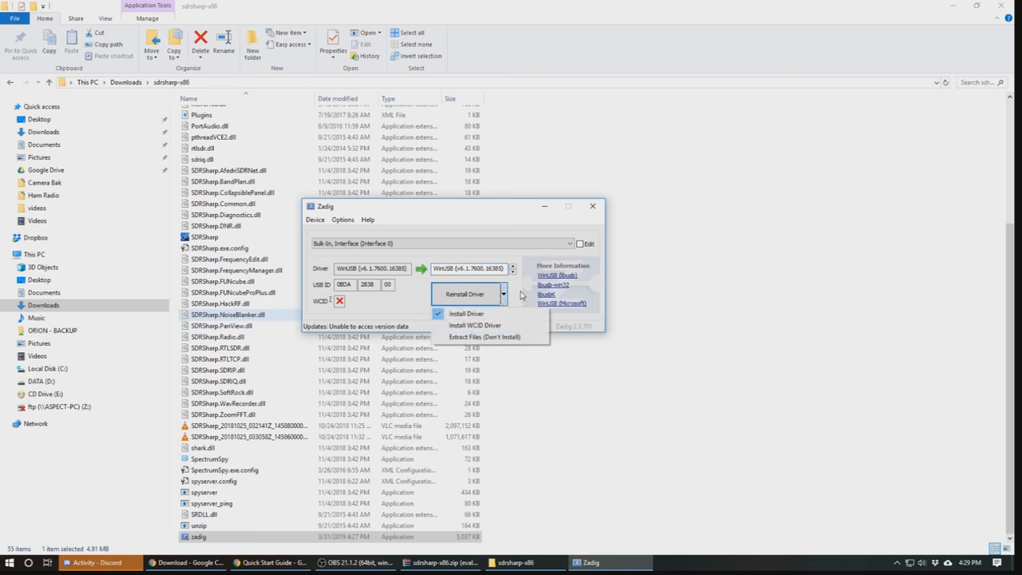
{"action": "left_click", "coordinate": [467, 313]}
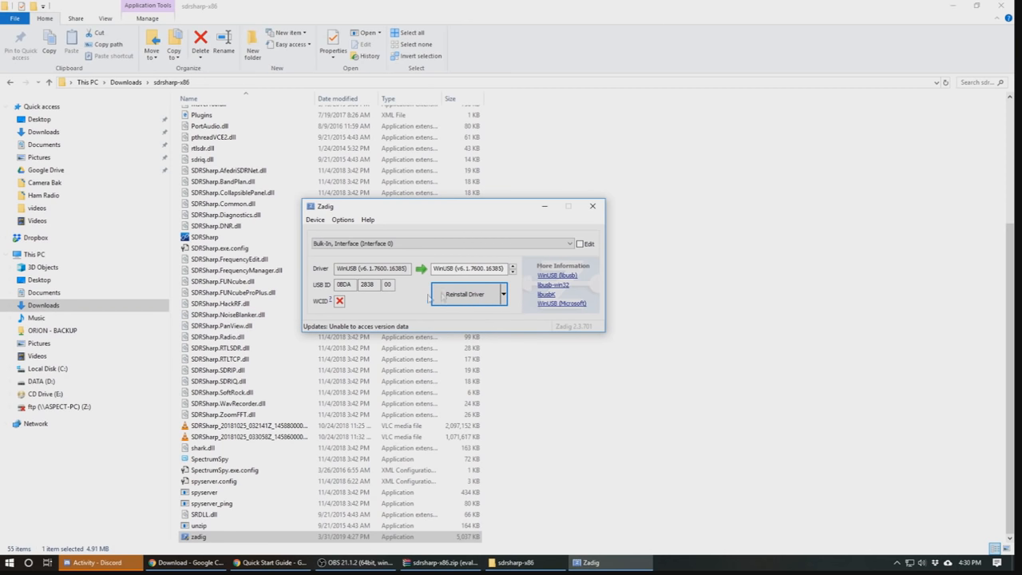
Install the WinUSB driver on the dongle, acknowledge success and close Zadig.
{"action": "left_click", "coordinate": [503, 294]}
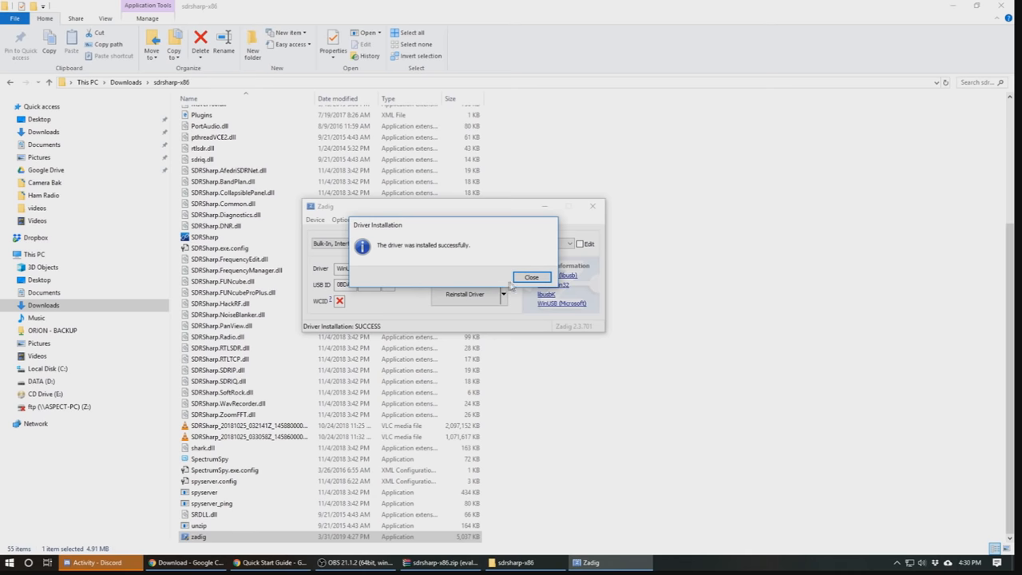
{"action": "left_click", "coordinate": [531, 278]}
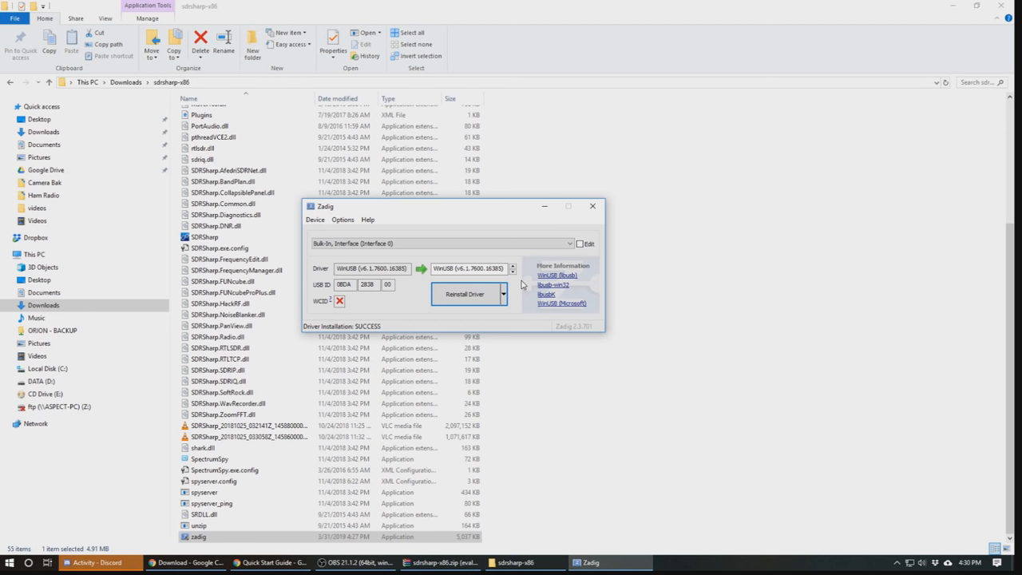
{"action": "mouse_move", "coordinate": [522, 284]}
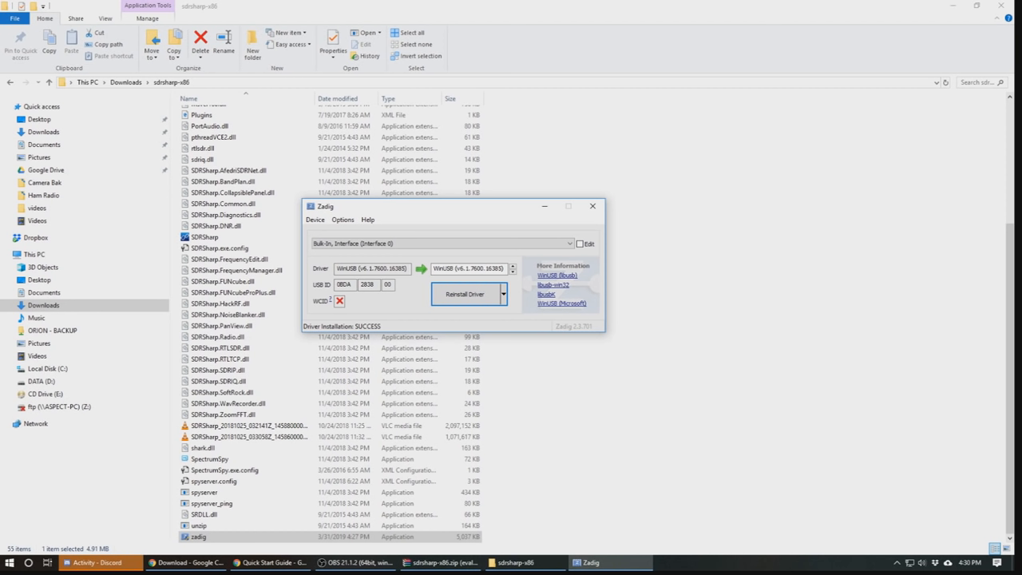
{"action": "left_click", "coordinate": [503, 294]}
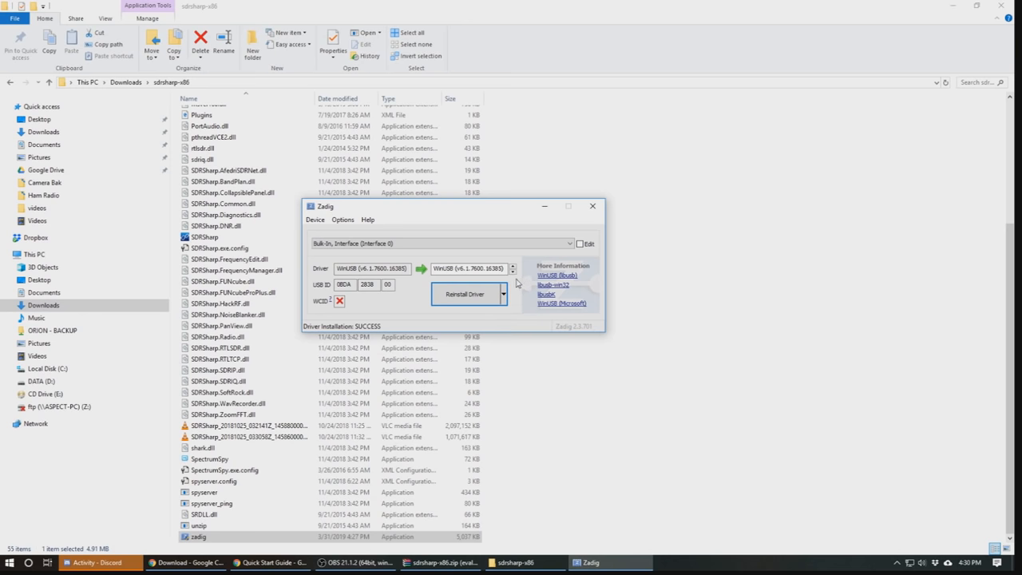
{"action": "mouse_move", "coordinate": [592, 206]}
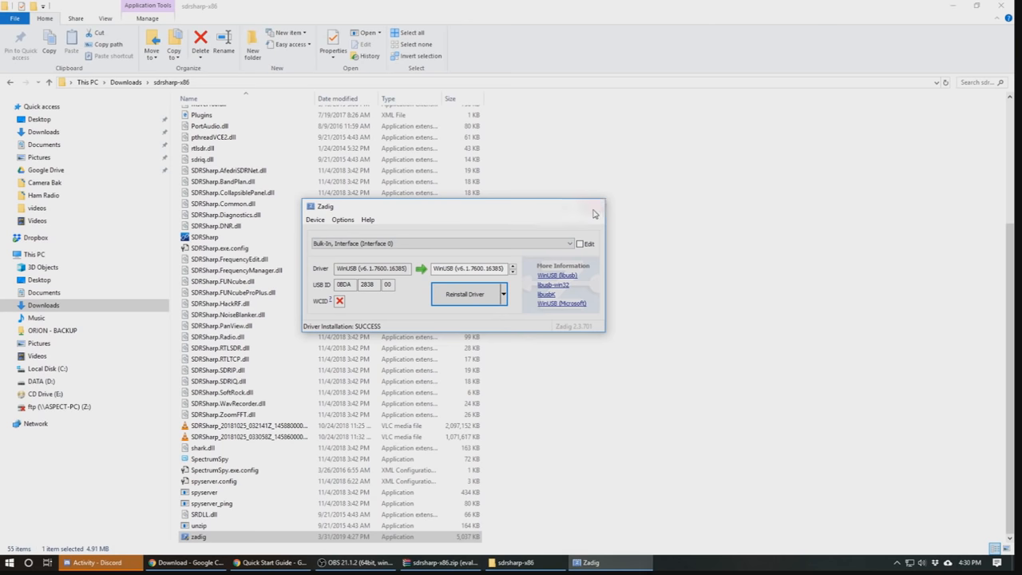
{"action": "left_click", "coordinate": [596, 207]}
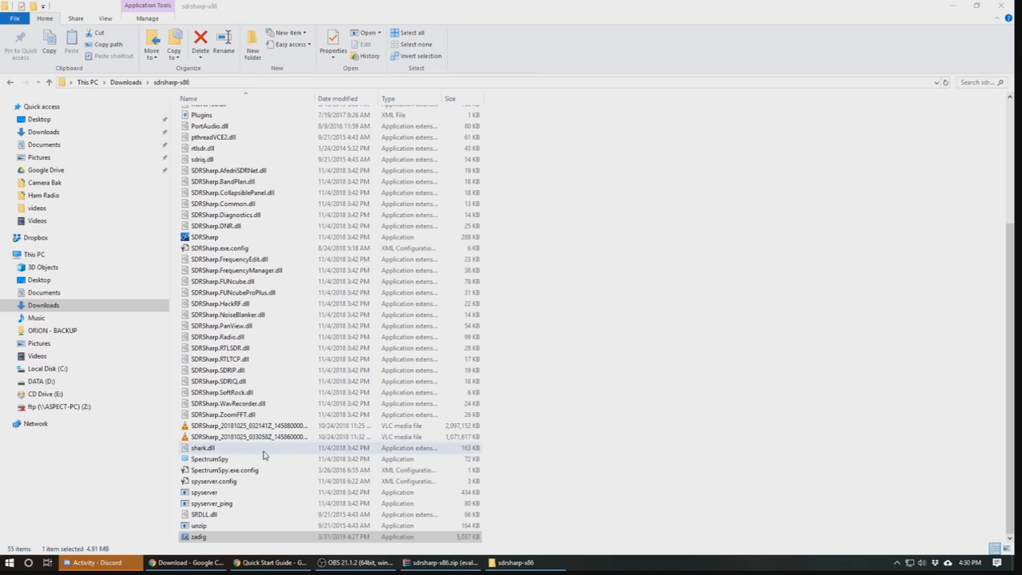
Launch SDRSharp from the folder with administrator rights.
{"action": "left_click", "coordinate": [205, 236]}
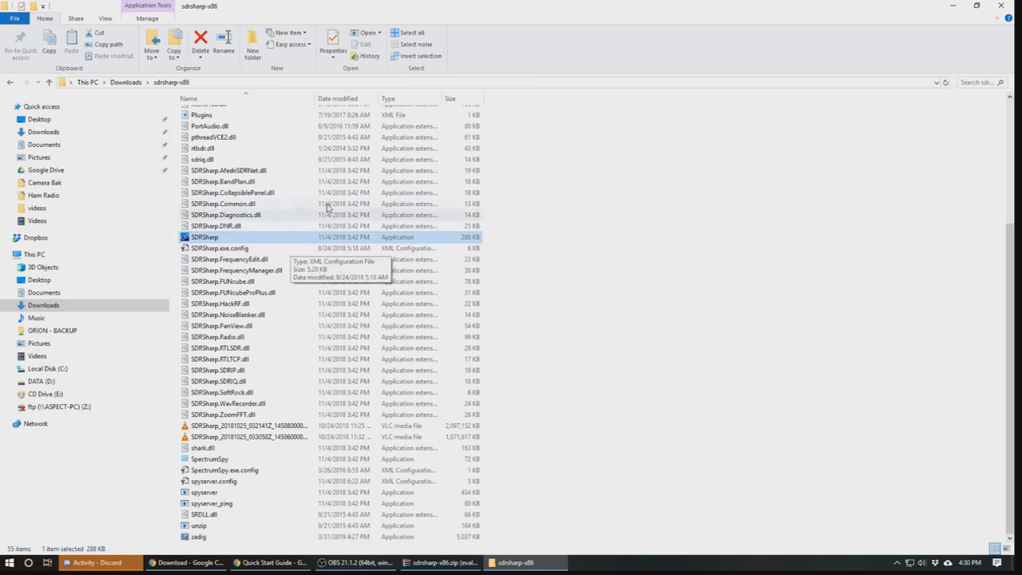
{"action": "right_click", "coordinate": [205, 237]}
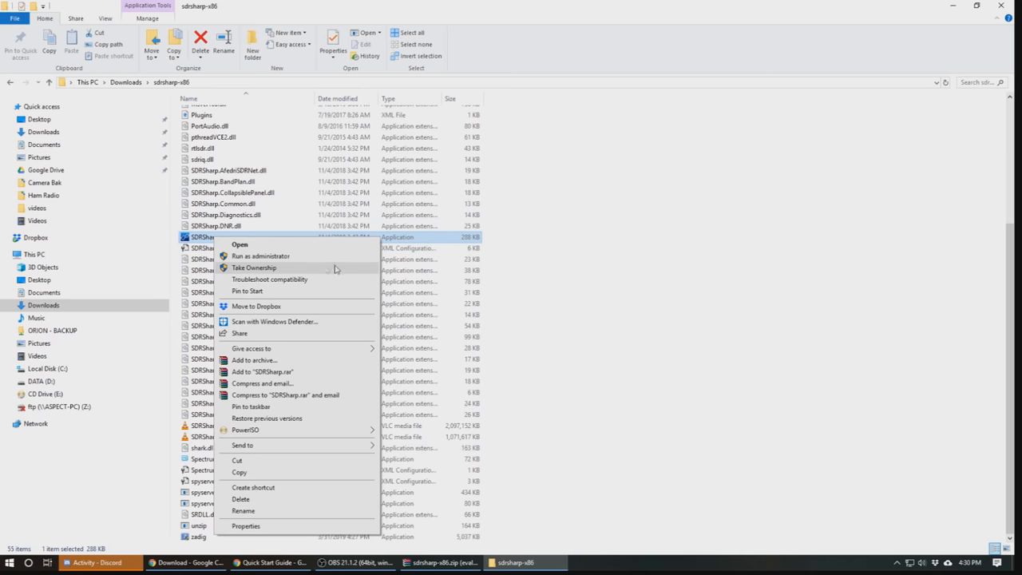
{"action": "mouse_move", "coordinate": [316, 255]}
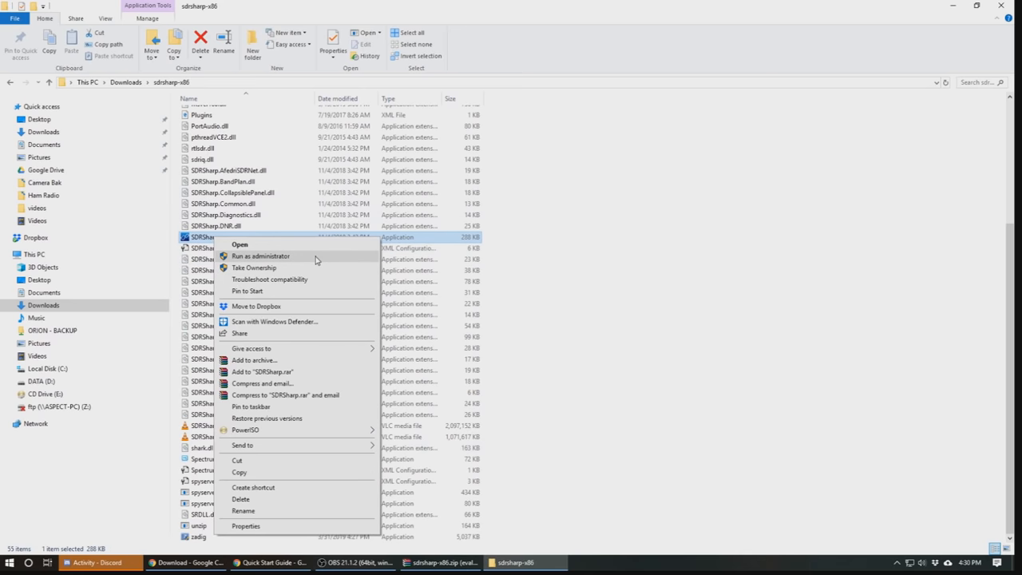
{"action": "left_click", "coordinate": [239, 244]}
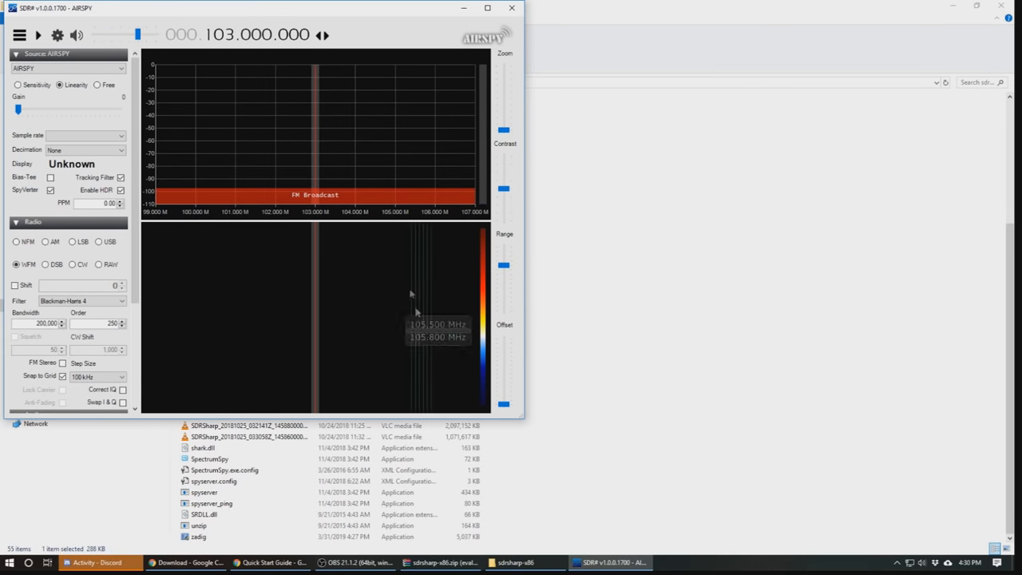
Maximize SDR# and choose RTL-SDR (USB) as the radio source.
{"action": "left_click", "coordinate": [120, 67]}
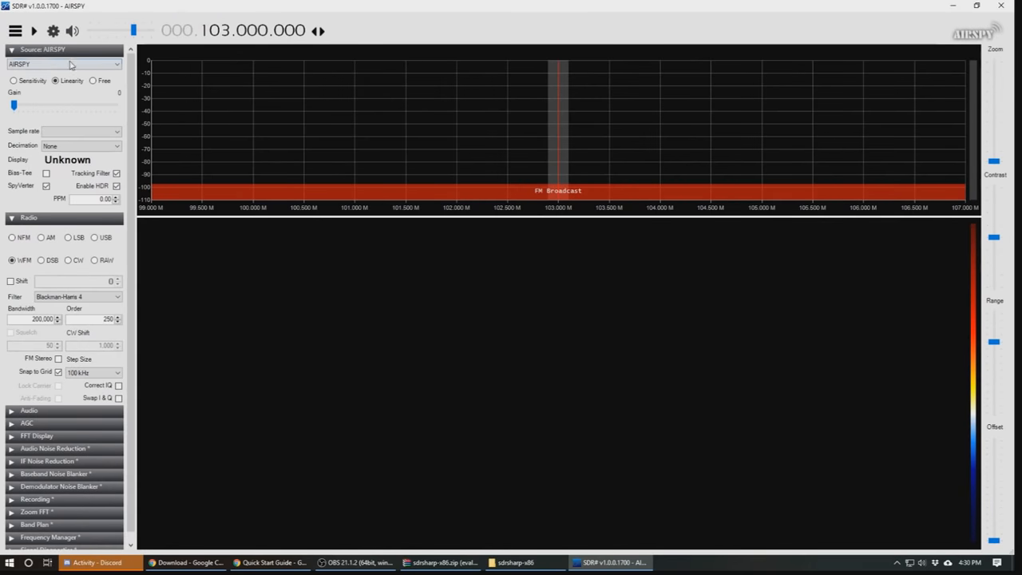
{"action": "left_click", "coordinate": [67, 64]}
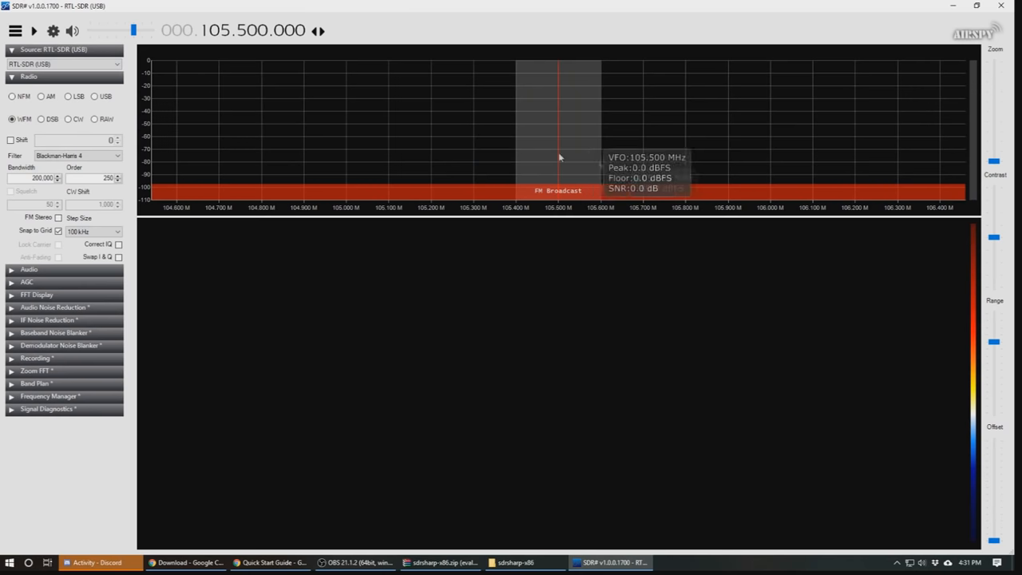
Start receiving from the RTL-SDR on the FM band, expand the Audio panel and bring up the RTL-SDR Controller.
{"action": "left_click", "coordinate": [33, 31]}
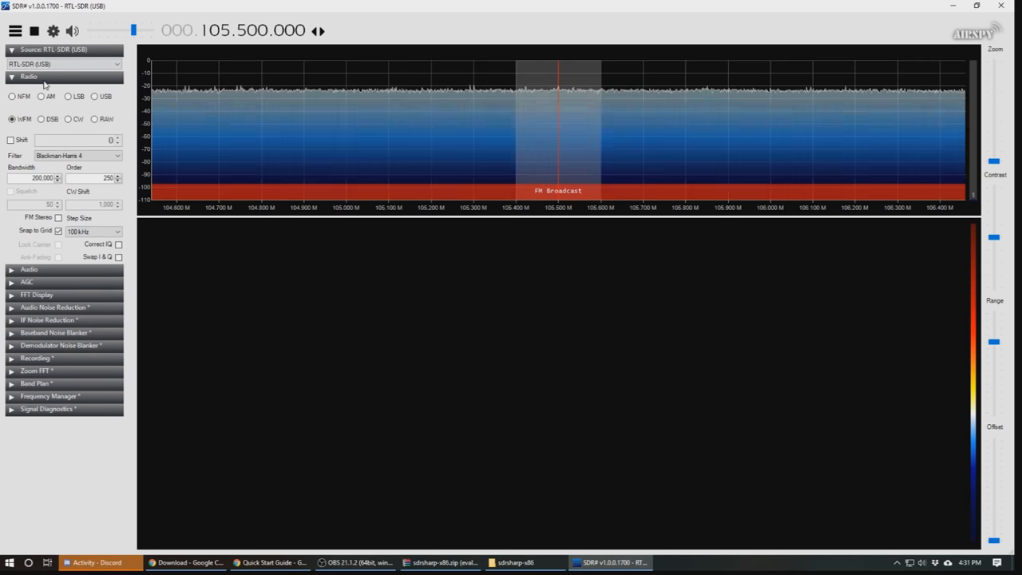
{"action": "mouse_move", "coordinate": [738, 349]}
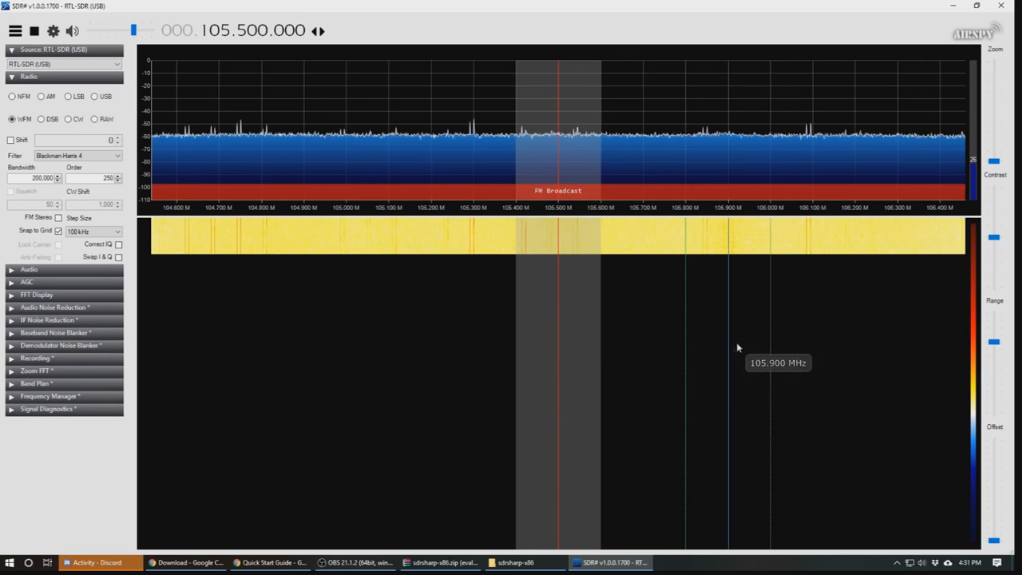
{"action": "mouse_move", "coordinate": [466, 313]}
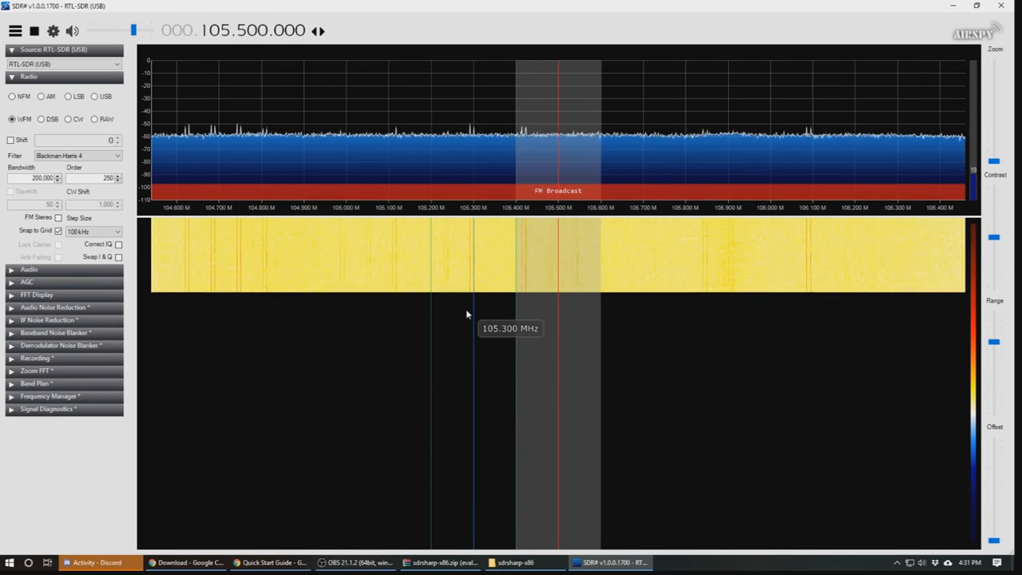
{"action": "mouse_move", "coordinate": [585, 259]}
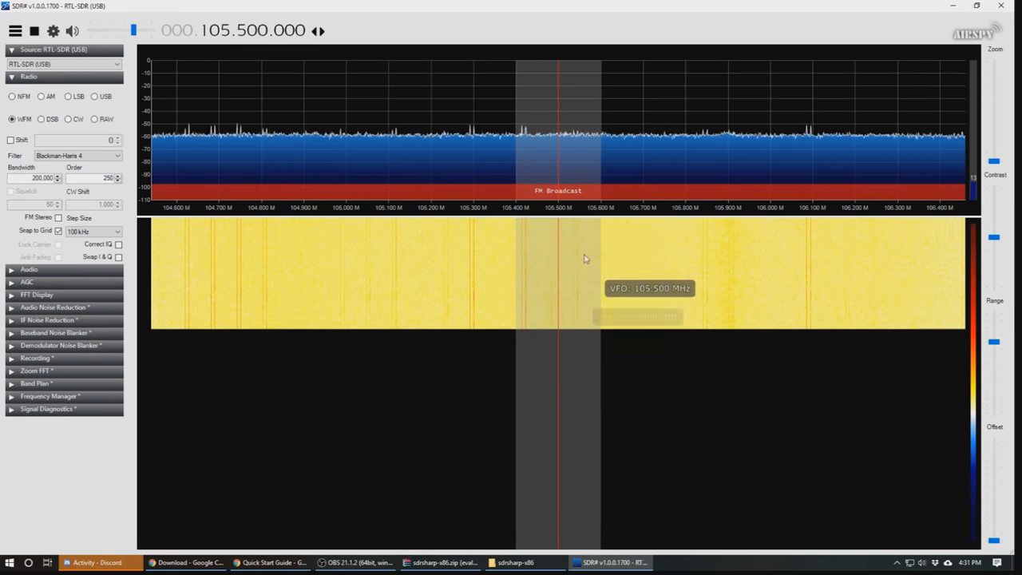
{"action": "mouse_move", "coordinate": [527, 169]}
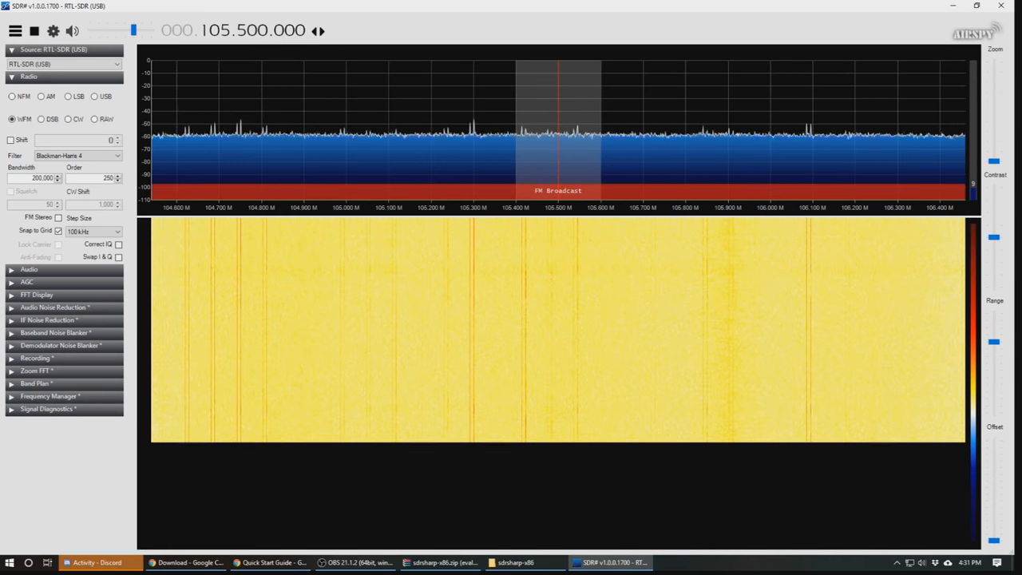
{"action": "left_click", "coordinate": [28, 268]}
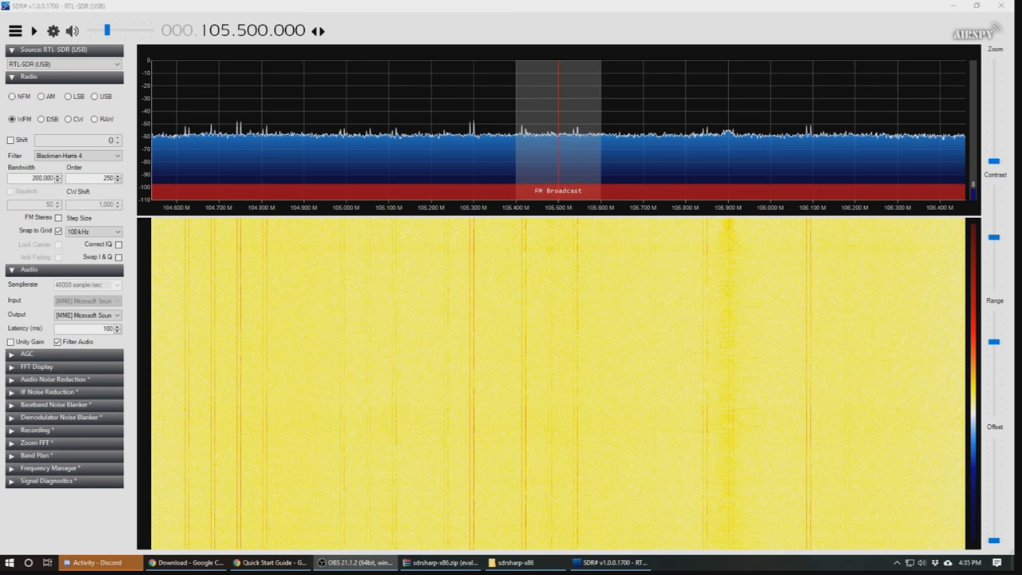
{"action": "left_click", "coordinate": [33, 31]}
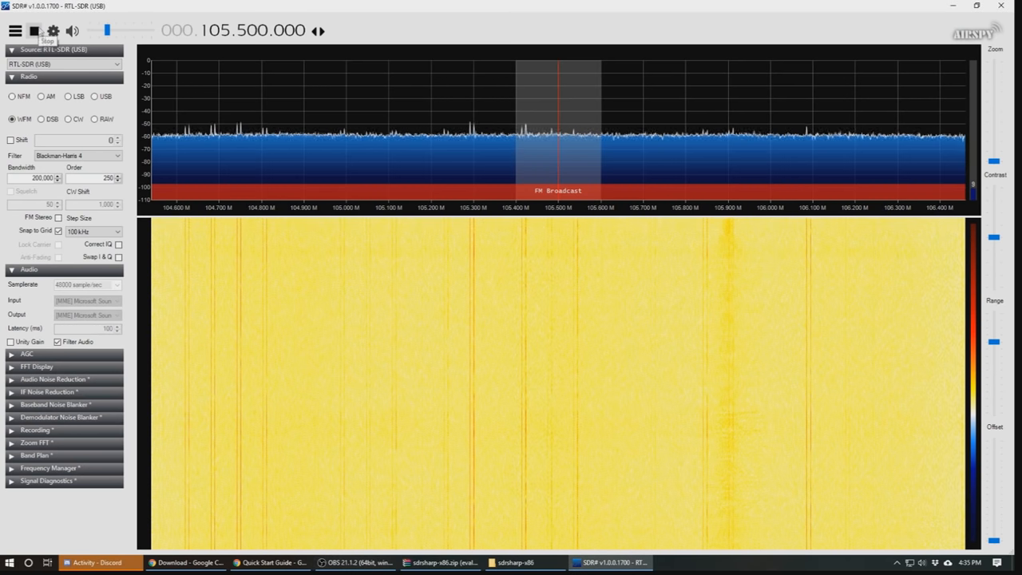
{"action": "mouse_move", "coordinate": [224, 159]}
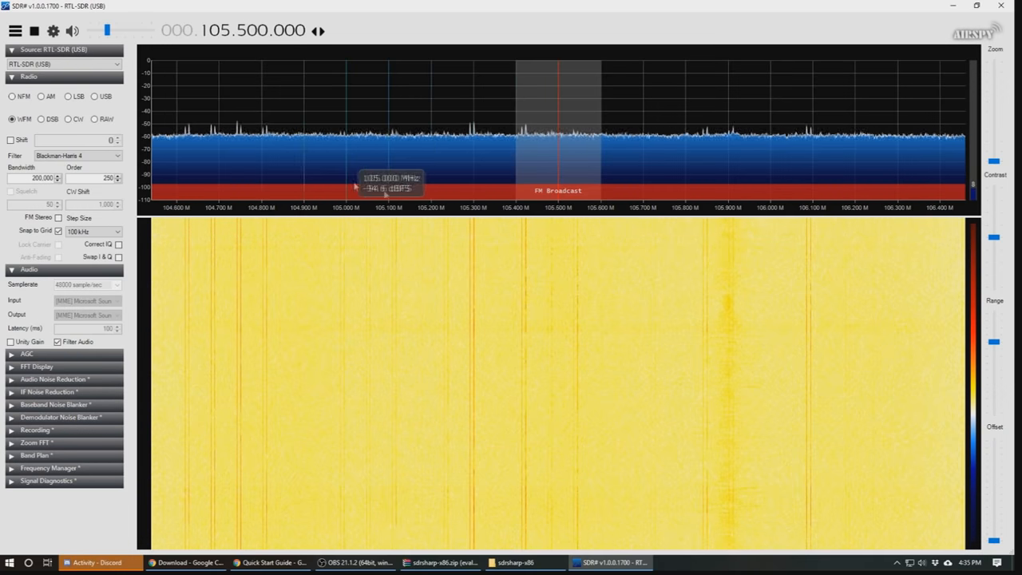
{"action": "mouse_move", "coordinate": [594, 147]}
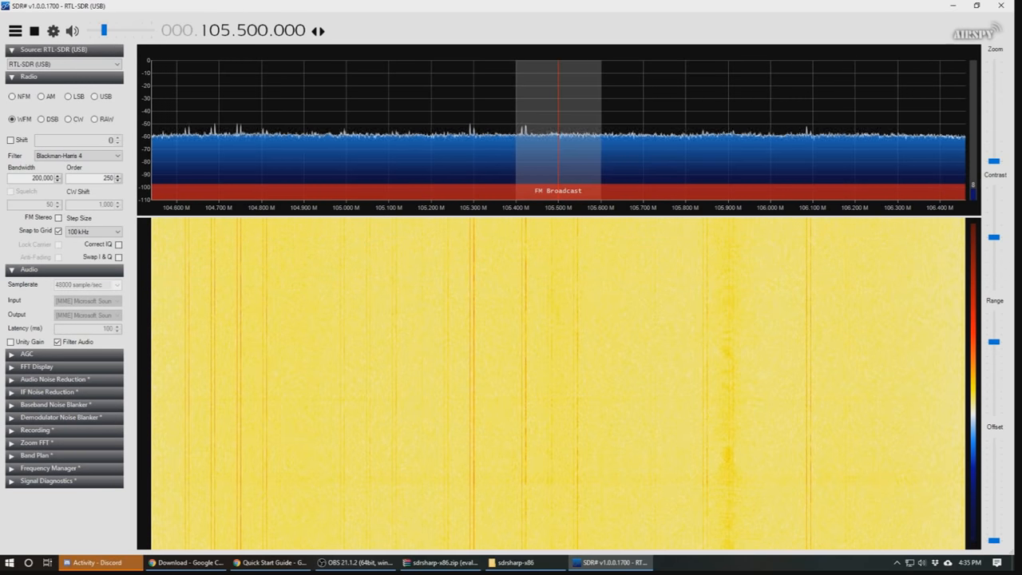
{"action": "mouse_move", "coordinate": [247, 120]}
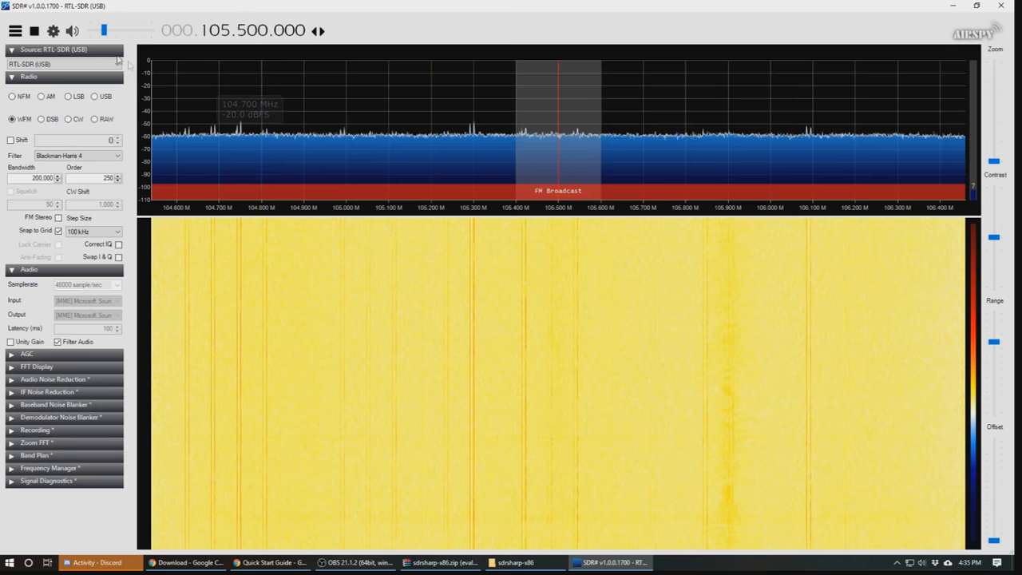
{"action": "left_click", "coordinate": [53, 32]}
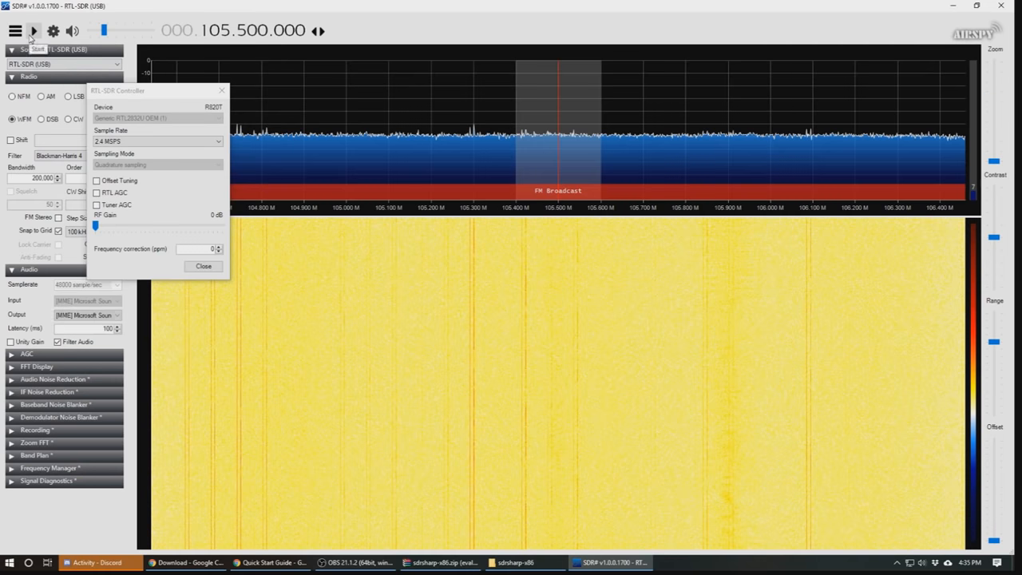
Confirm the RTL-SDR dongle as device with the 2.4 MSPS sample rate in the controller.
{"action": "left_click_drag", "start_coordinate": [118, 89], "coordinate": [195, 88]}
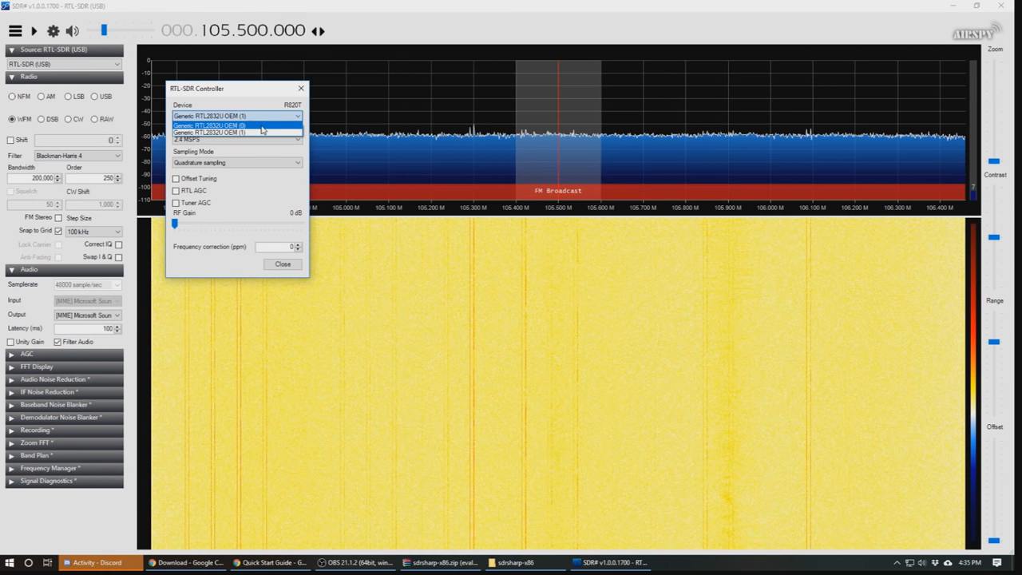
{"action": "left_click", "coordinate": [237, 115]}
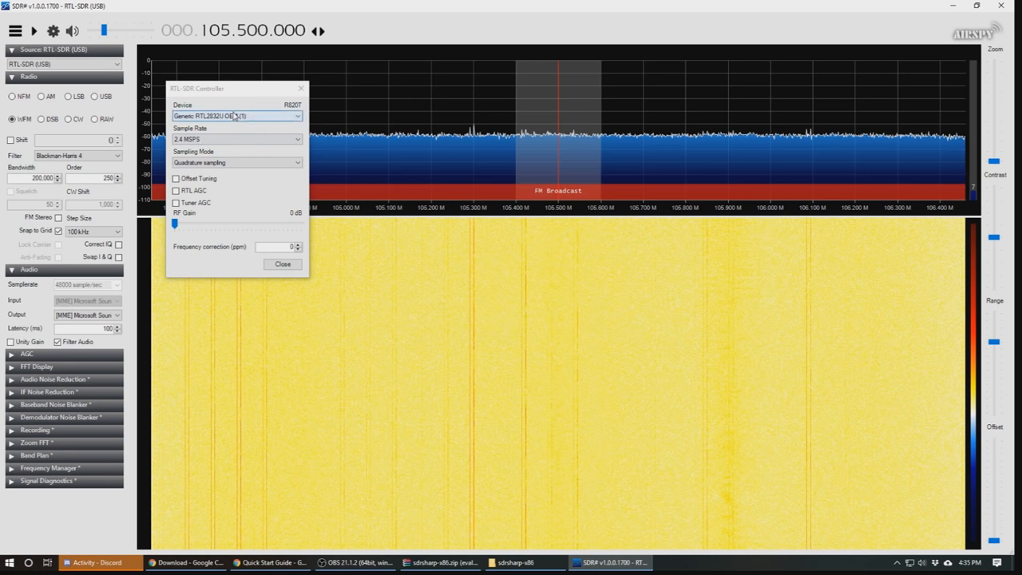
{"action": "left_click", "coordinate": [297, 139]}
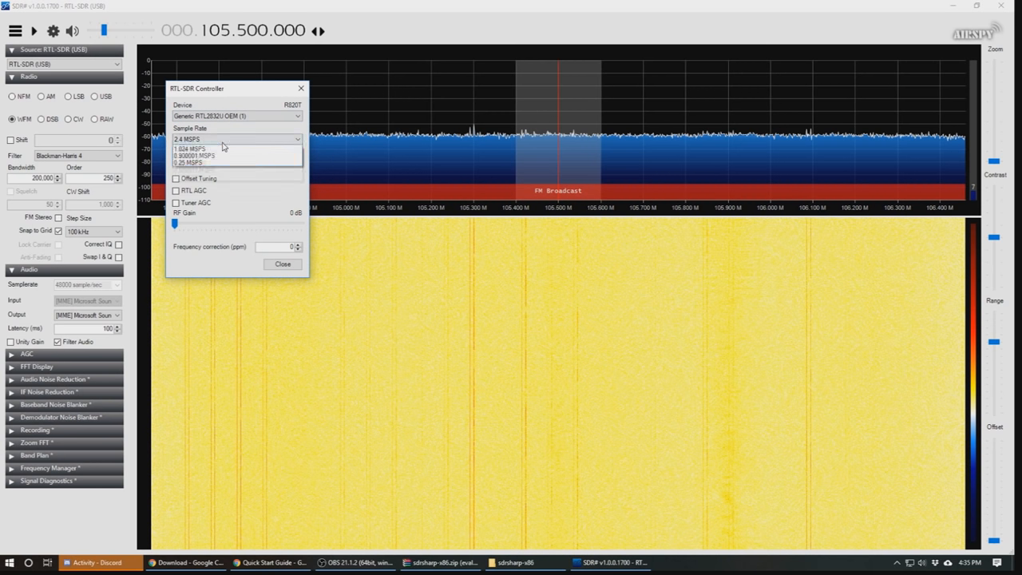
{"action": "left_click", "coordinate": [298, 139]}
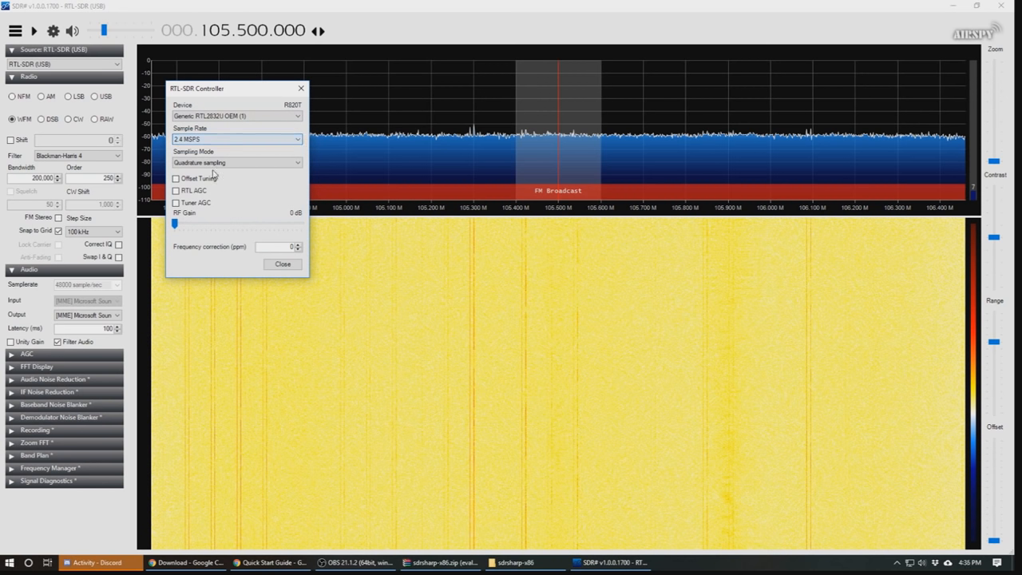
{"action": "left_click", "coordinate": [237, 139]}
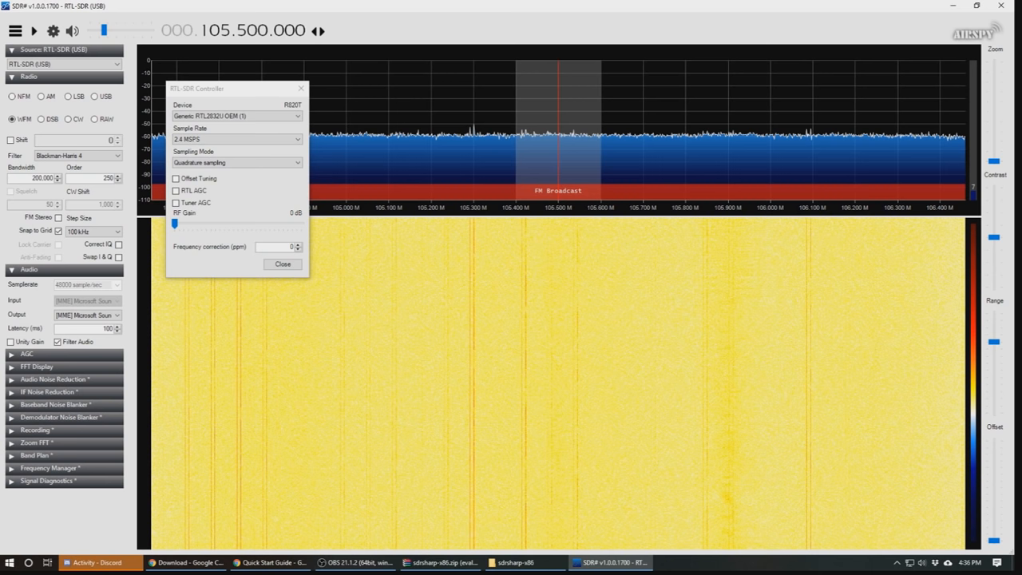
{"action": "mouse_move", "coordinate": [122, 301]}
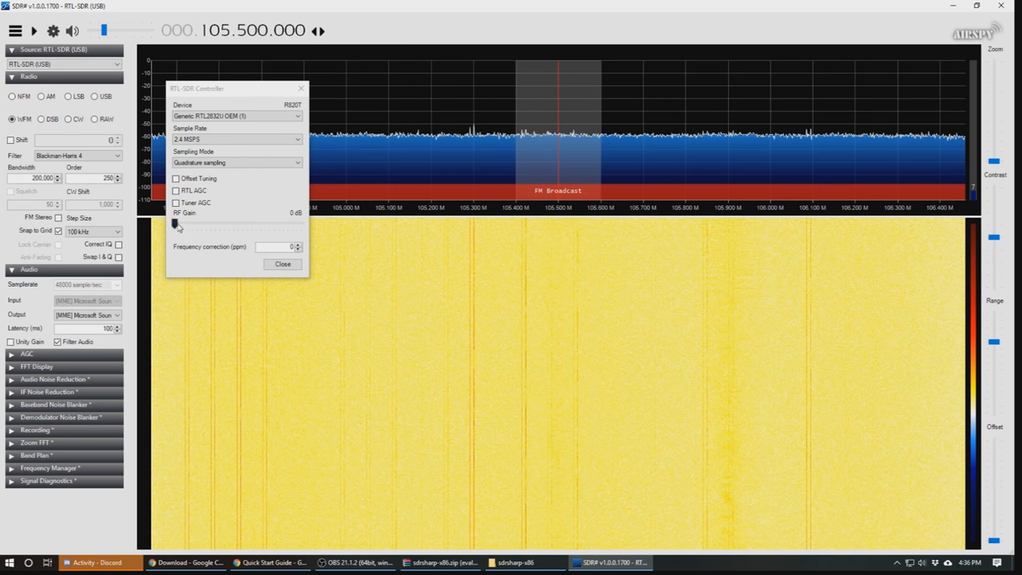
Try the RF gain slider, review sampling modes and rates, then restart reception and return to the controller.
{"action": "left_click_drag", "start_coordinate": [176, 223], "coordinate": [216, 223]}
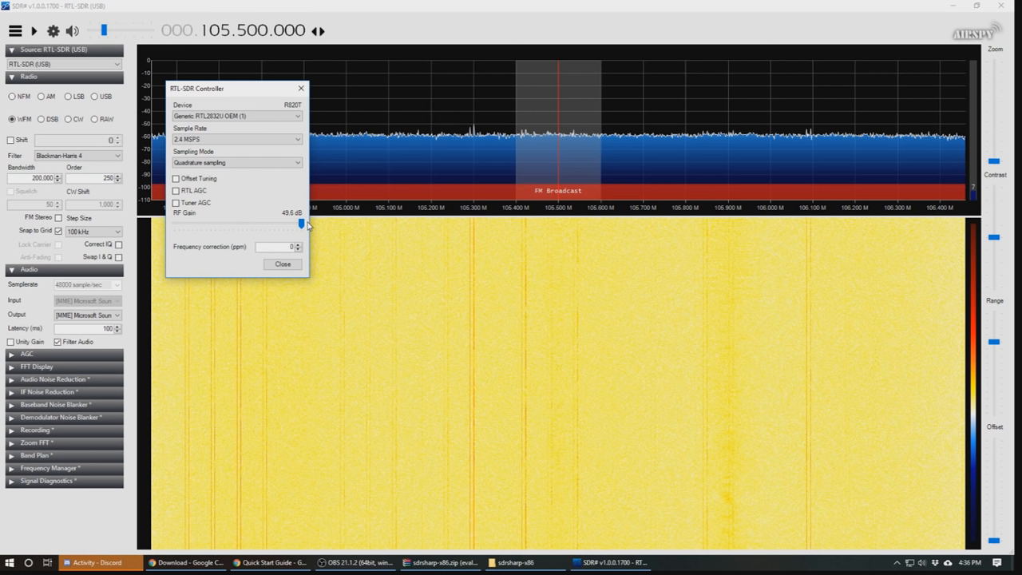
{"action": "left_click_drag", "start_coordinate": [301, 222], "coordinate": [176, 222]}
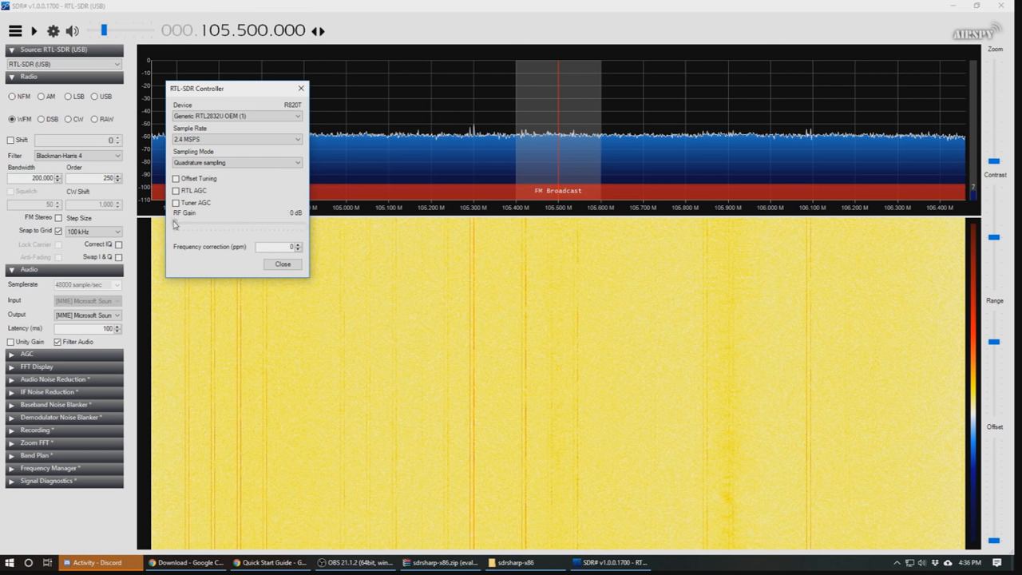
{"action": "left_click", "coordinate": [236, 163]}
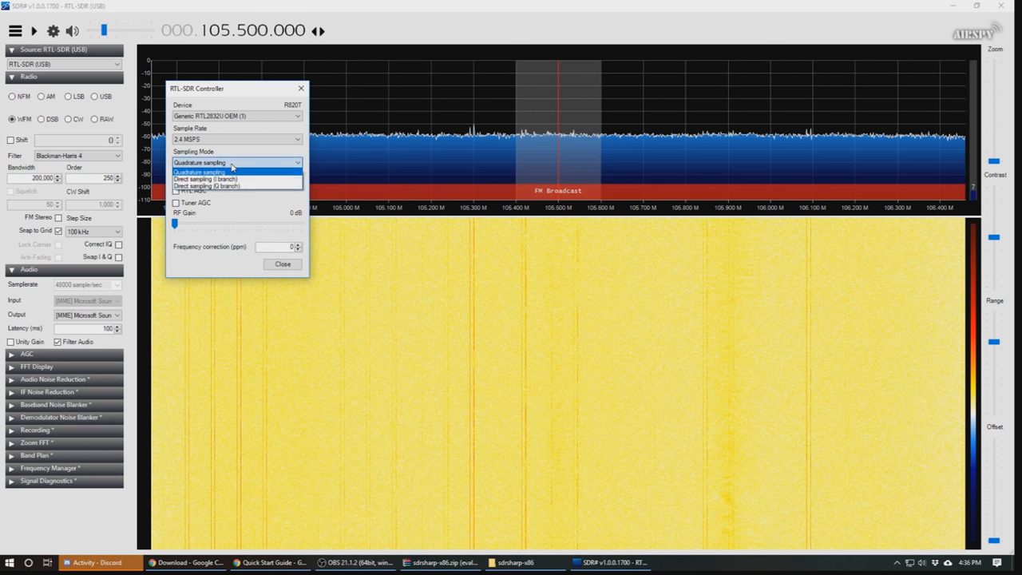
{"action": "left_click", "coordinate": [237, 139]}
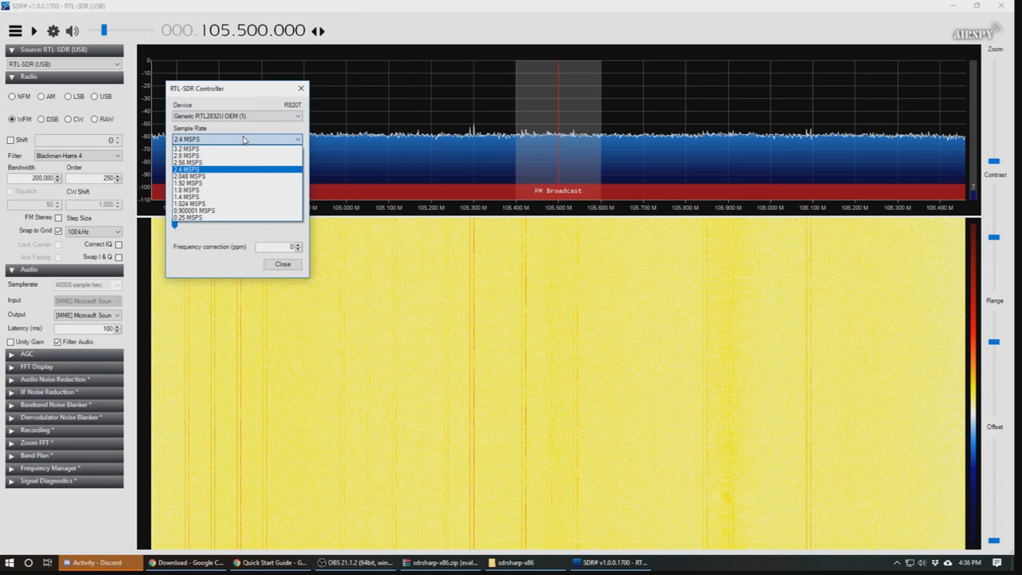
{"action": "left_click", "coordinate": [236, 139]}
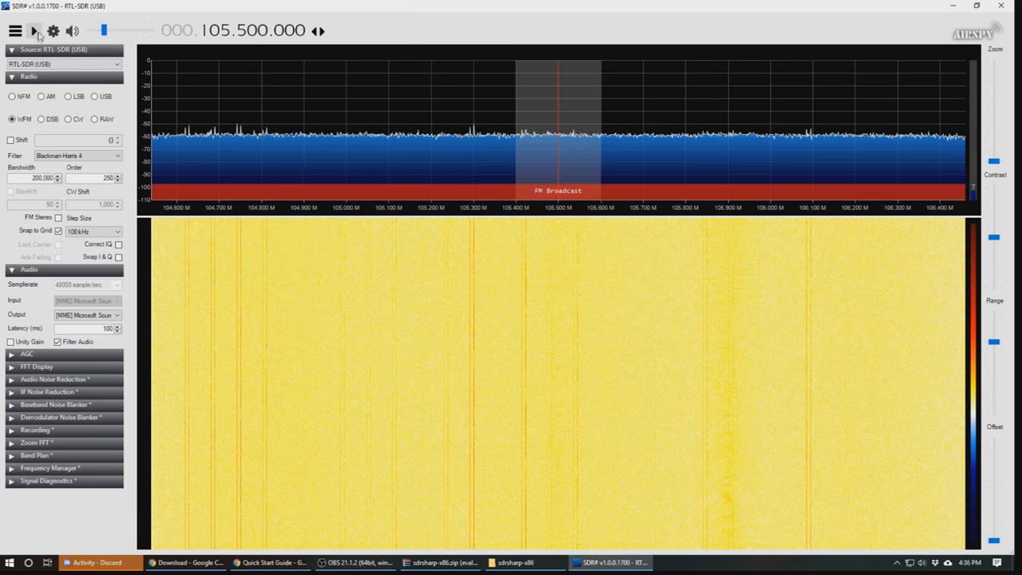
{"action": "mouse_move", "coordinate": [67, 43]}
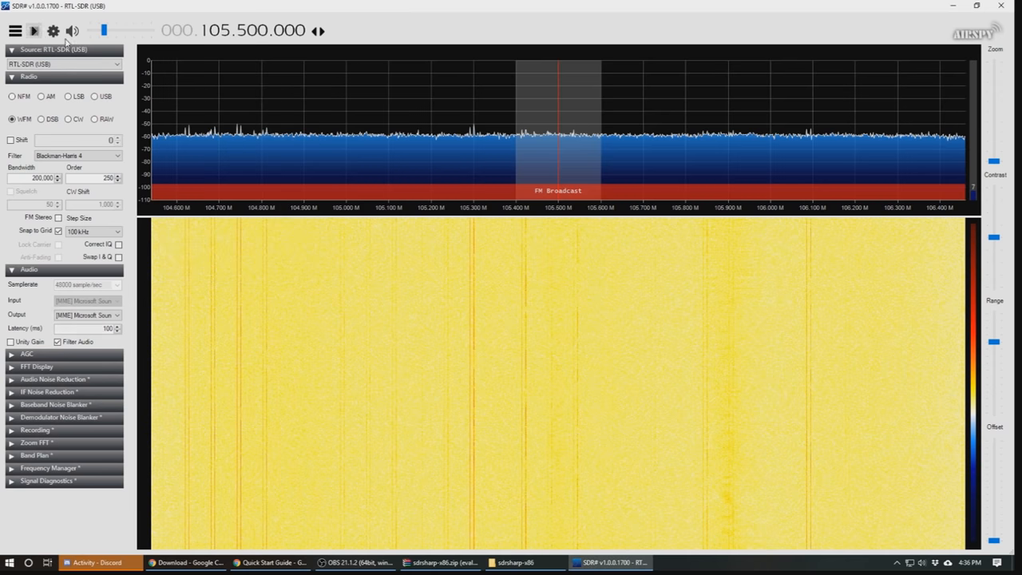
{"action": "left_click", "coordinate": [34, 30]}
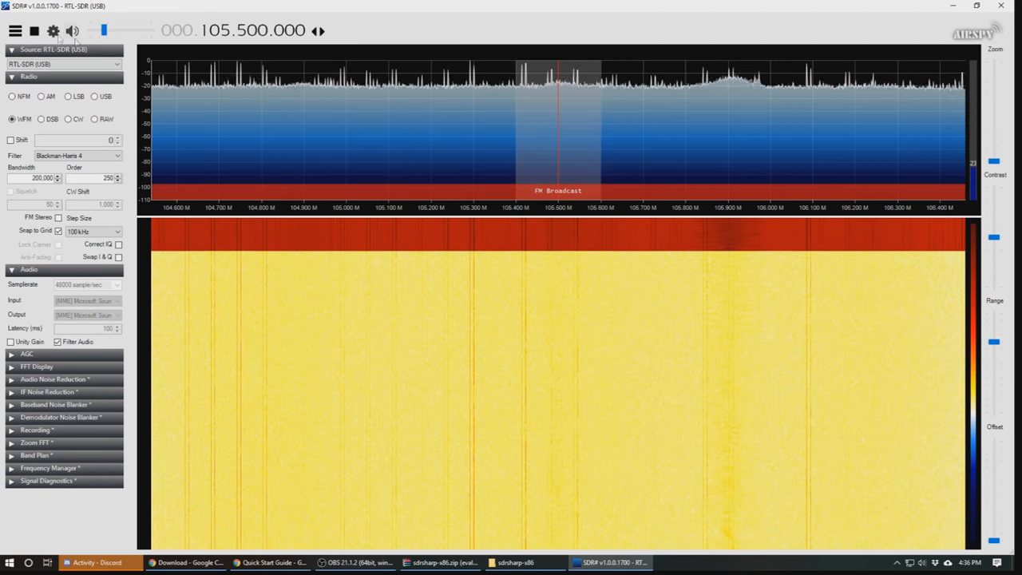
{"action": "left_click", "coordinate": [52, 31]}
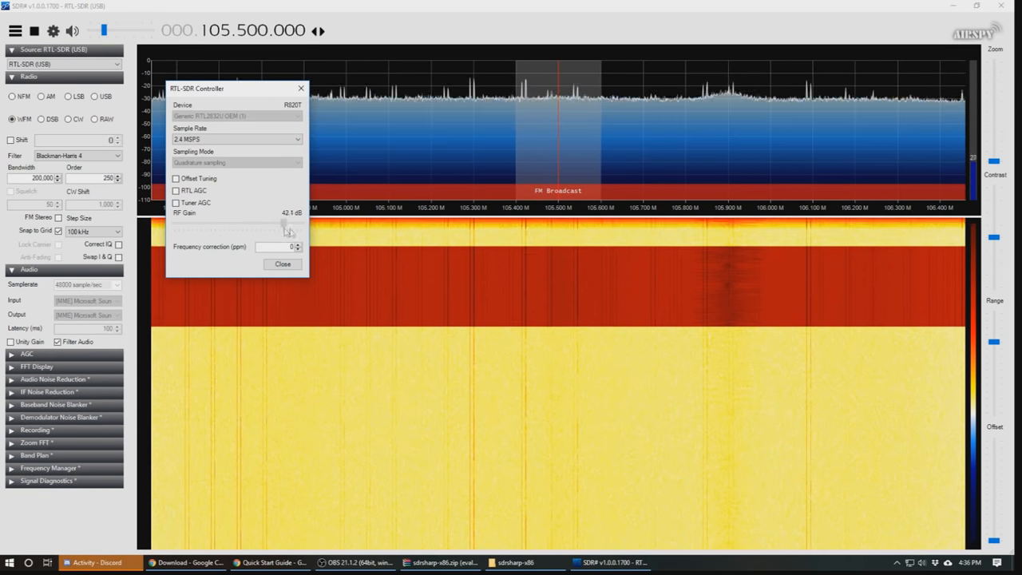
Raise the RF gain to 49.6 dB for strong FM peaks at 105.9 MHz and close the controller.
{"action": "left_click_drag", "start_coordinate": [288, 223], "coordinate": [302, 224]}
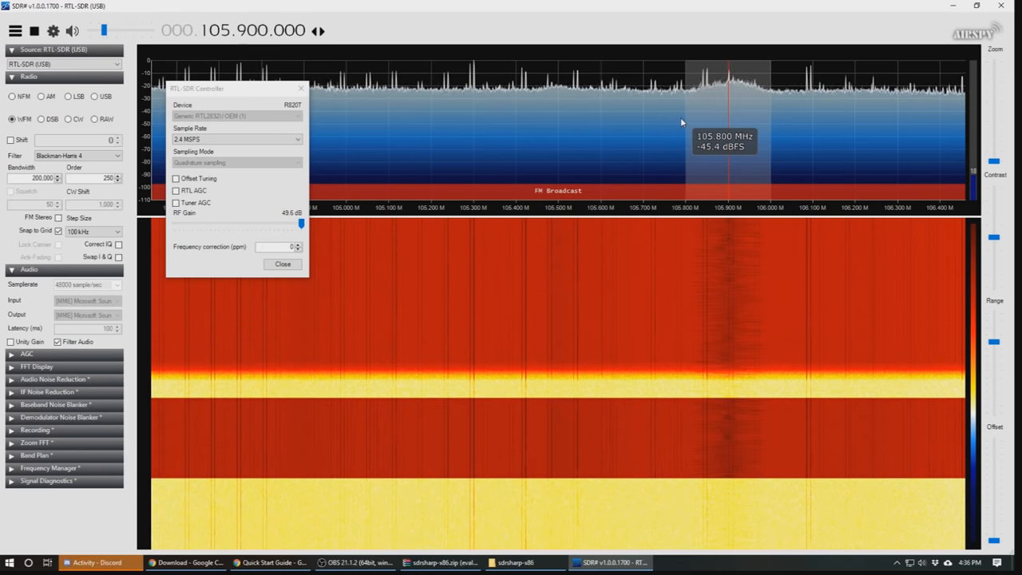
{"action": "mouse_move", "coordinate": [257, 230]}
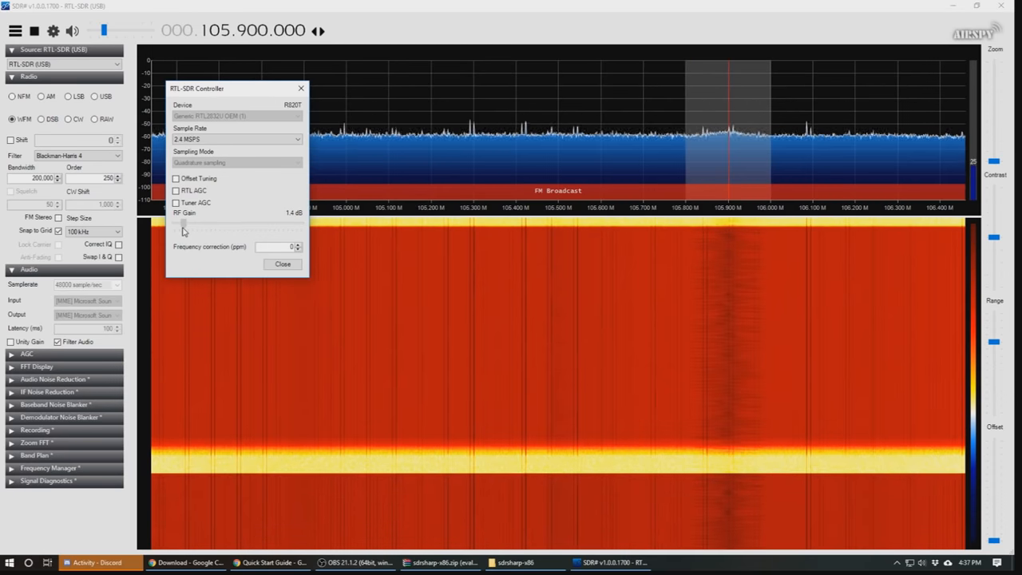
{"action": "left_click_drag", "start_coordinate": [184, 224], "coordinate": [295, 224]}
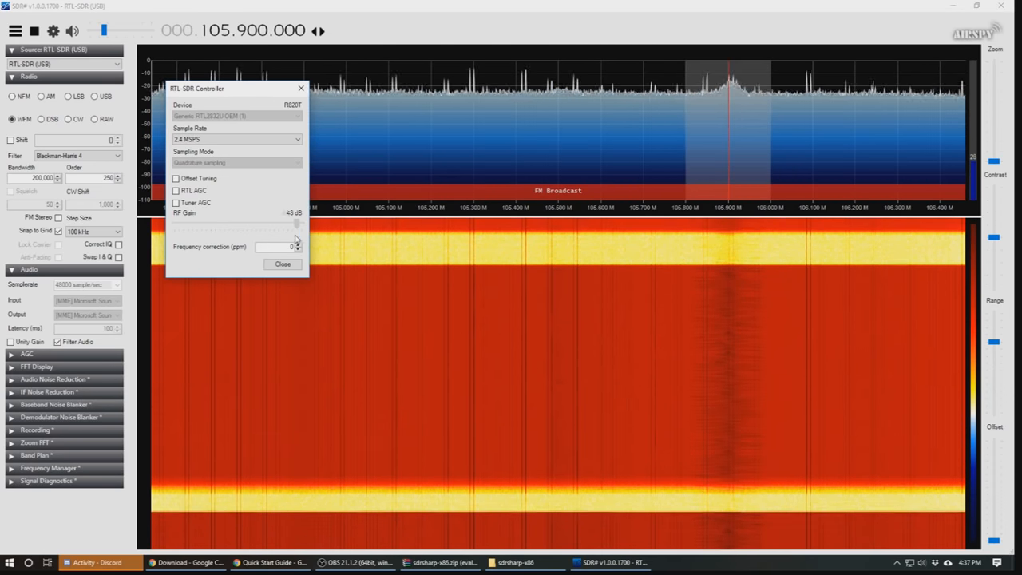
{"action": "left_click_drag", "start_coordinate": [295, 224], "coordinate": [302, 224]}
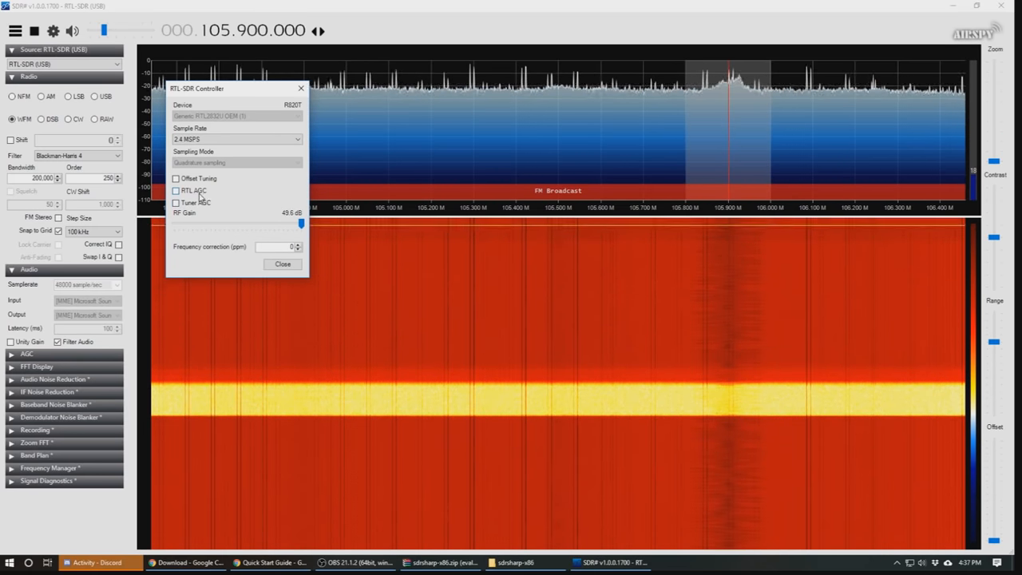
{"action": "left_click", "coordinate": [176, 190]}
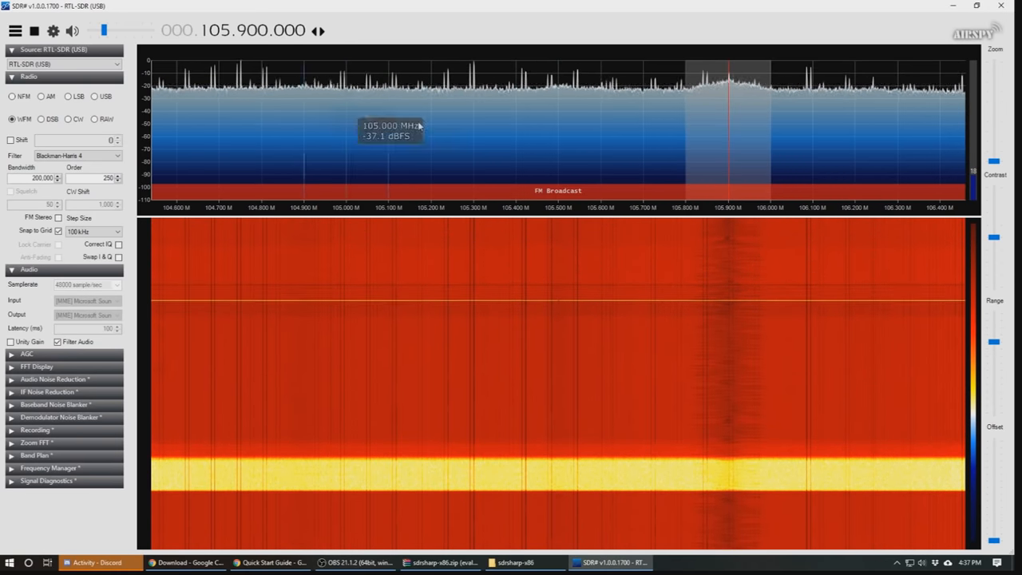
{"action": "mouse_move", "coordinate": [521, 138]}
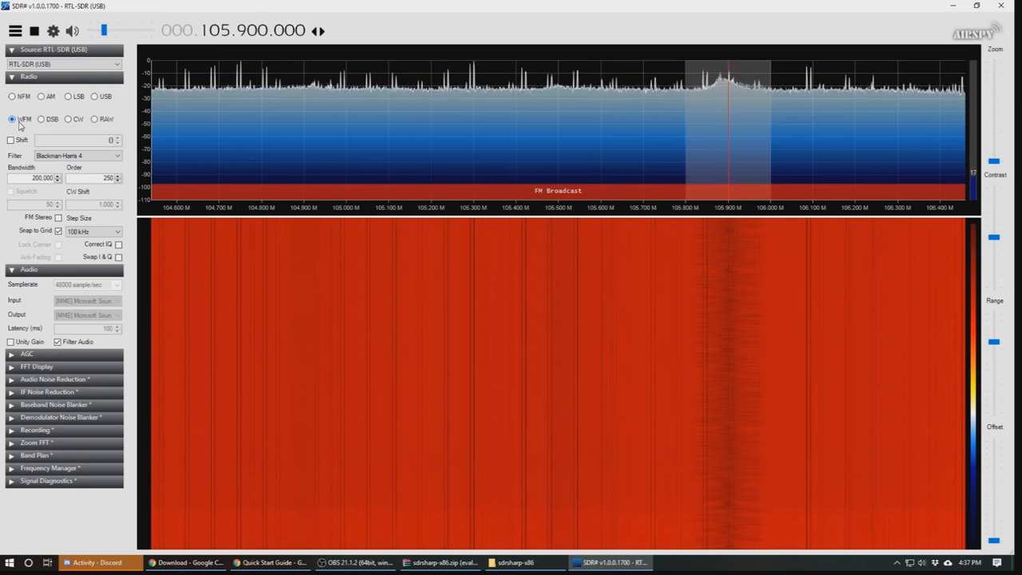
Switch to NFM demodulation and retune the receiver to about 640.9 MHz.
{"action": "left_click", "coordinate": [13, 96]}
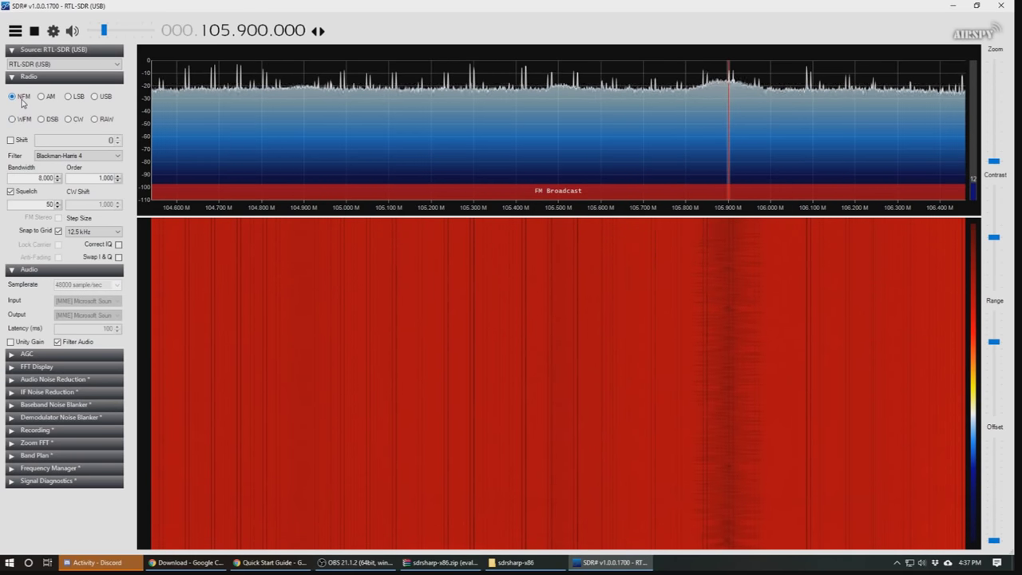
{"action": "left_click", "coordinate": [41, 96]}
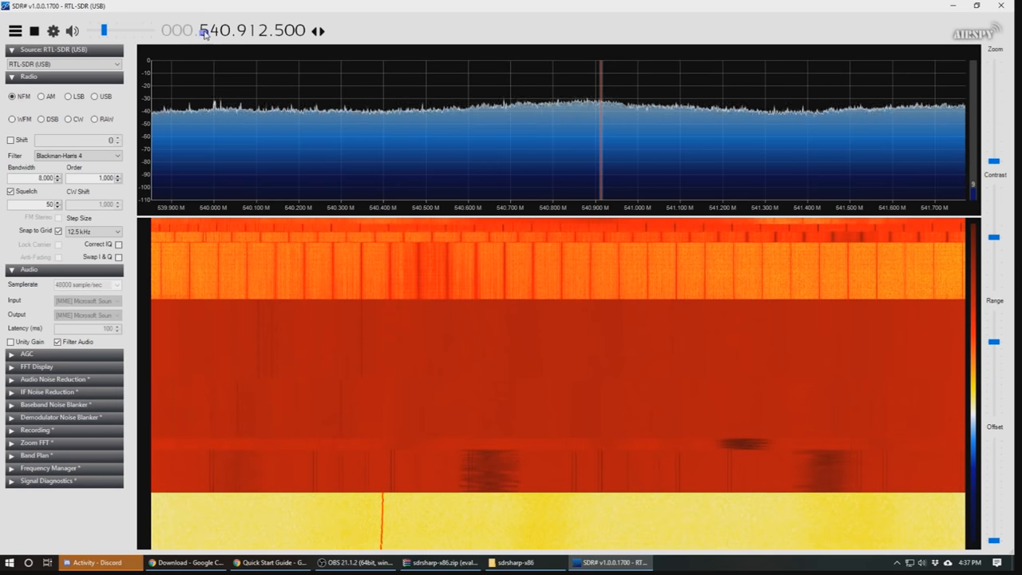
Scroll the frequency down into the marine band and tune a signal near 160 MHz.
{"action": "scroll", "scroll_direction": "down", "scroll_amount": 3}
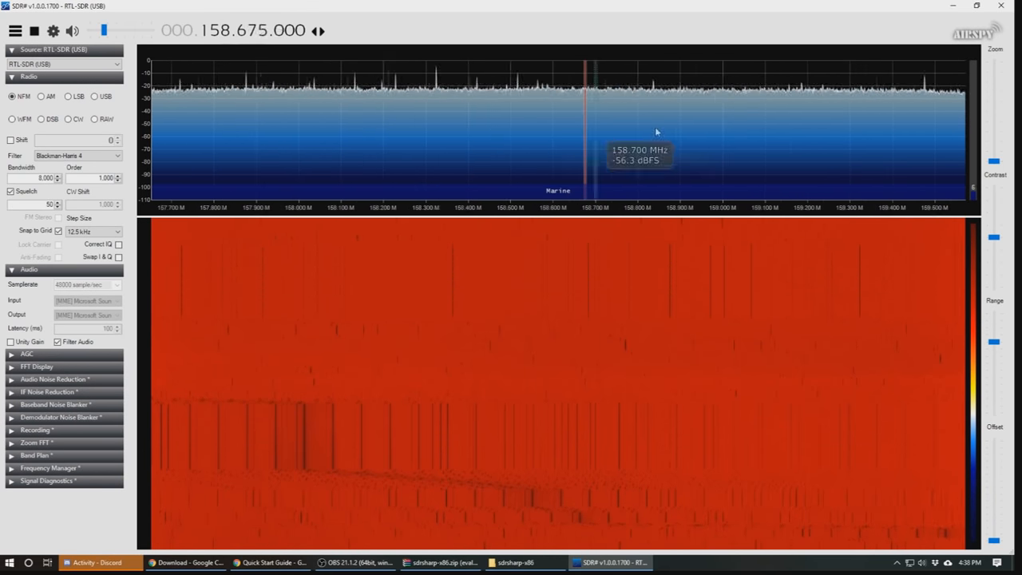
{"action": "left_click", "coordinate": [387, 119]}
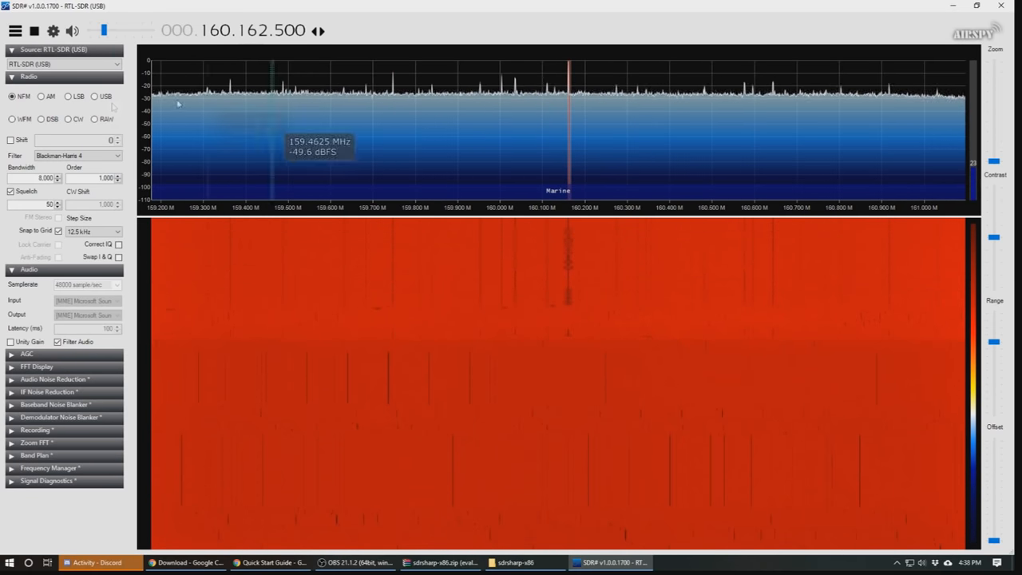
{"action": "mouse_move", "coordinate": [283, 122]}
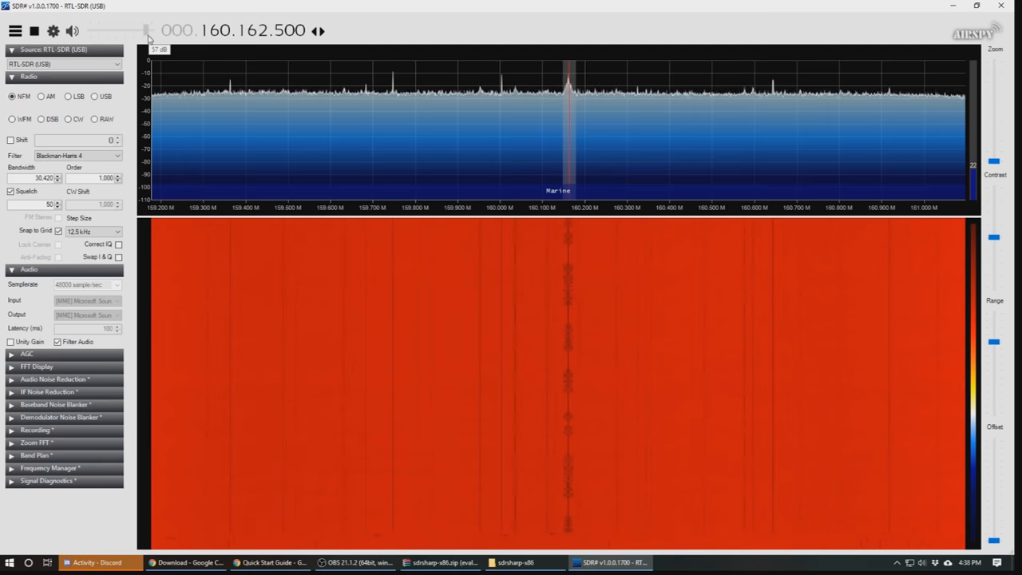
{"action": "mouse_move", "coordinate": [567, 136]}
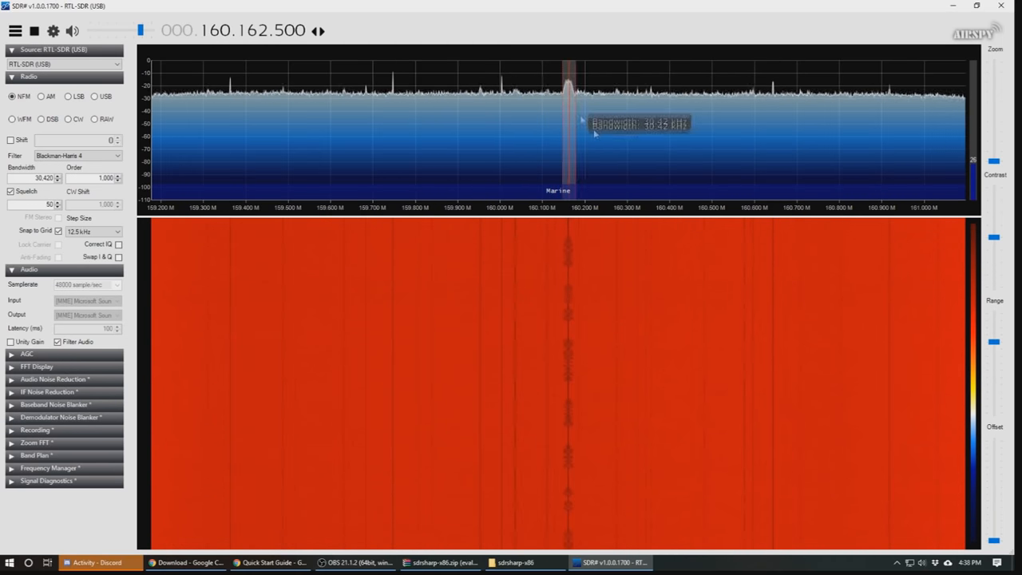
Drag the filter edges to adjust the bandwidth around the 160.2125 MHz signal.
{"action": "left_click_drag", "start_coordinate": [569, 147], "coordinate": [559, 147]}
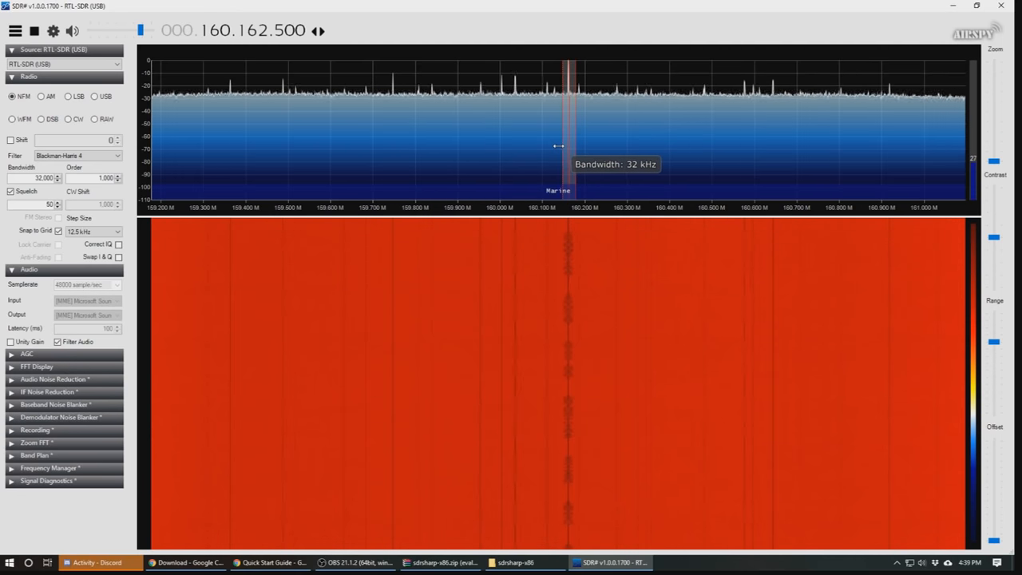
{"action": "left_click_drag", "start_coordinate": [567, 144], "coordinate": [562, 144]}
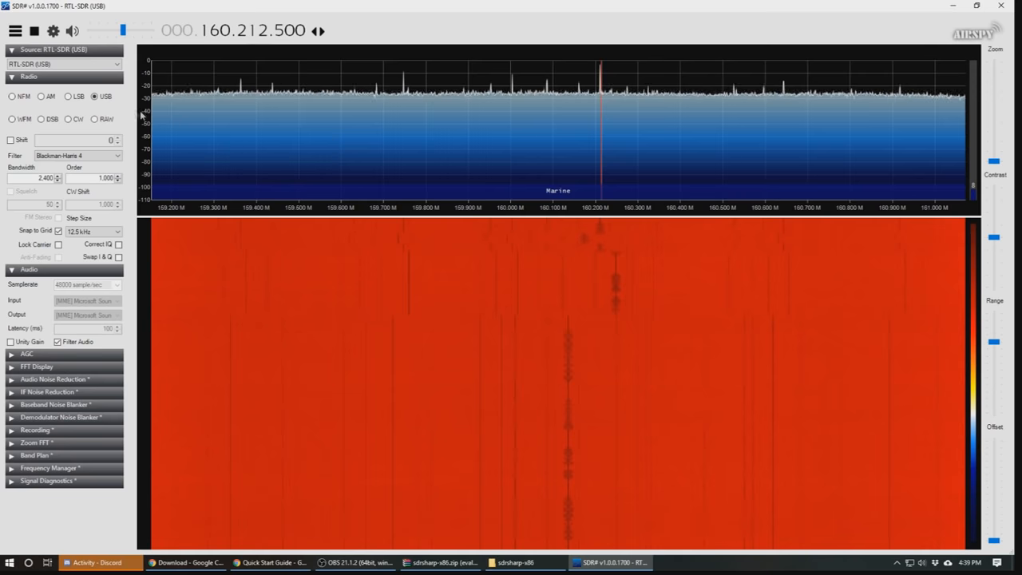
Try RAW, CW and AM demodulation on the 160.2125 MHz signal and turn the volume down.
{"action": "left_click", "coordinate": [67, 96]}
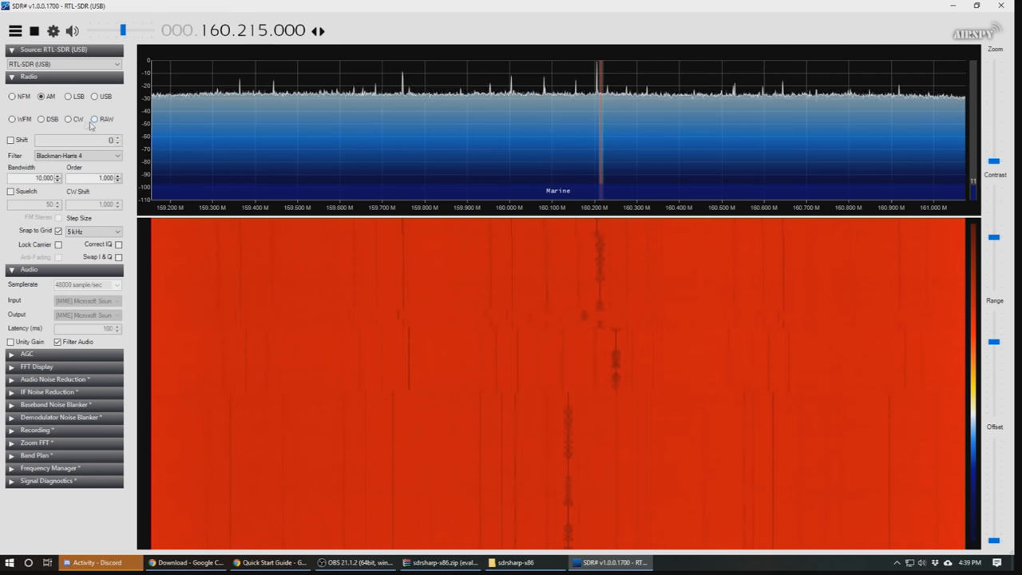
{"action": "left_click", "coordinate": [67, 118]}
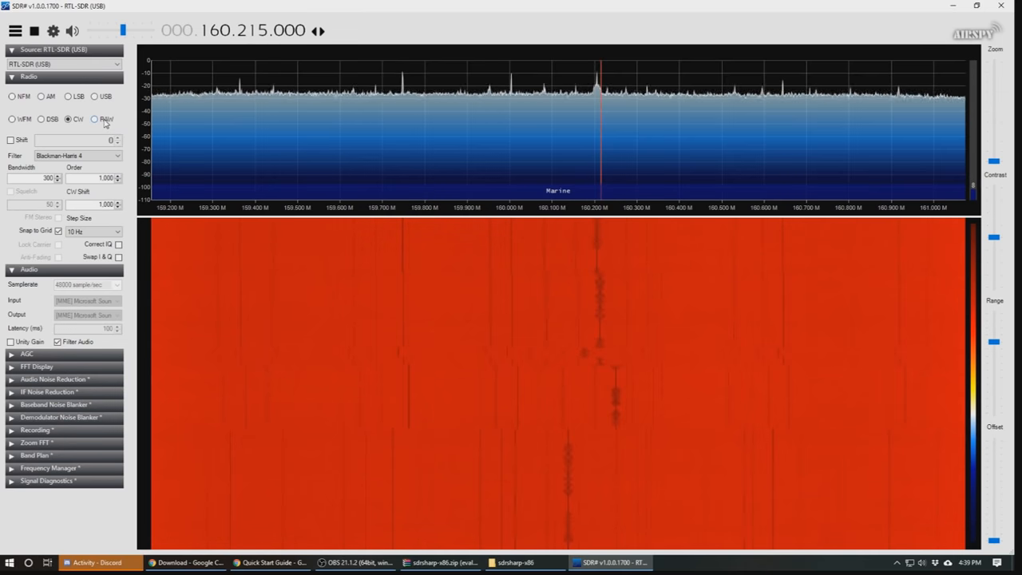
{"action": "left_click", "coordinate": [94, 119]}
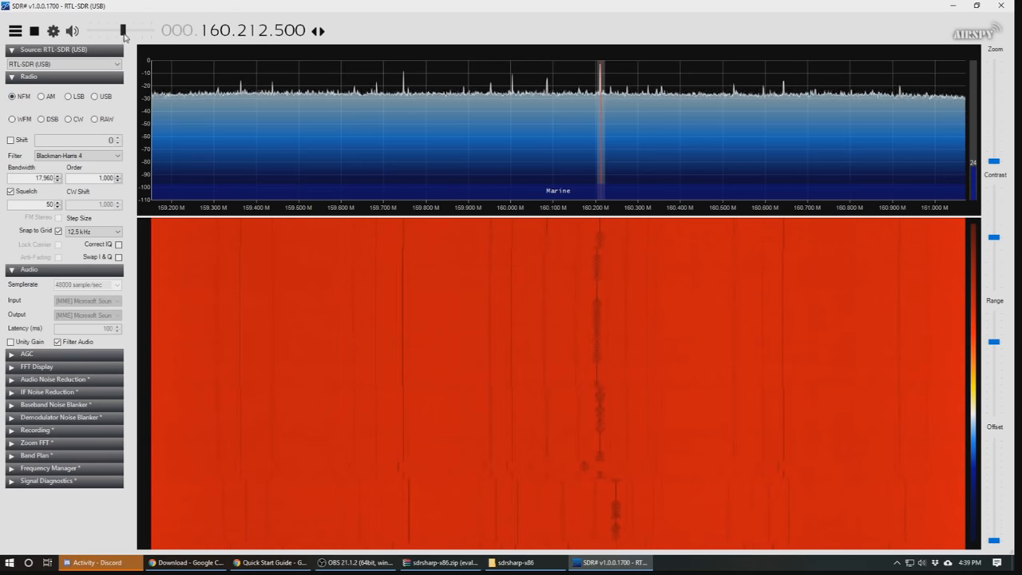
{"action": "left_click", "coordinate": [72, 31]}
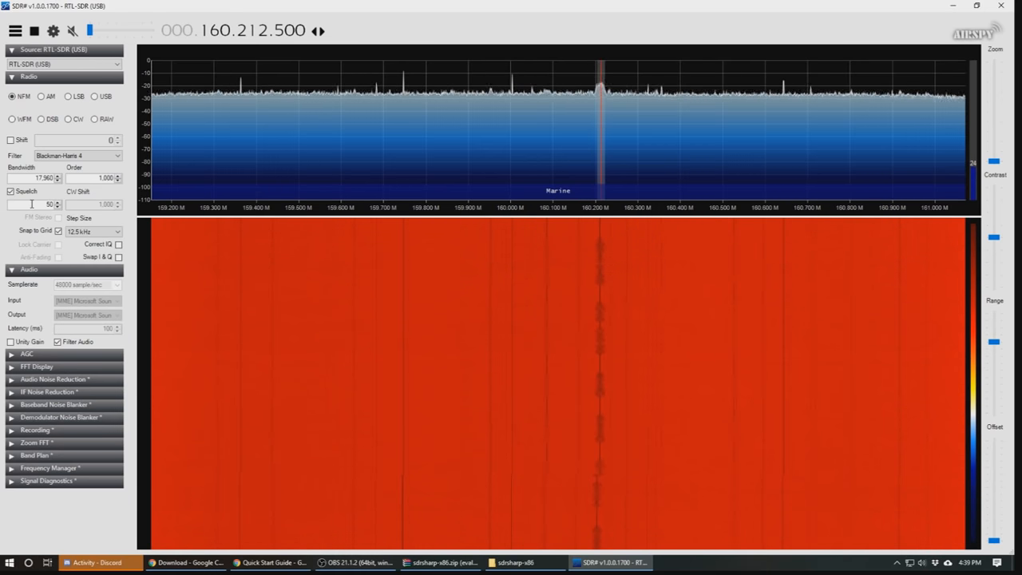
{"action": "mouse_move", "coordinate": [583, 120]}
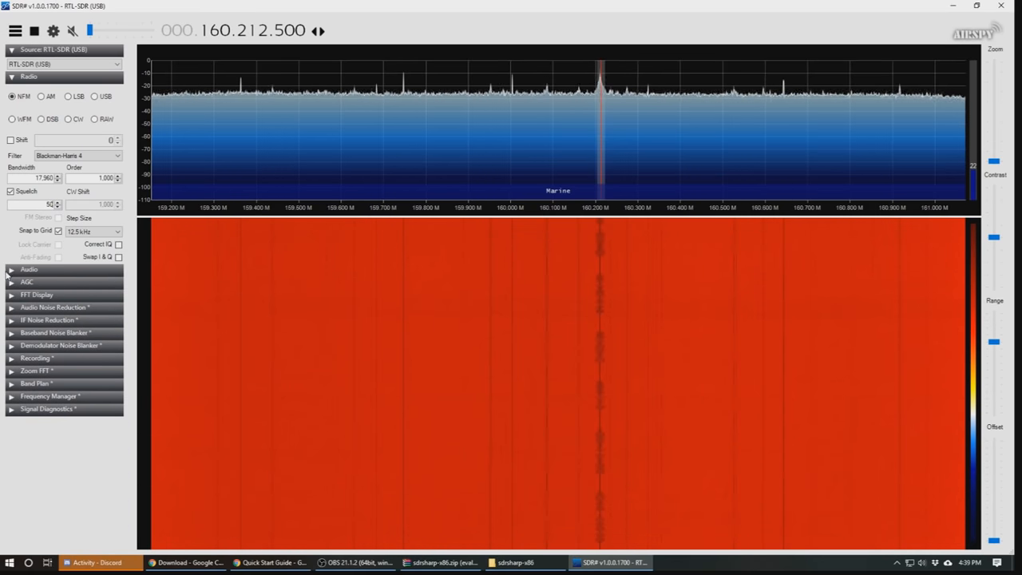
Expand the Audio, AGC and noise reduction panels and scroll down to the noise blanker and Recording settings.
{"action": "left_click", "coordinate": [29, 268]}
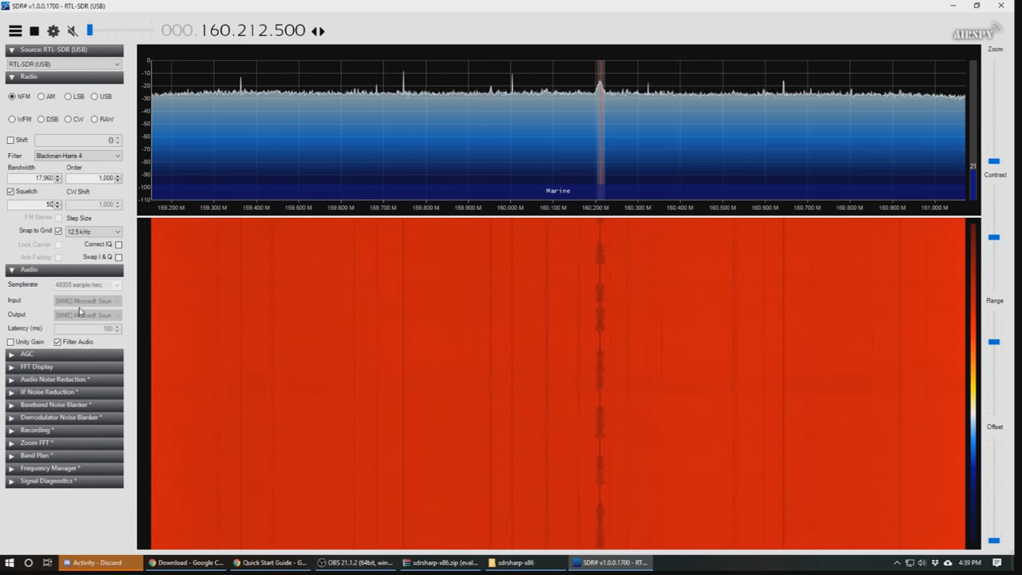
{"action": "left_click", "coordinate": [34, 30]}
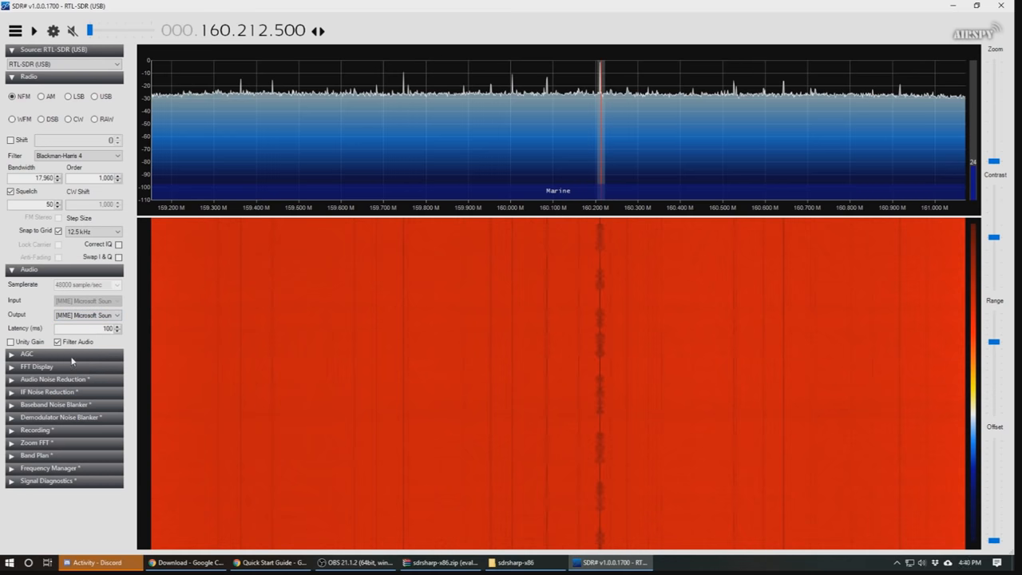
{"action": "left_click", "coordinate": [27, 355]}
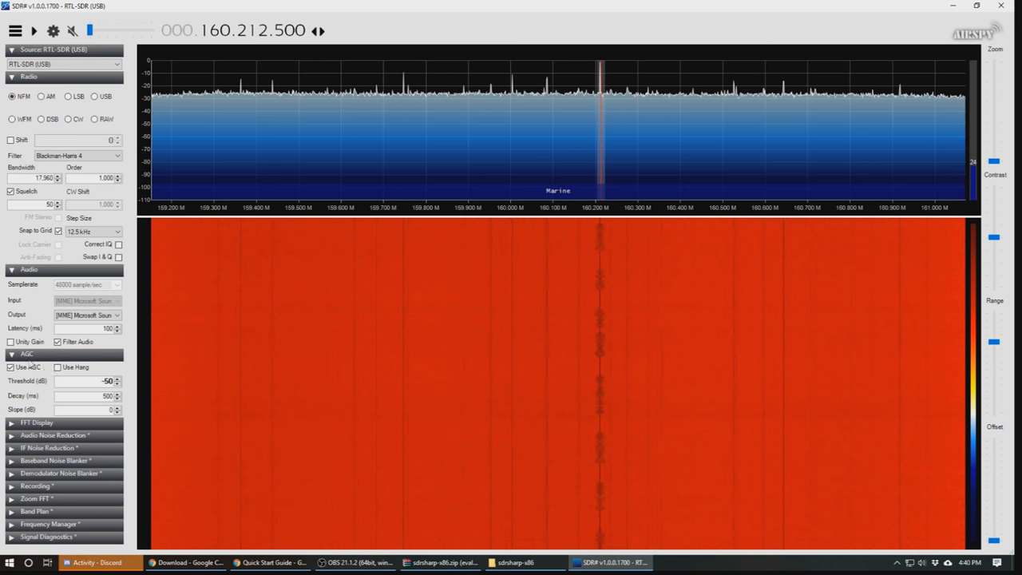
{"action": "left_click", "coordinate": [55, 435]}
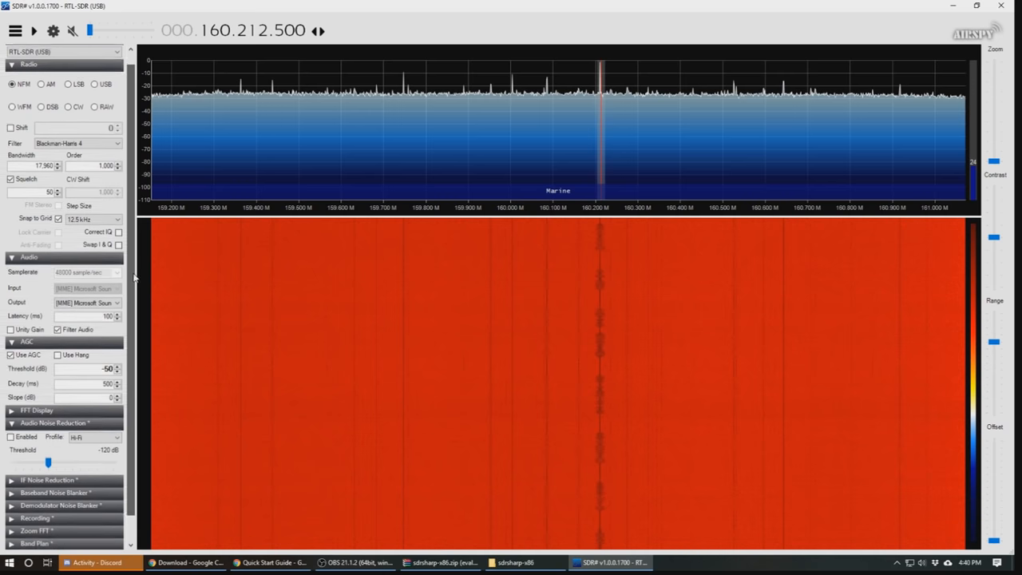
{"action": "scroll", "scroll_direction": "down", "scroll_amount": 3}
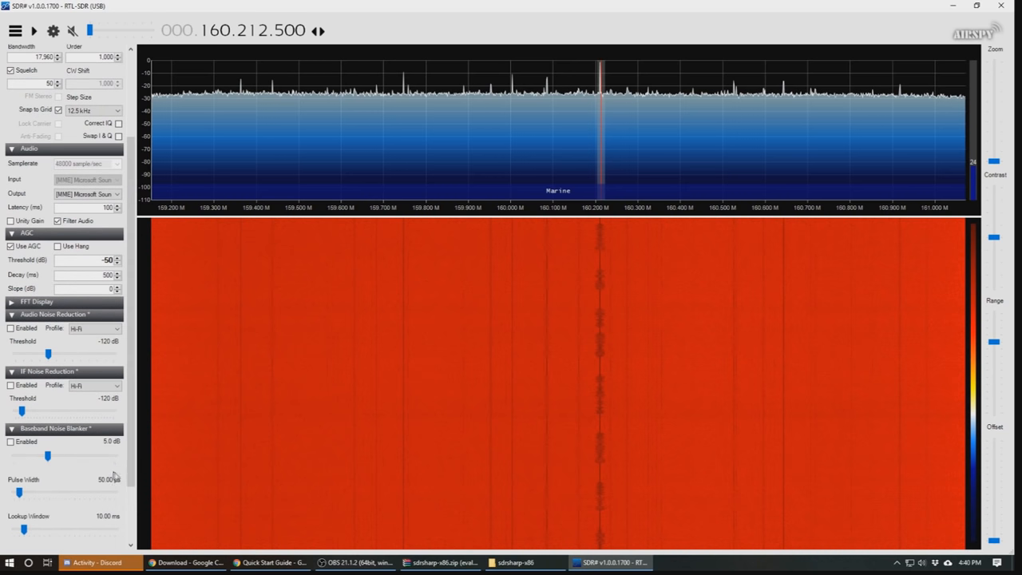
{"action": "scroll", "scroll_direction": "down", "scroll_amount": 3}
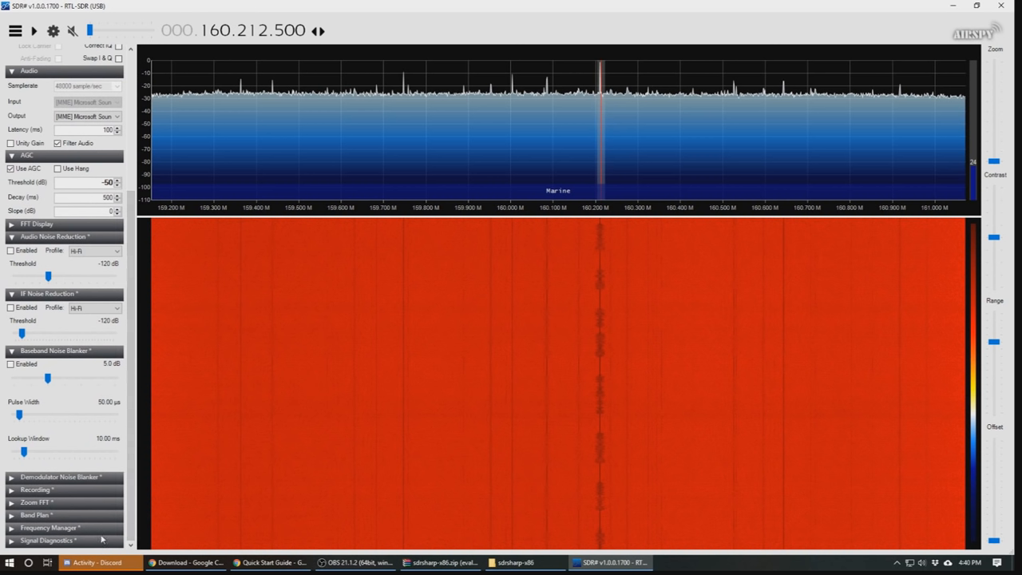
{"action": "mouse_move", "coordinate": [102, 540]}
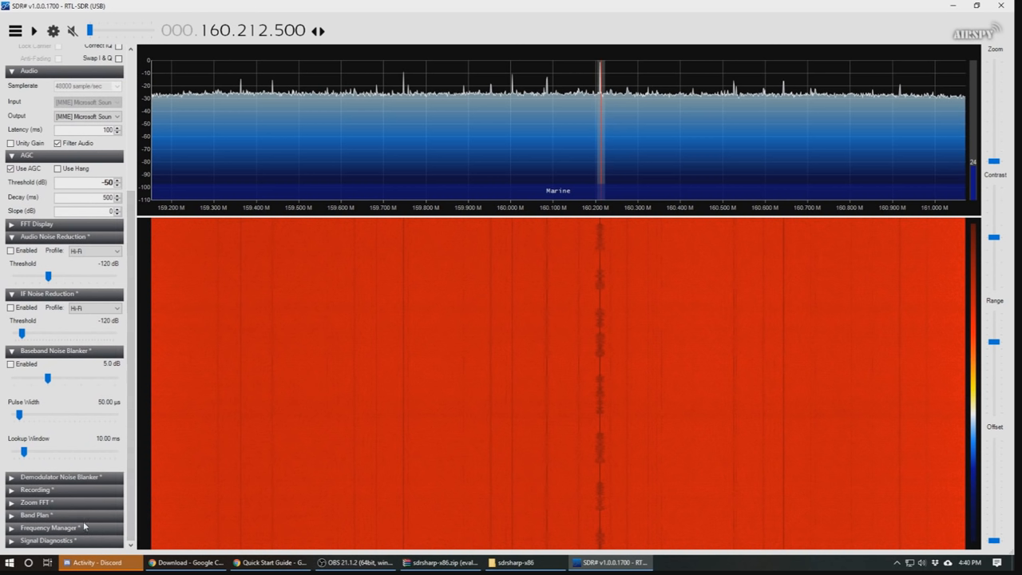
{"action": "mouse_move", "coordinate": [71, 547]}
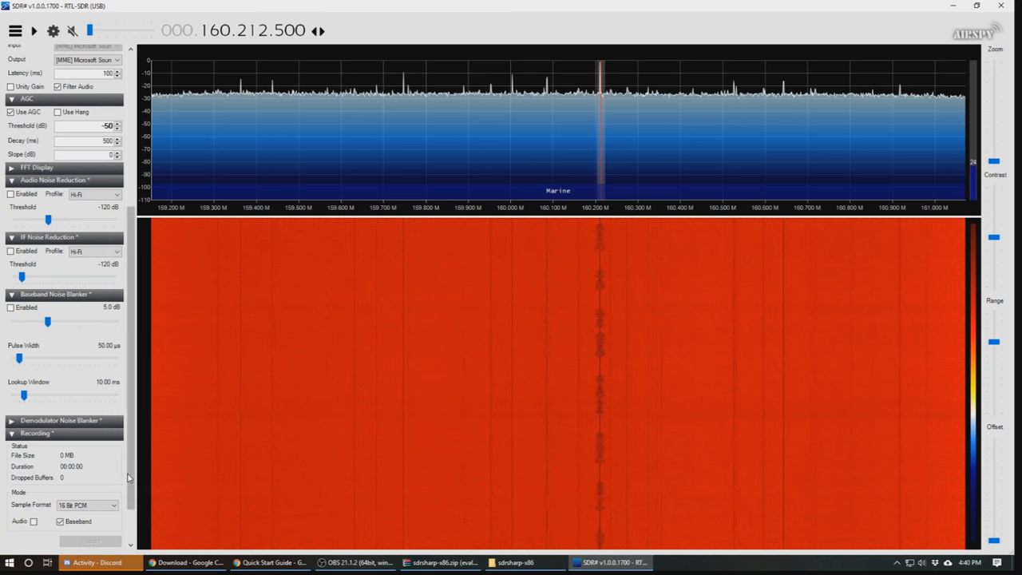
Scroll to the Recording panel (16-bit PCM, audio and baseband) and raise the volume.
{"action": "scroll", "scroll_direction": "down", "scroll_amount": 3}
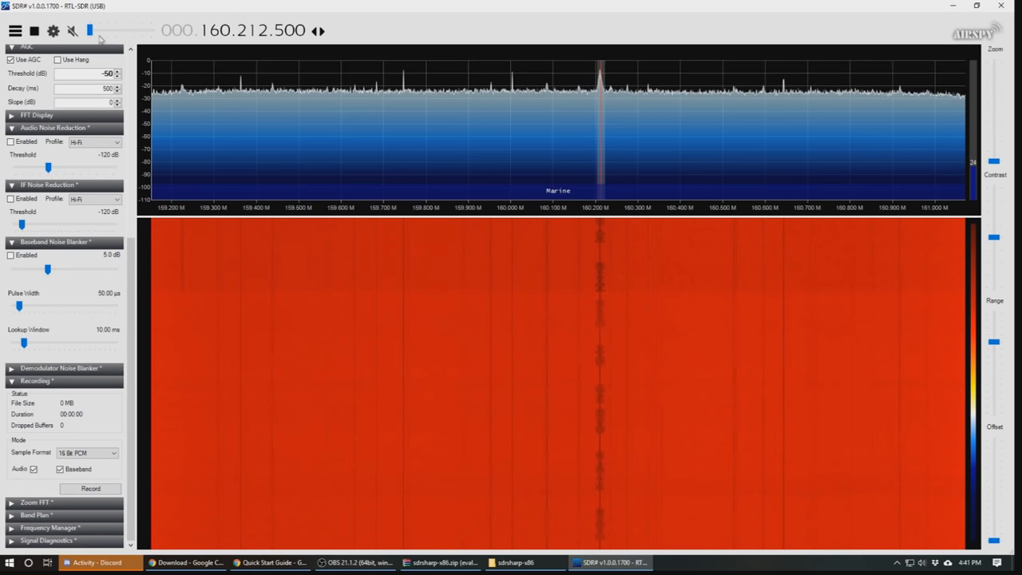
{"action": "left_click", "coordinate": [72, 30]}
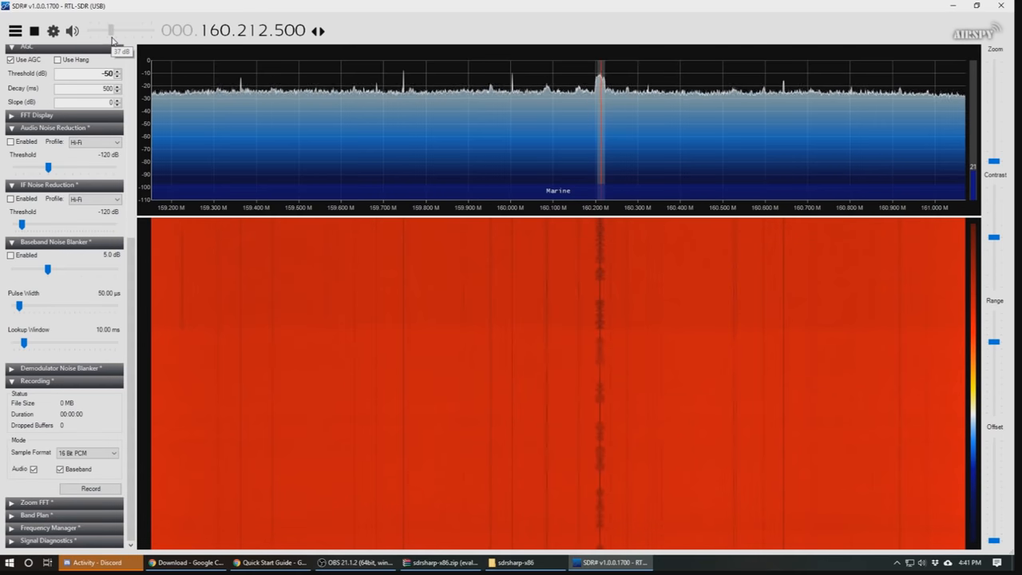
{"action": "mouse_move", "coordinate": [157, 162]}
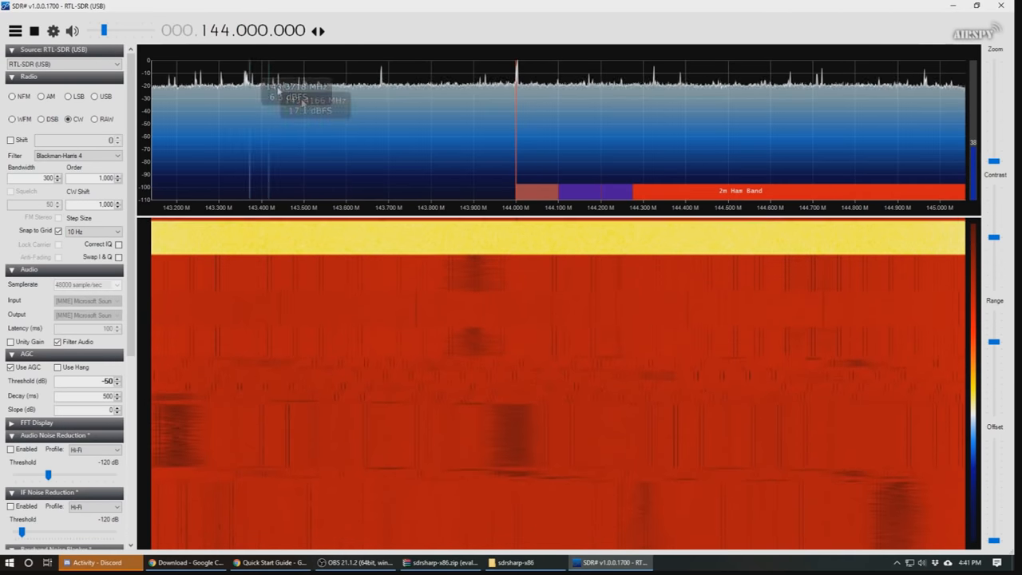
Pick a signal in the spectrum after retuning toward the 144 MHz amateur band.
{"action": "left_click", "coordinate": [639, 192]}
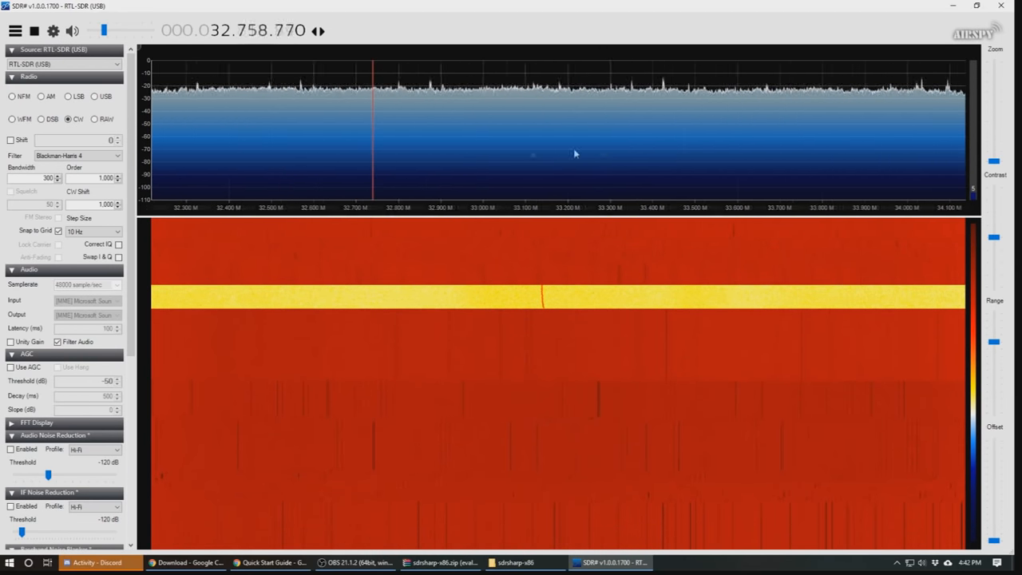
Tune signals near 33.4 MHz, then settle at 54.534050 MHz in USB mode.
{"action": "left_click", "coordinate": [387, 96]}
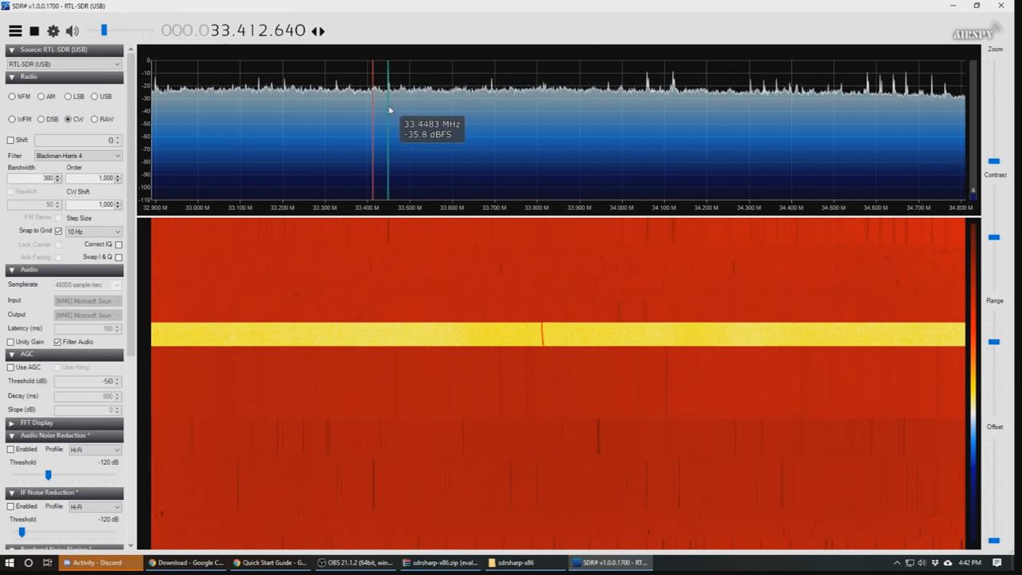
{"action": "left_click", "coordinate": [620, 144]}
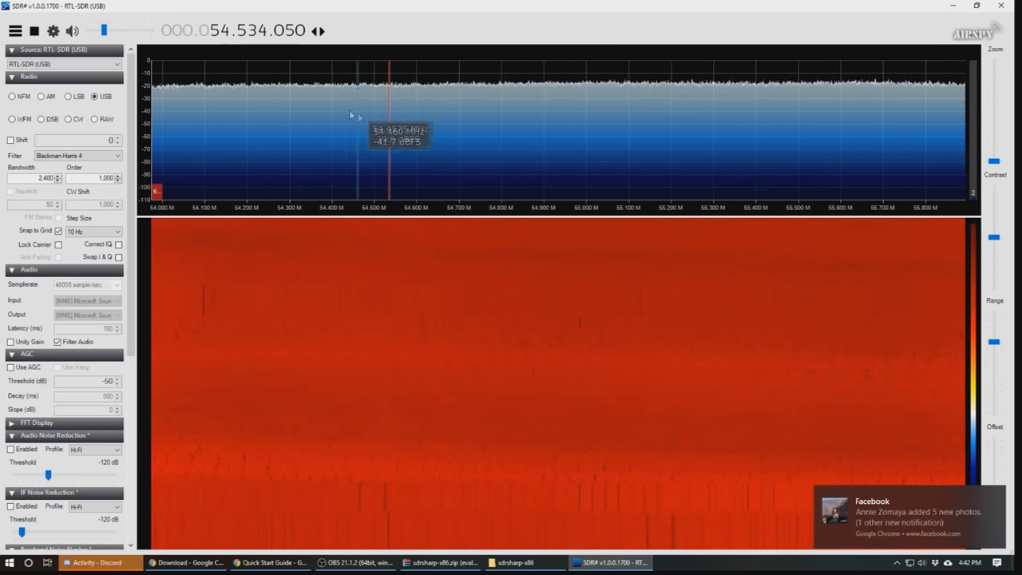
{"action": "left_click", "coordinate": [33, 30]}
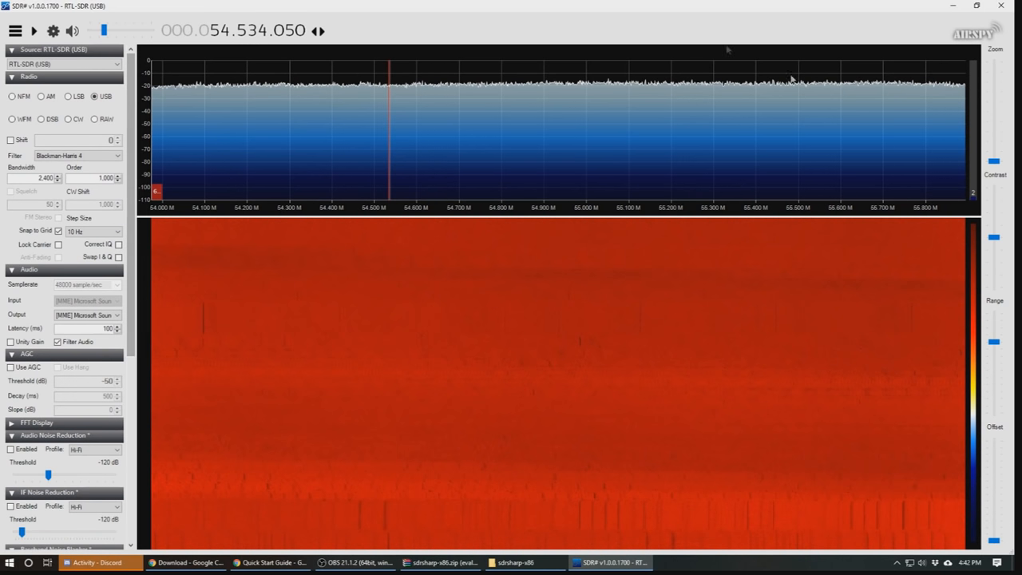
{"action": "mouse_move", "coordinate": [742, 272]}
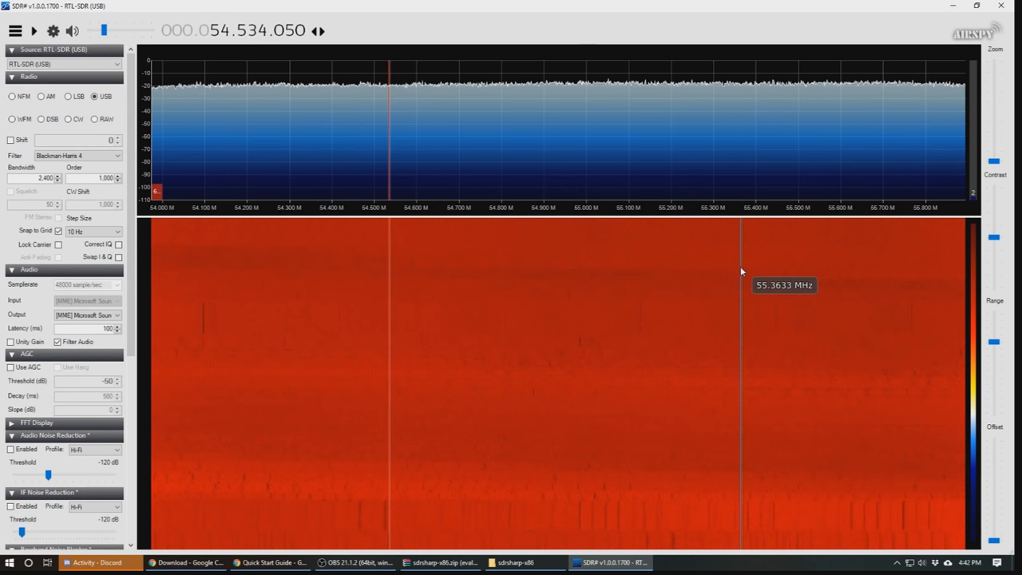
{"action": "mouse_move", "coordinate": [733, 278]}
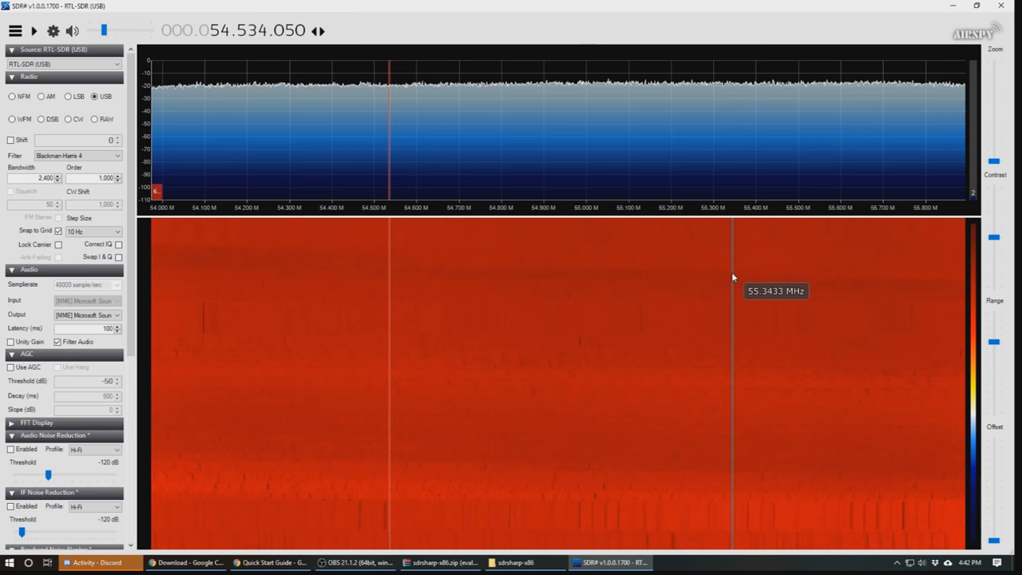
{"action": "mouse_move", "coordinate": [684, 243]}
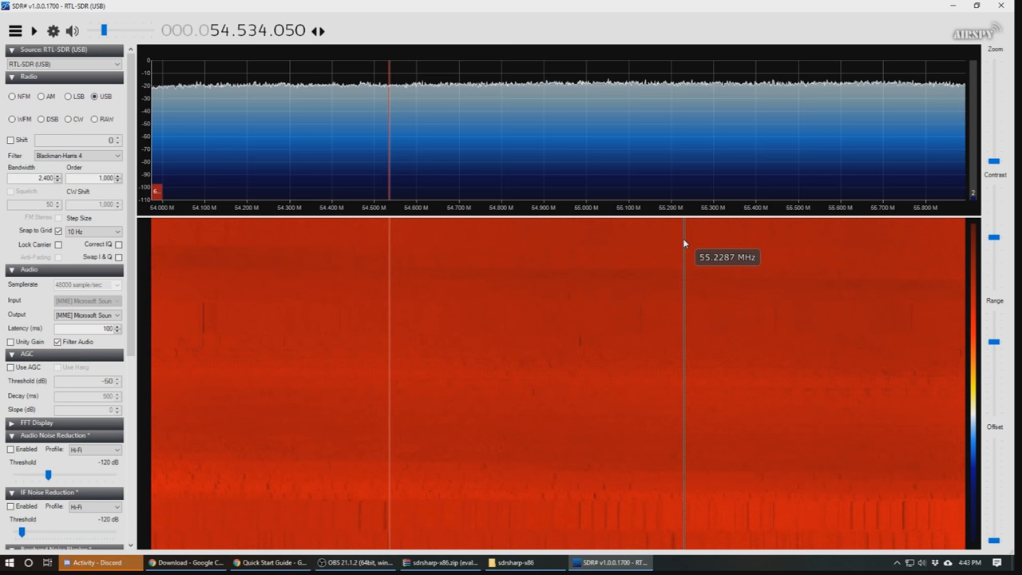
{"action": "mouse_move", "coordinate": [684, 243]}
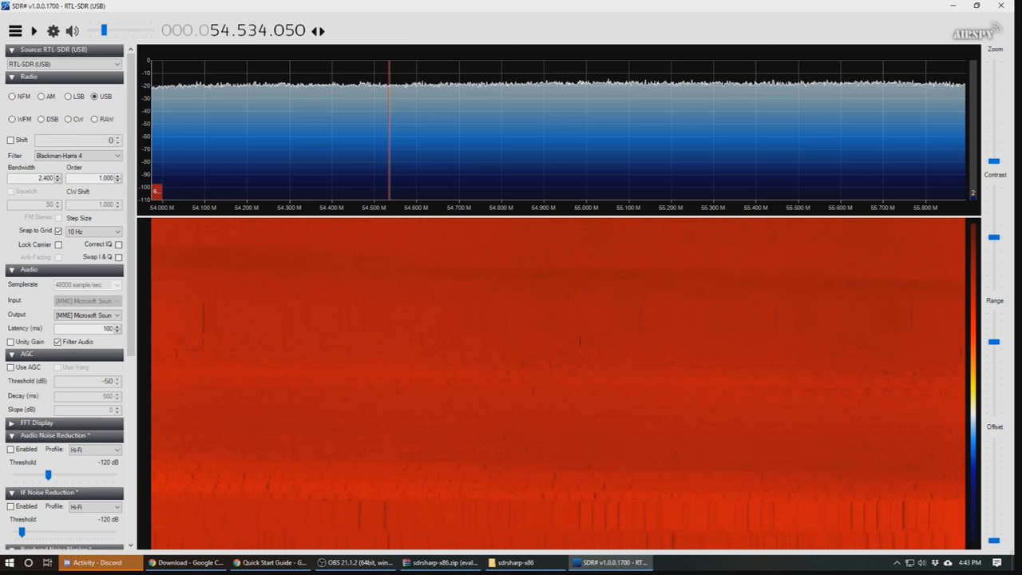